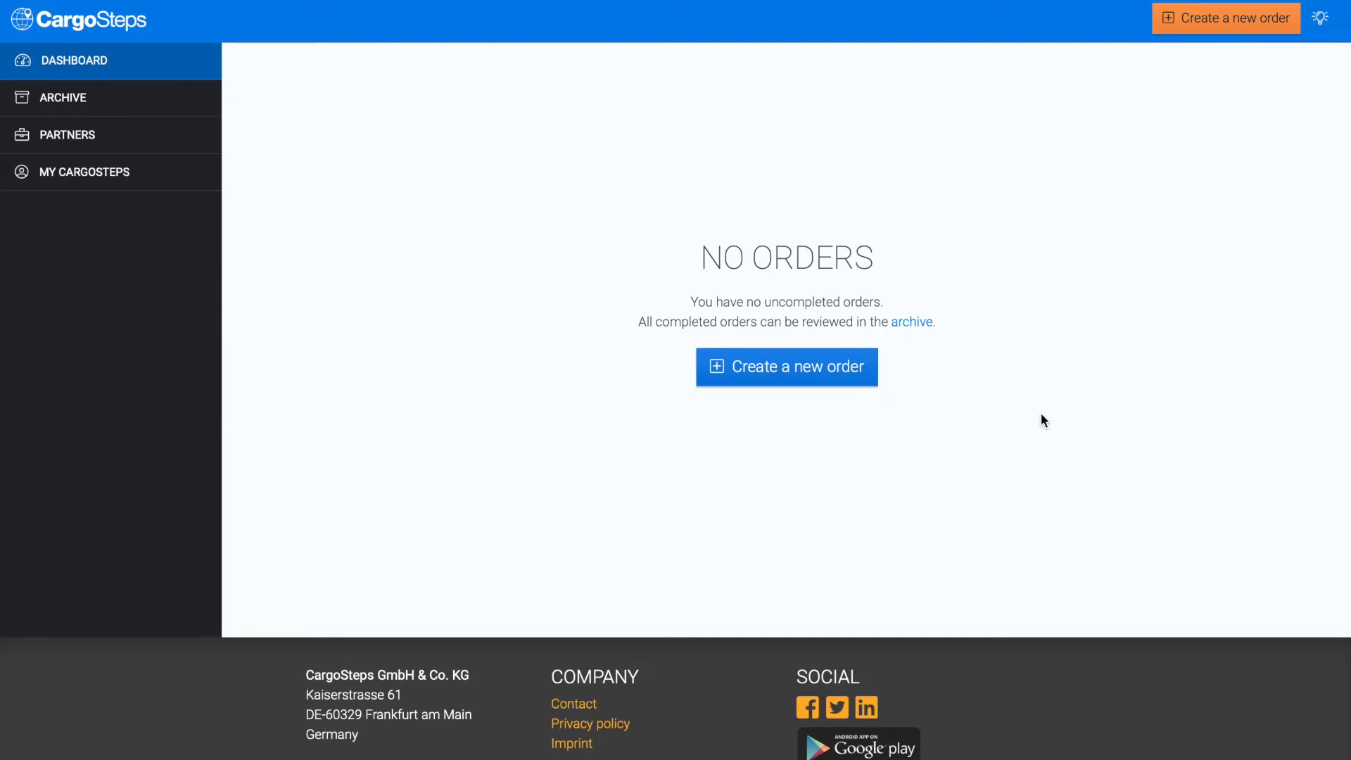
{"action": "mouse_move", "coordinate": [800, 358]}
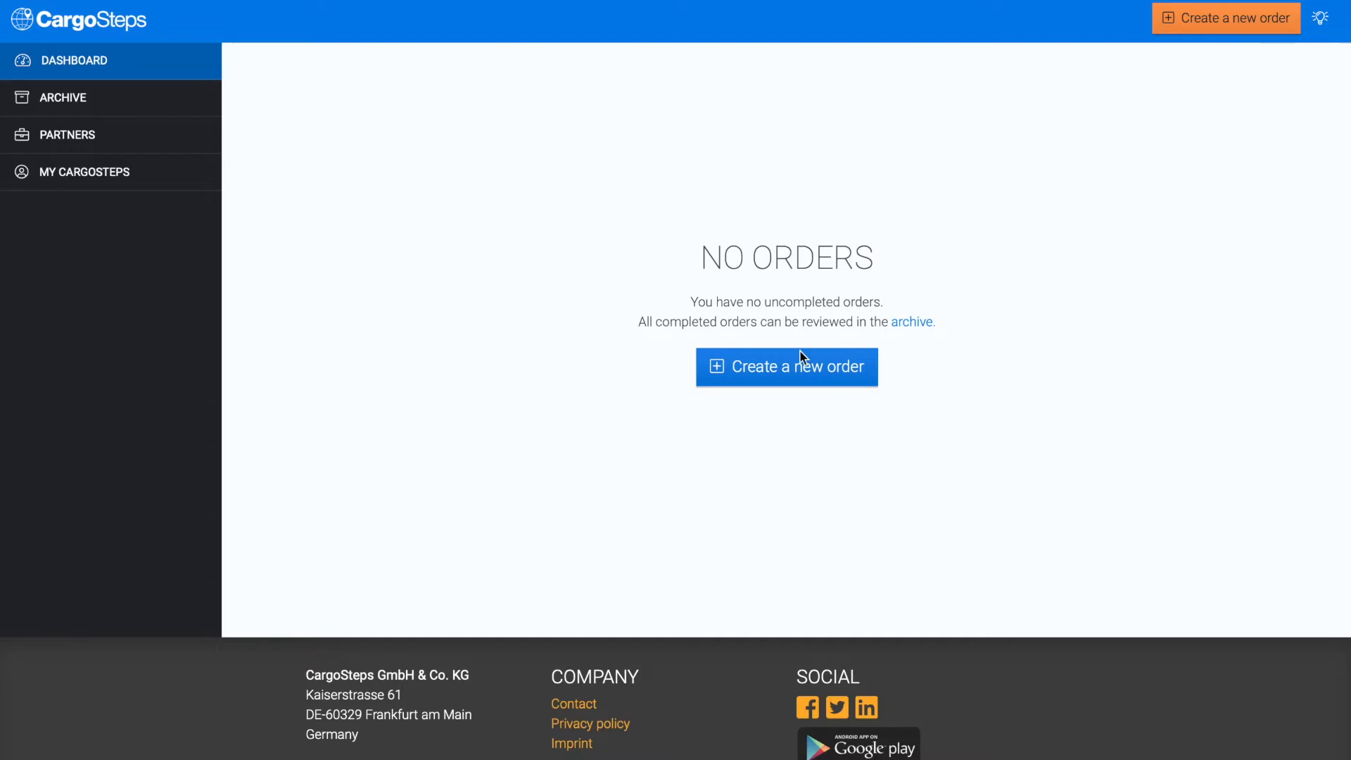
{"action": "mouse_move", "coordinate": [673, 429]}
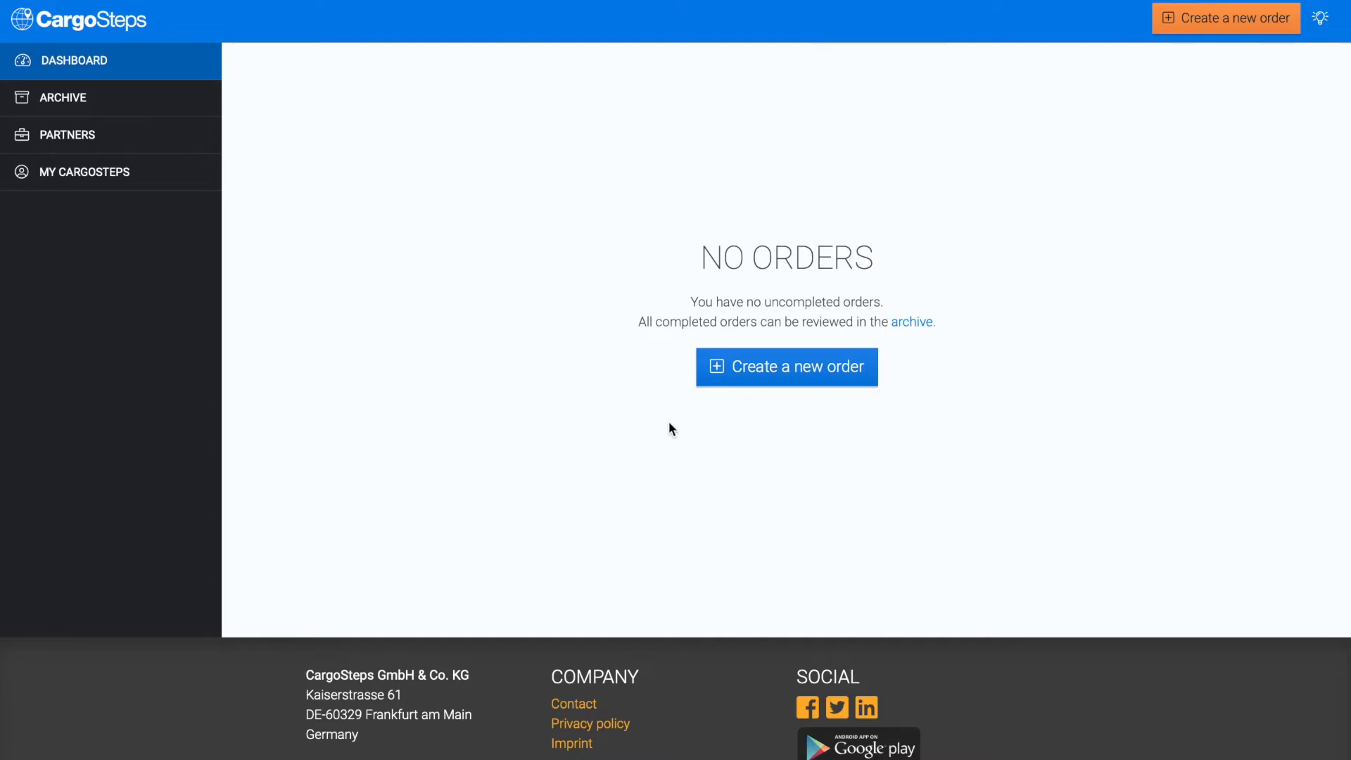
{"action": "mouse_move", "coordinate": [1150, 115]}
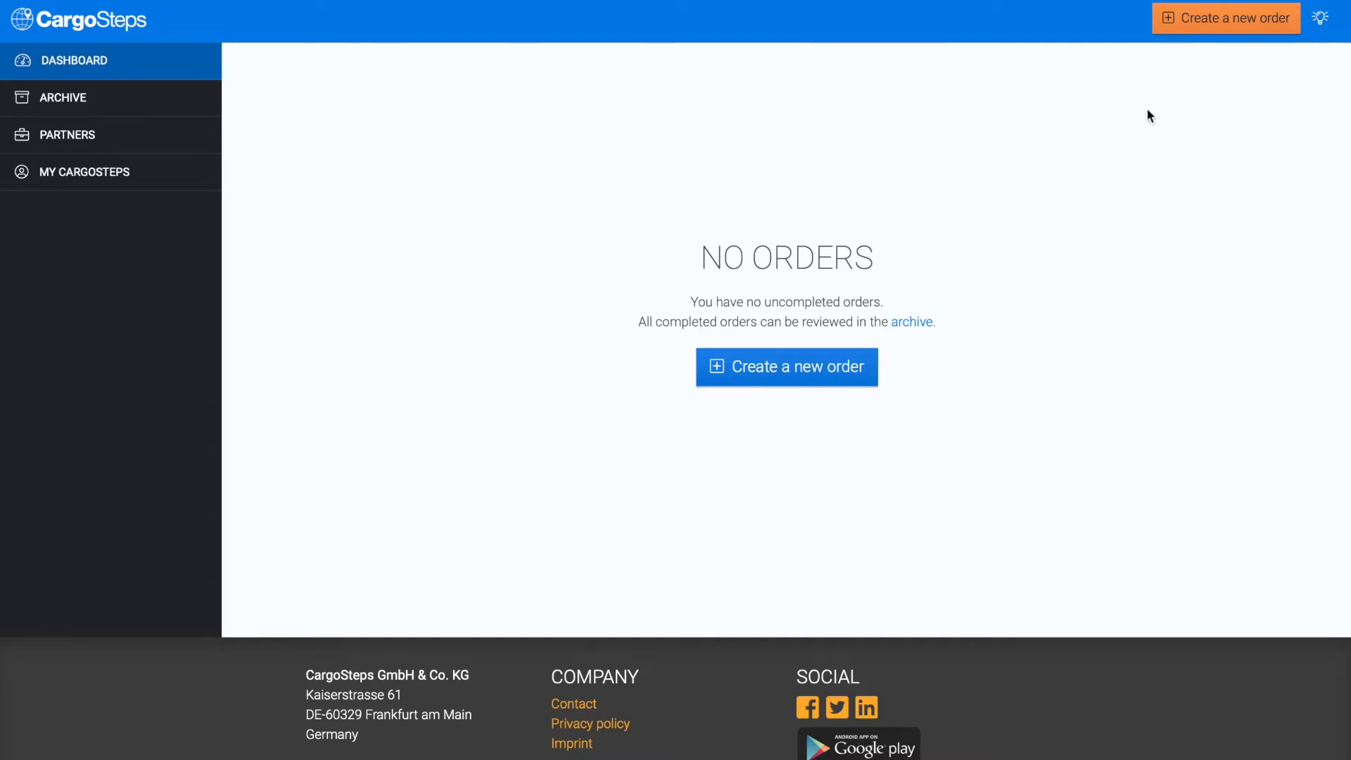
{"action": "mouse_move", "coordinate": [1226, 15]}
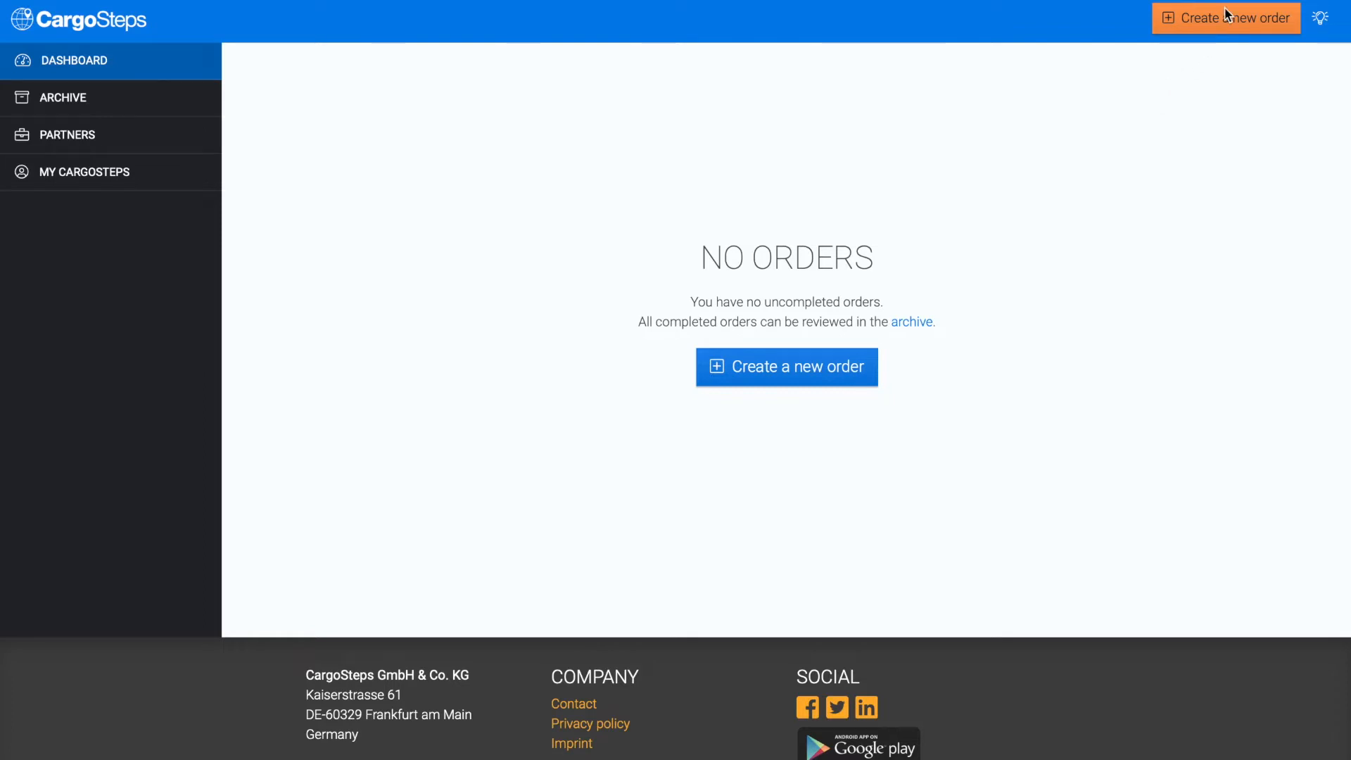
Switch CargoSteps to the dark theme and start creating a new order
{"action": "left_click", "coordinate": [1318, 17]}
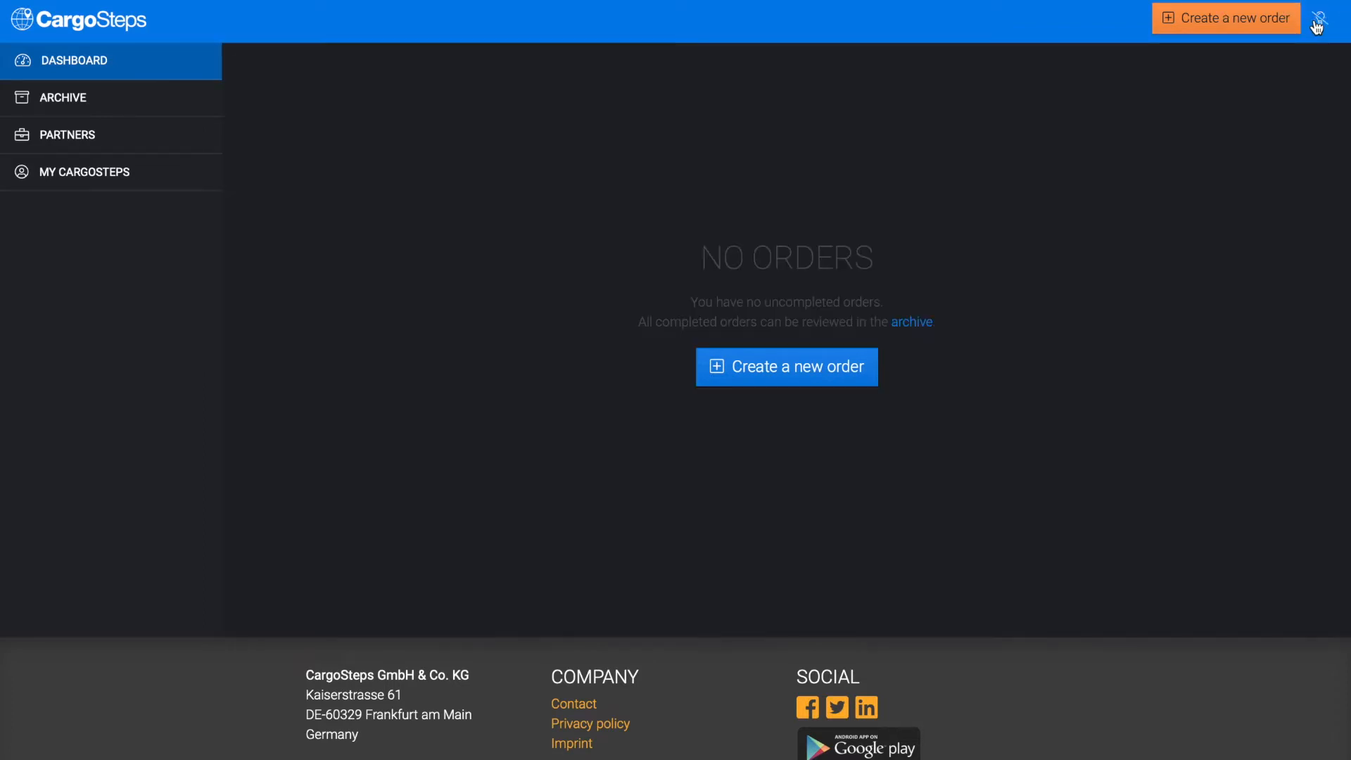
{"action": "left_click", "coordinate": [1225, 17]}
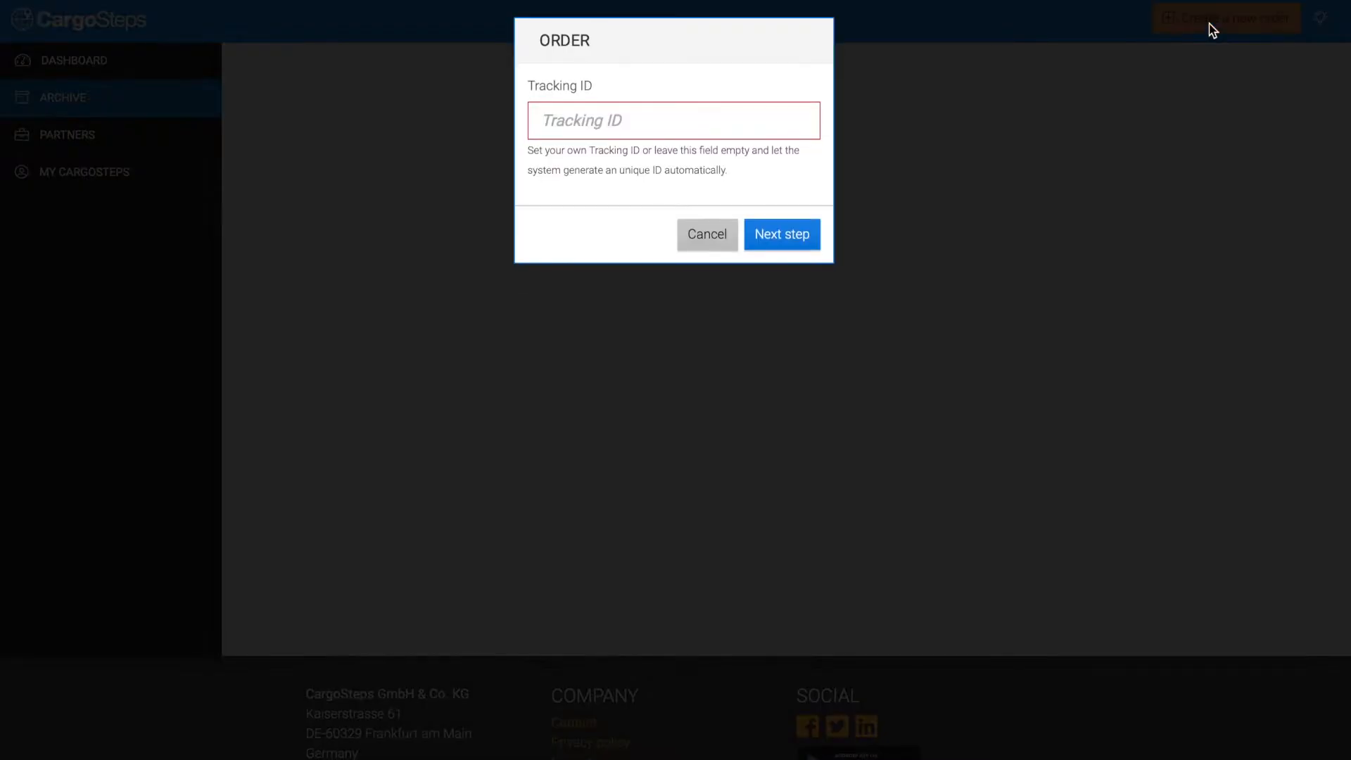
{"action": "mouse_move", "coordinate": [826, 145]}
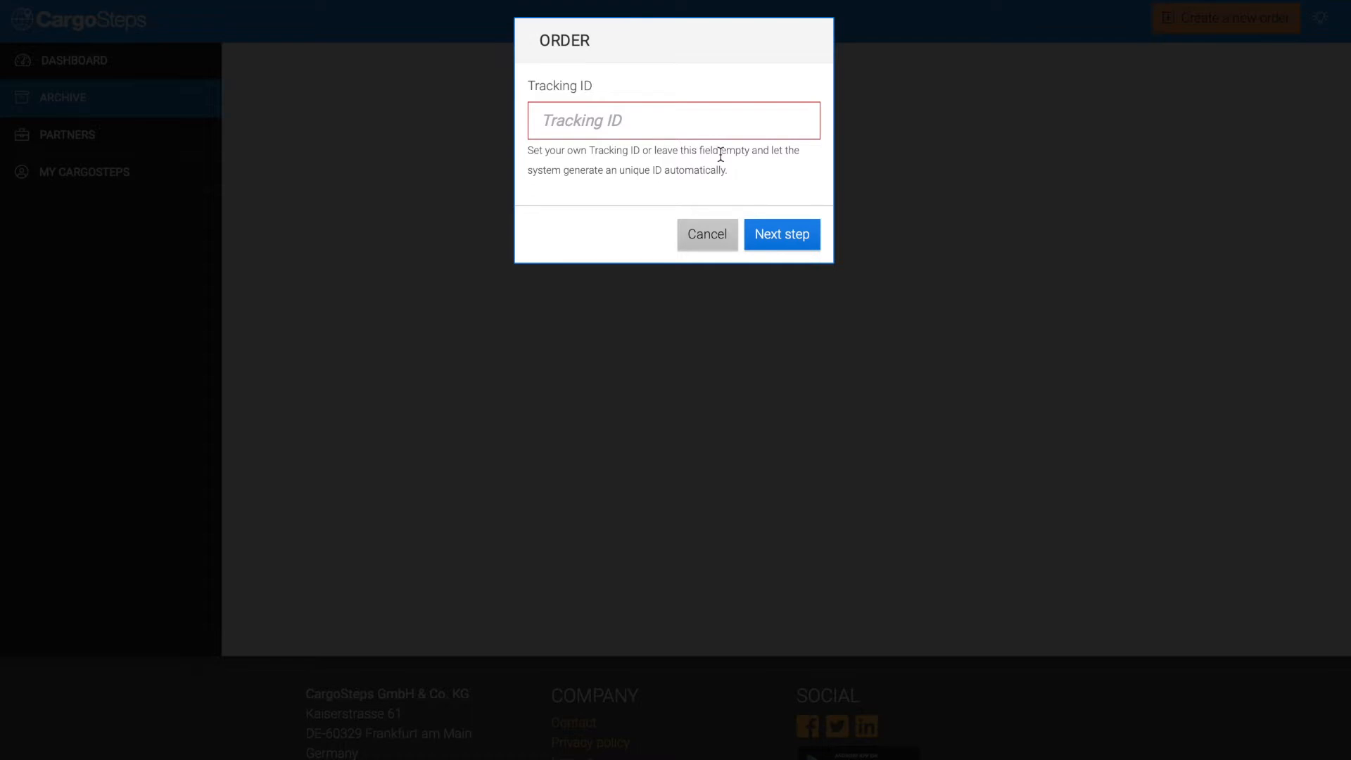
{"action": "mouse_move", "coordinate": [781, 234]}
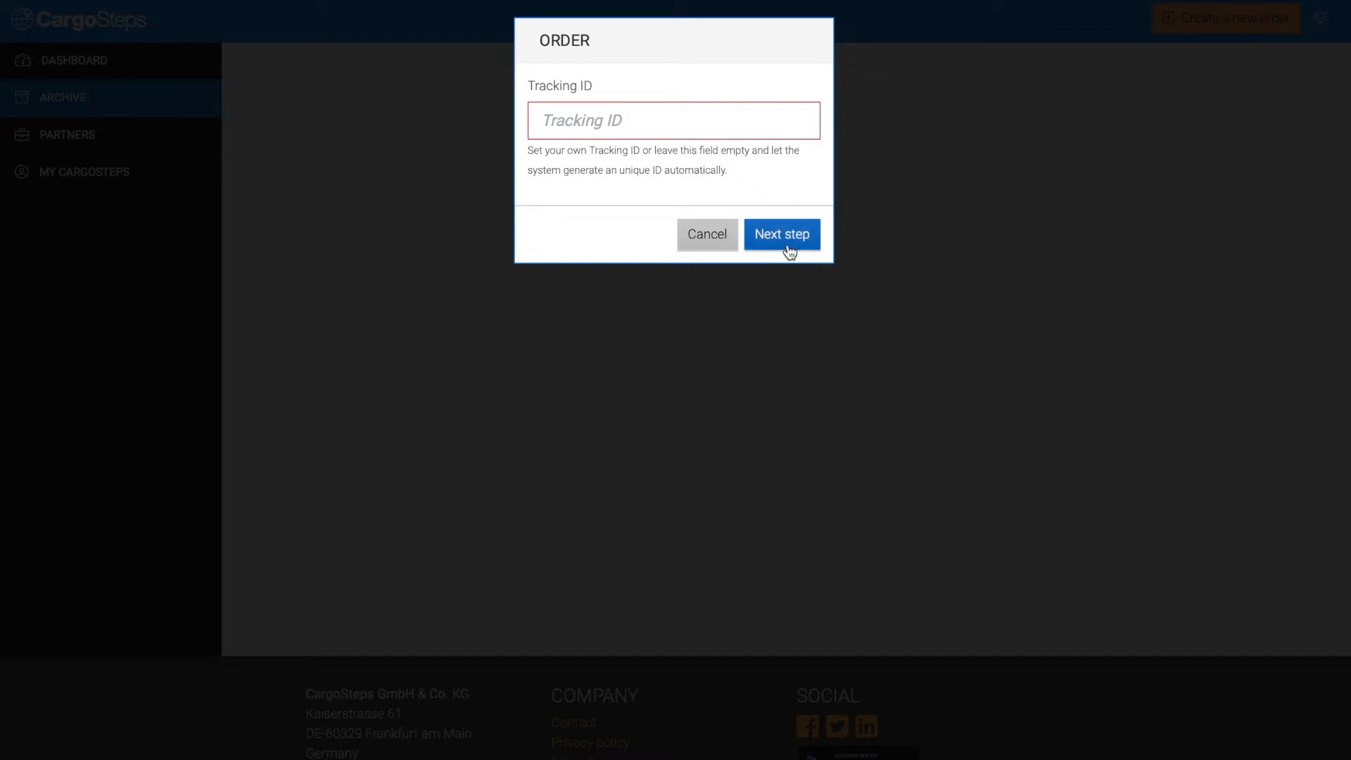
Create the draft order with the auto-generated tracking ID G69APDR43C
{"action": "left_click", "coordinate": [781, 233]}
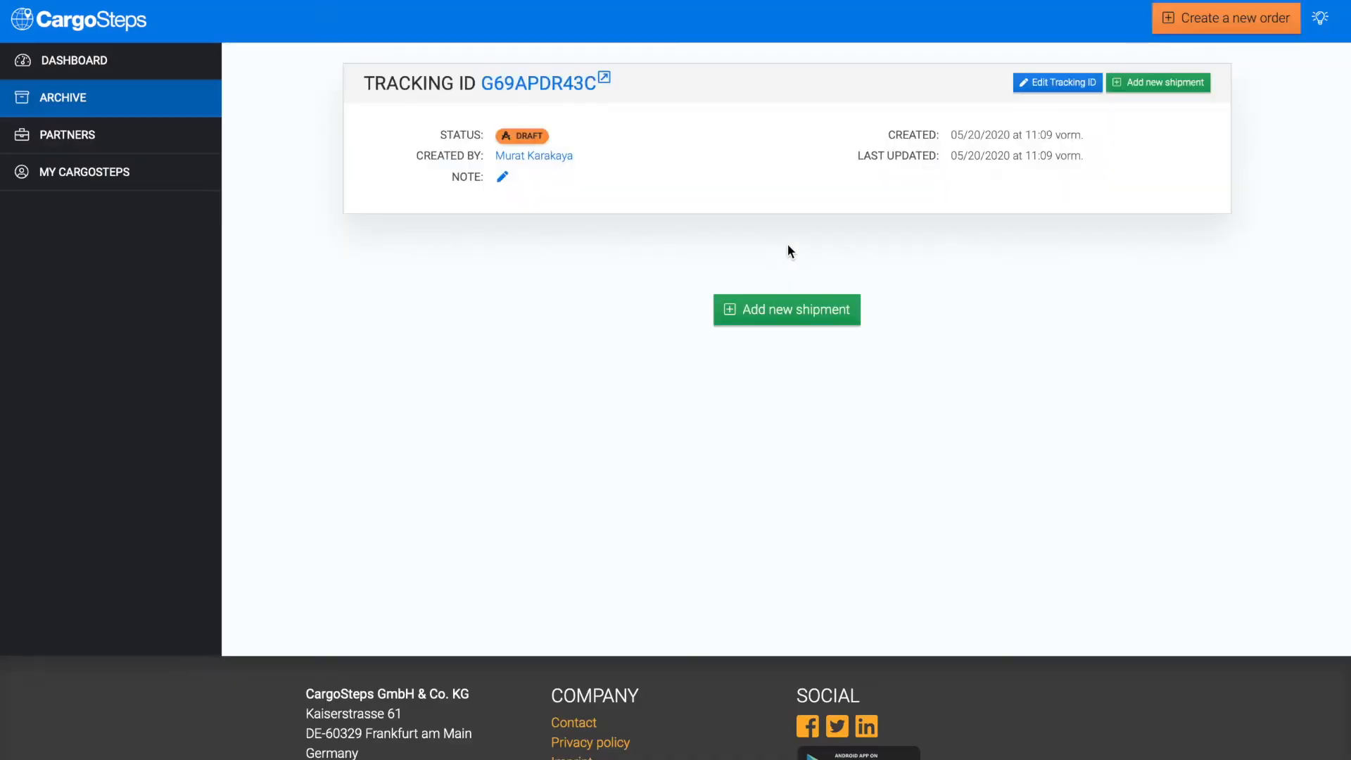
{"action": "mouse_move", "coordinate": [574, 136]}
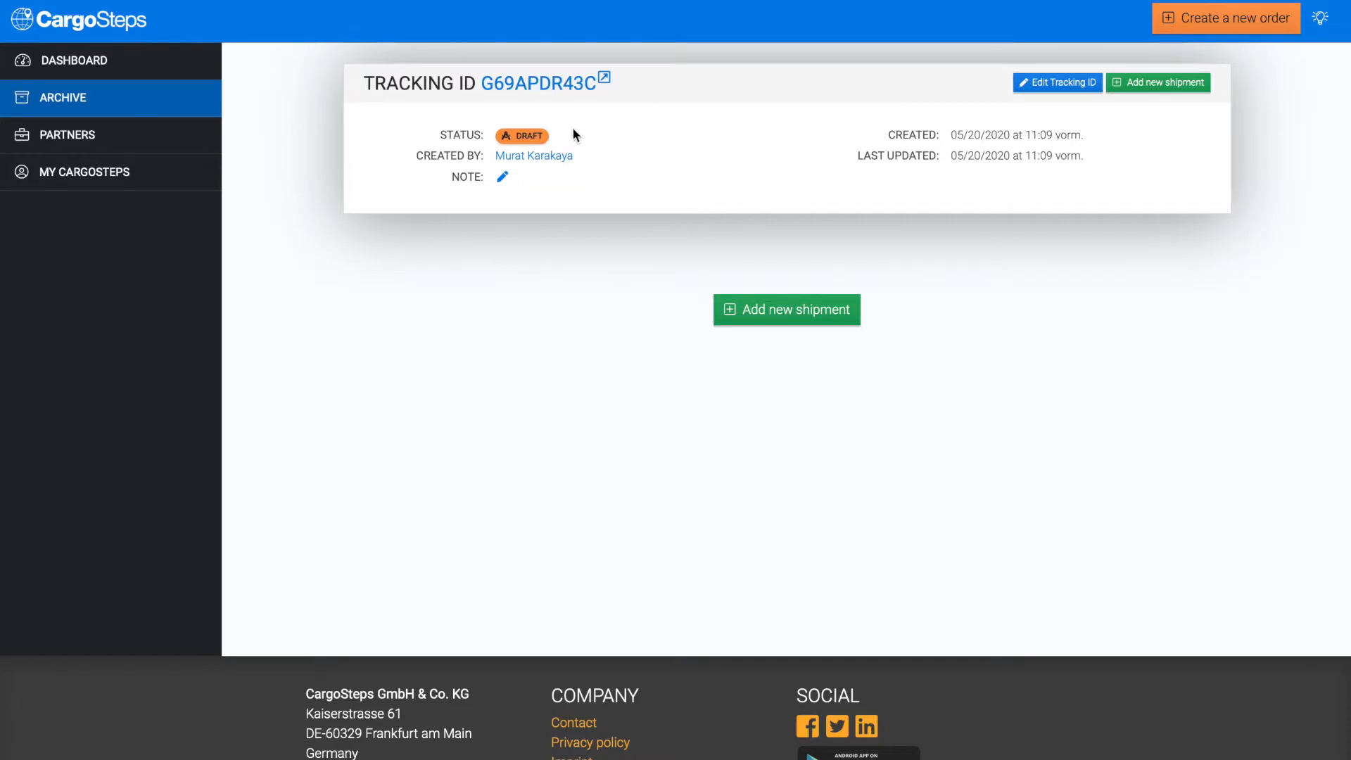
{"action": "mouse_move", "coordinate": [538, 83]}
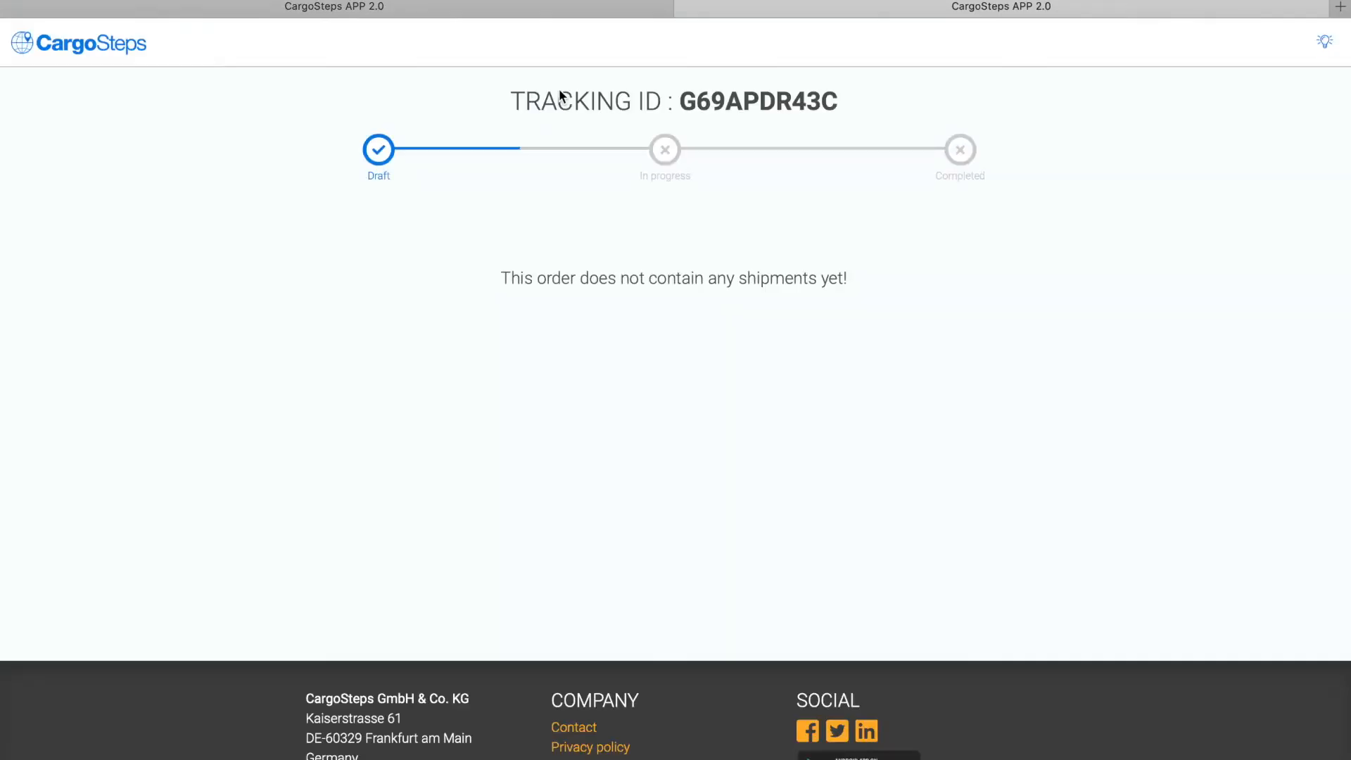
{"action": "mouse_move", "coordinate": [746, 143]}
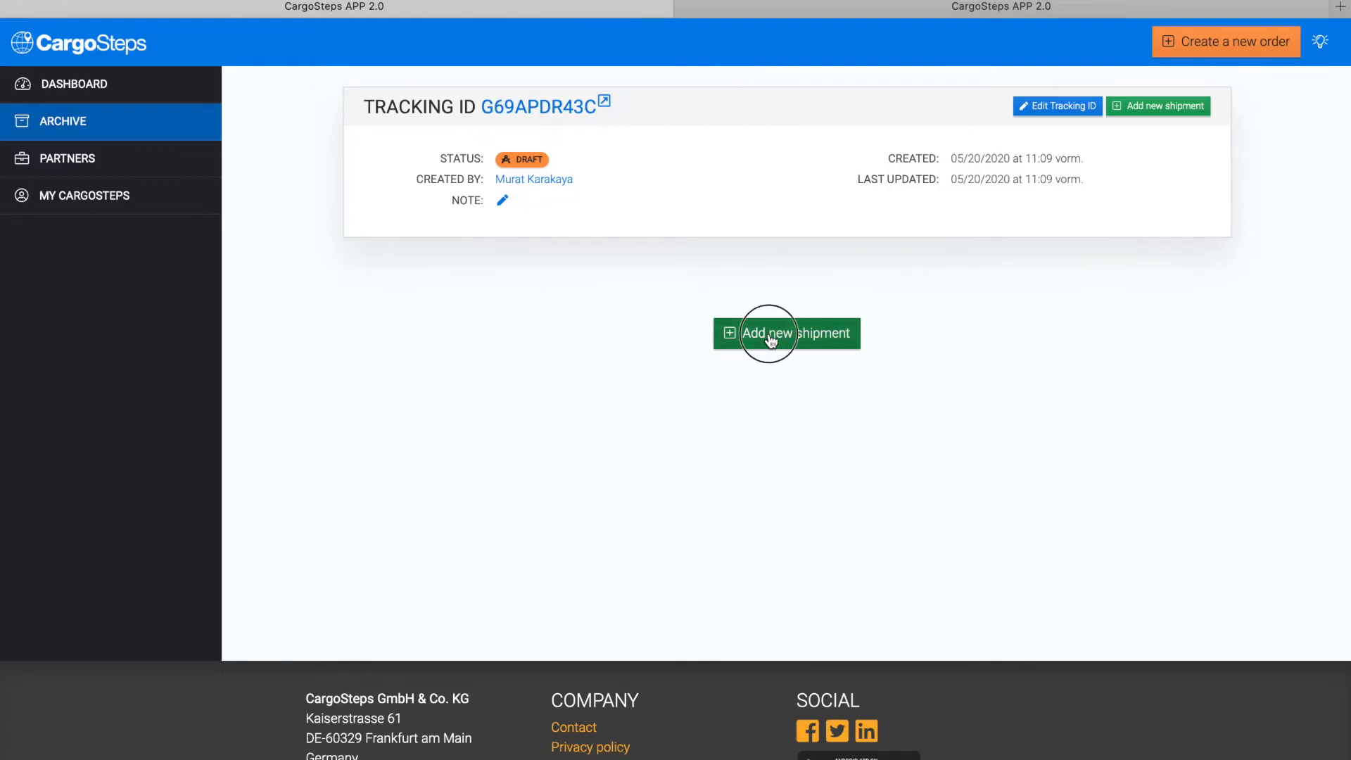
Add a shipment with pickup CargoSteps Frankfurt and delivery Transport Logistic München, then geocode the route
{"action": "left_click", "coordinate": [785, 333]}
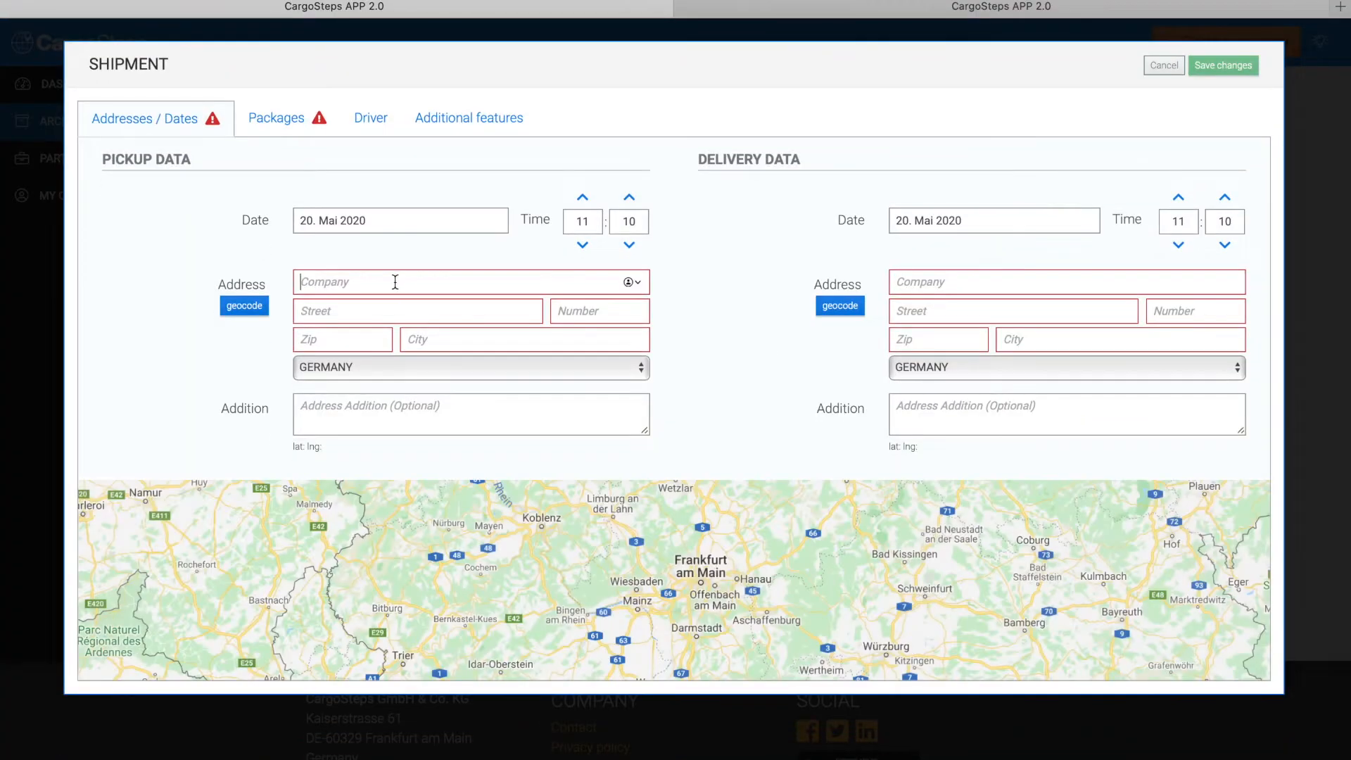
{"action": "type", "text": "CargoSteps"}
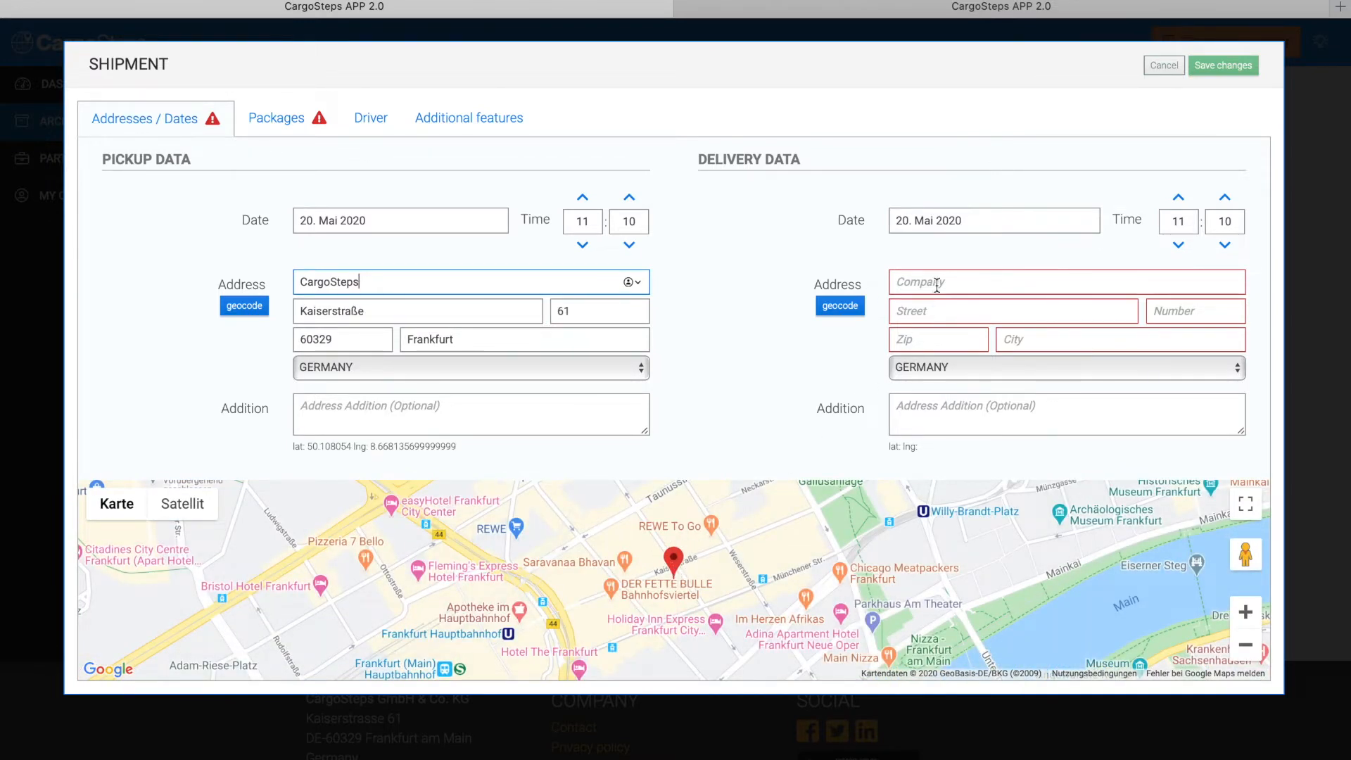
{"action": "type", "text": "tra"}
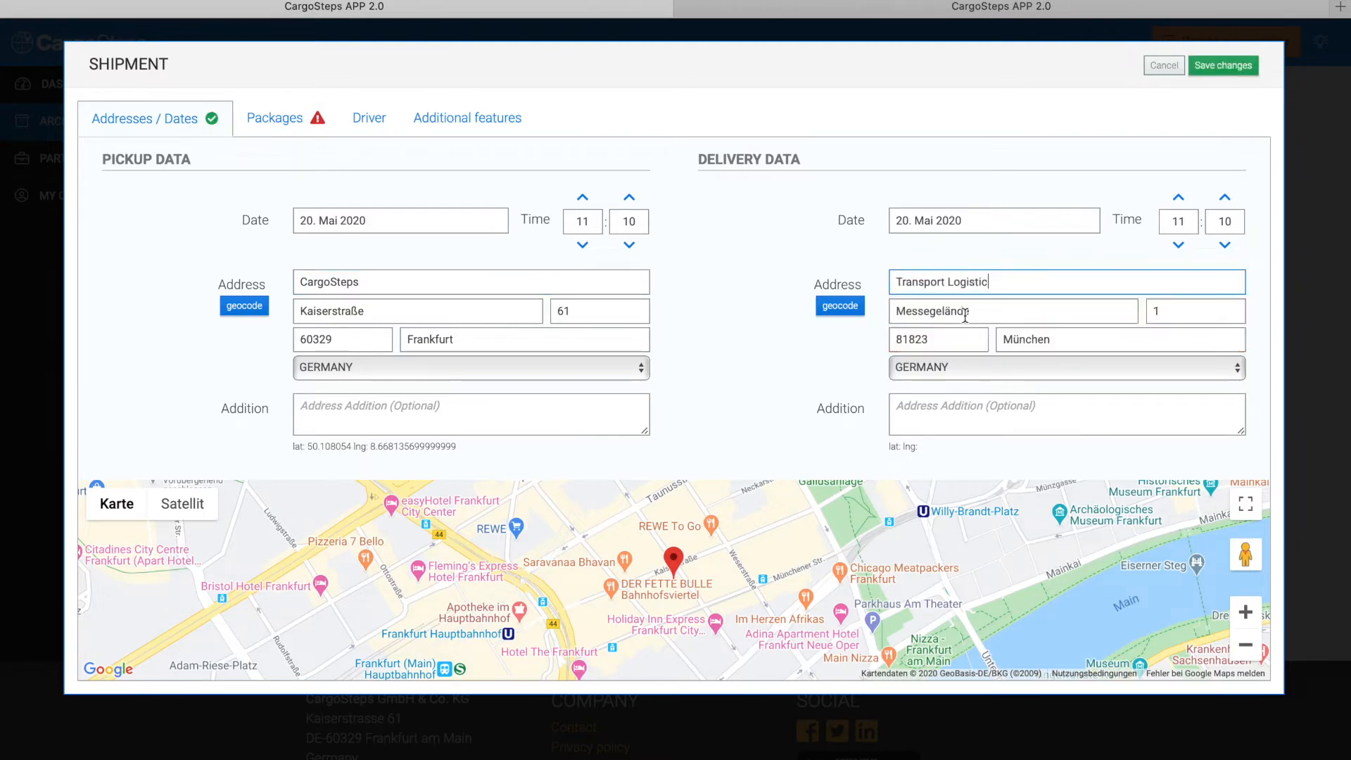
{"action": "left_click", "coordinate": [839, 305]}
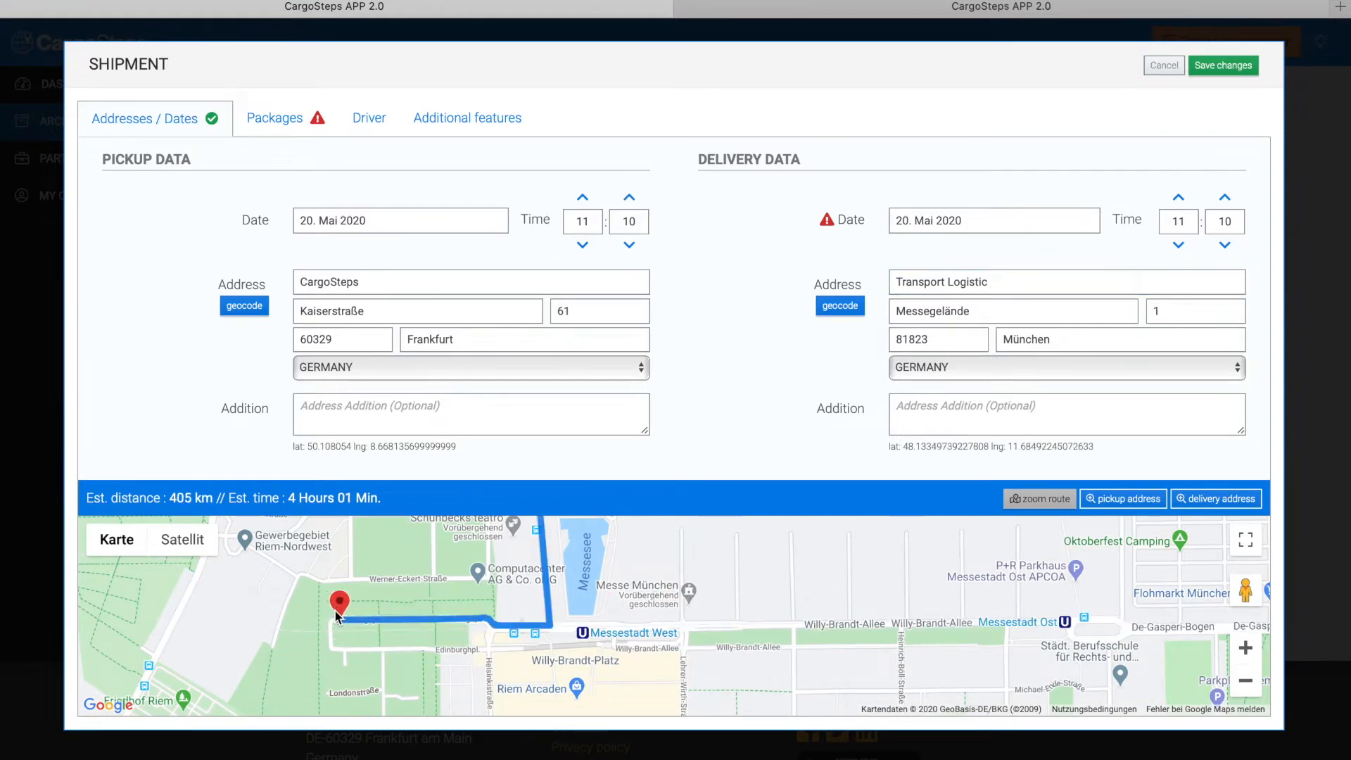
{"action": "mouse_move", "coordinate": [571, 614]}
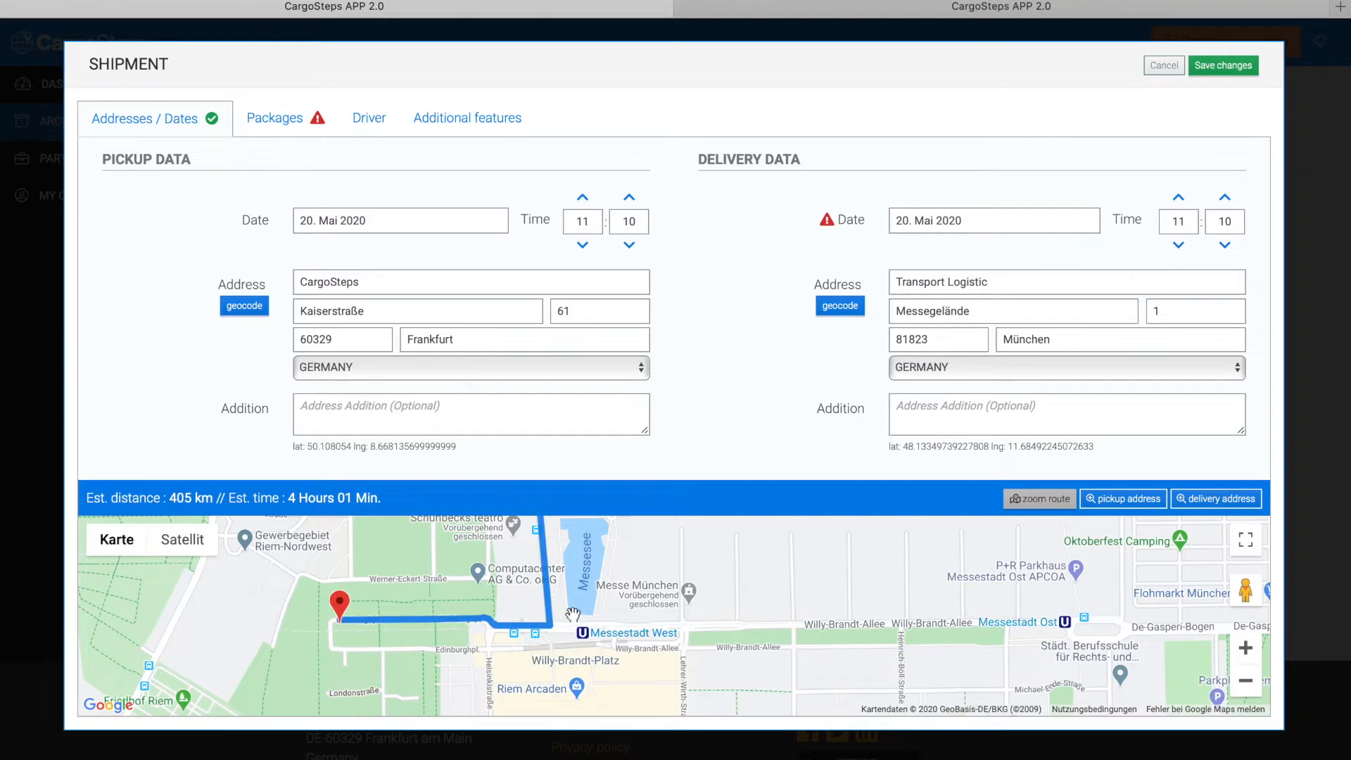
{"action": "mouse_move", "coordinate": [198, 498]}
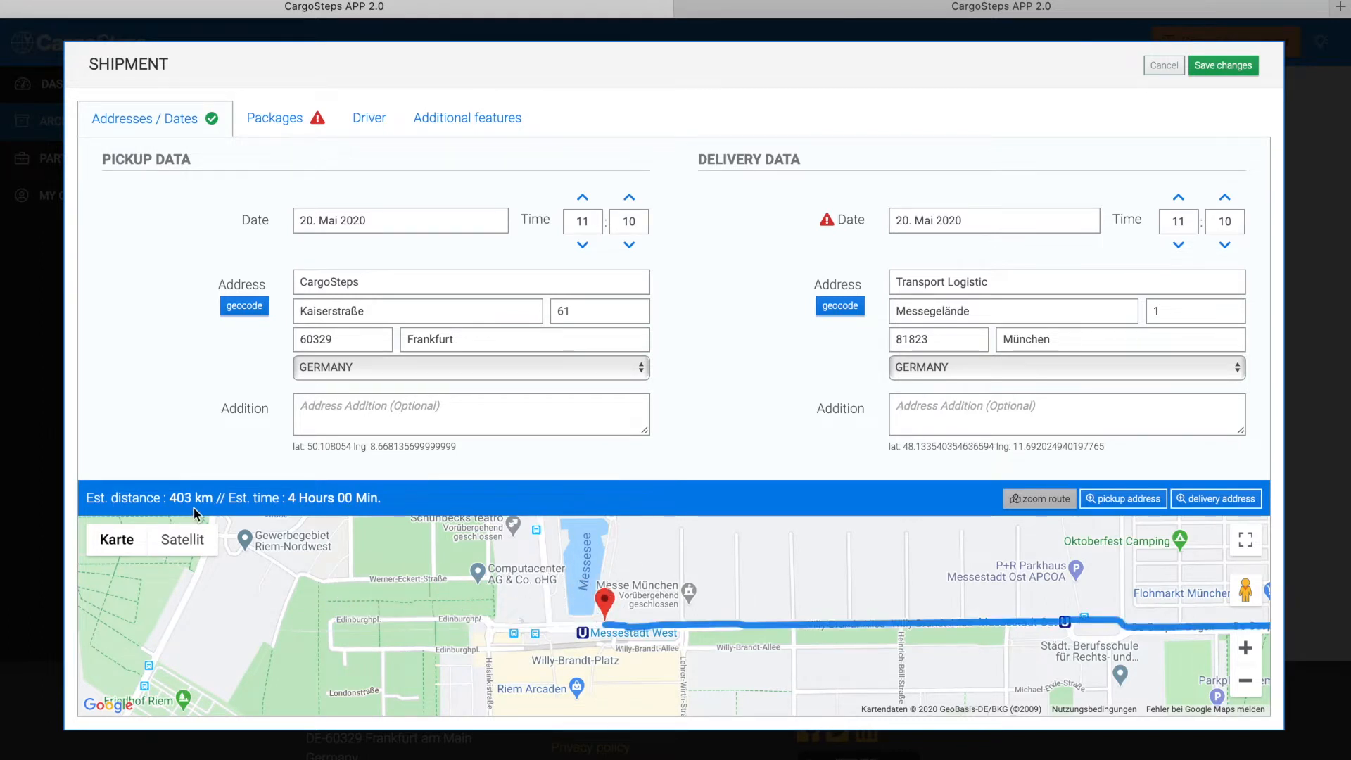
{"action": "mouse_move", "coordinate": [357, 512]}
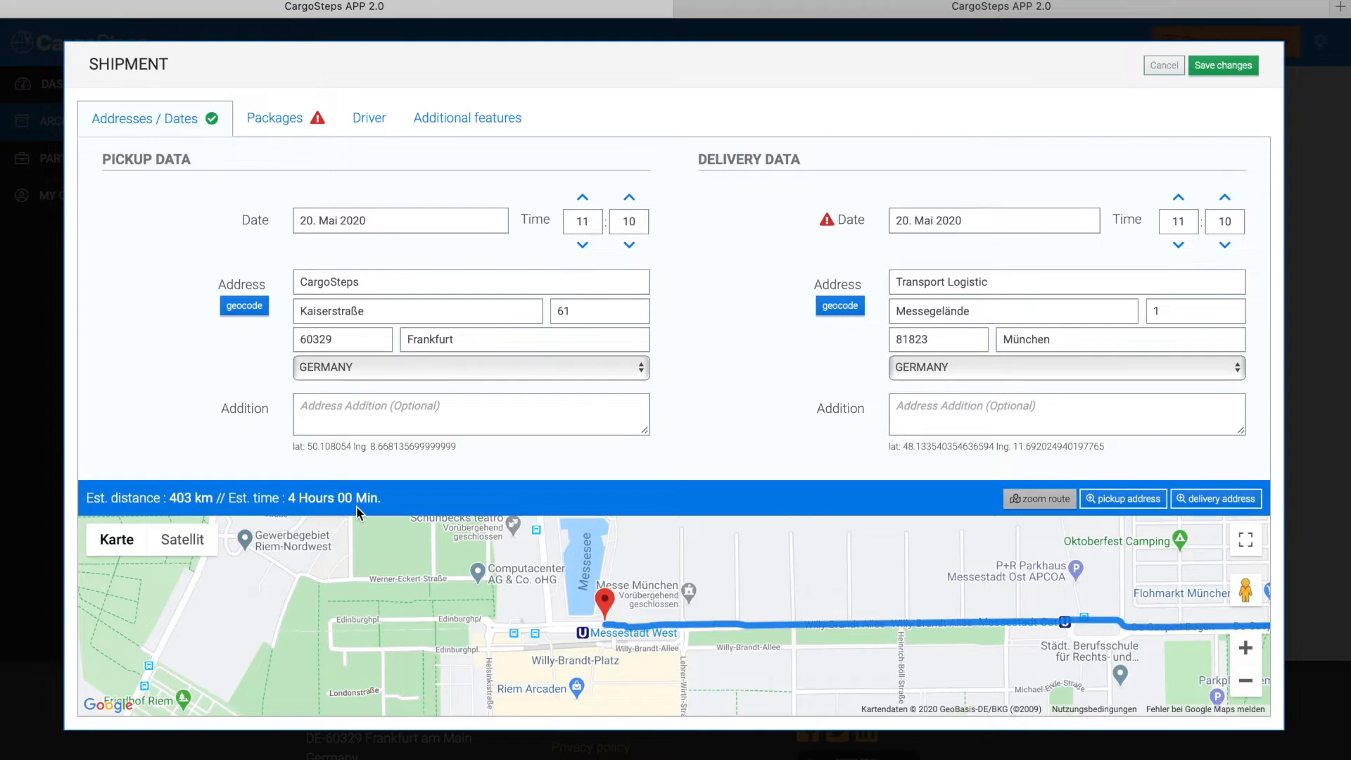
{"action": "mouse_move", "coordinate": [1059, 519]}
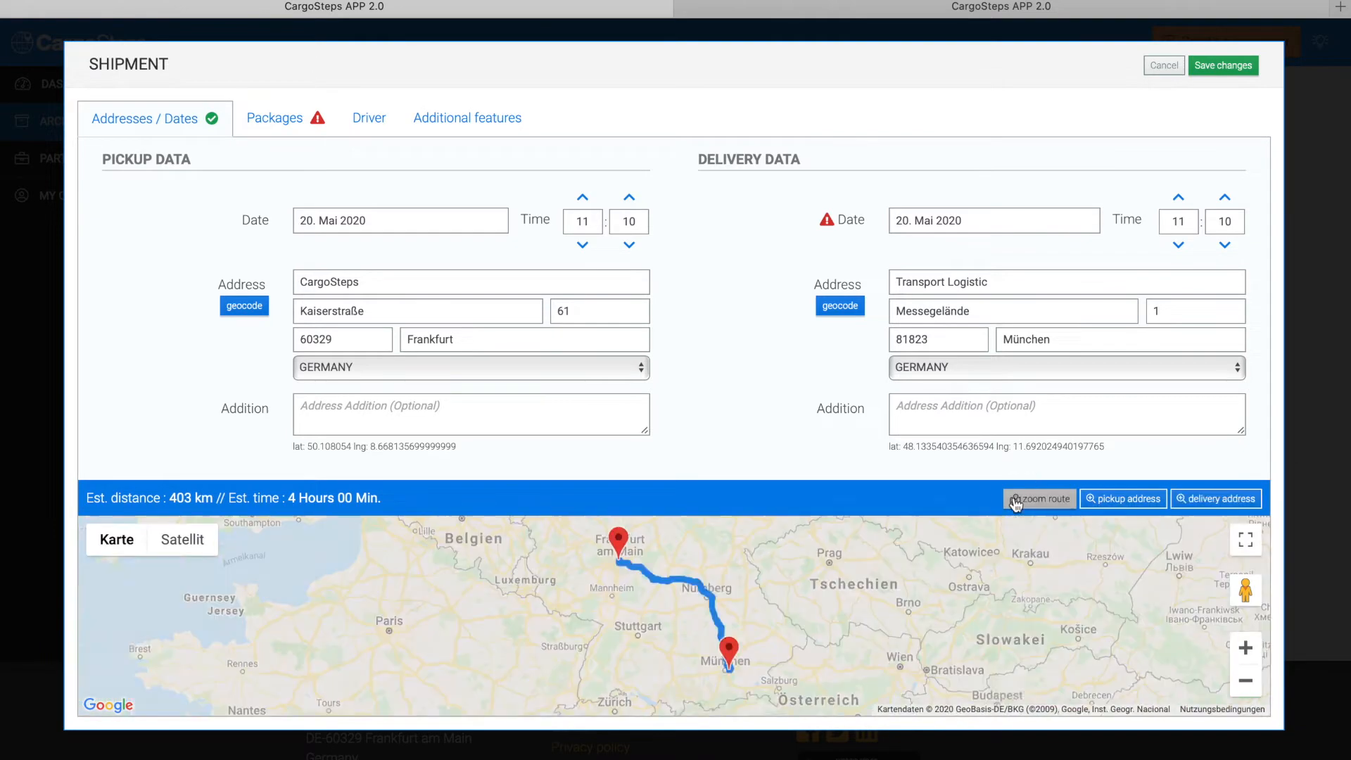
Zoom to the full Frankfurt–München route and raise the delivery hour to 16:10
{"action": "left_click", "coordinate": [1039, 499]}
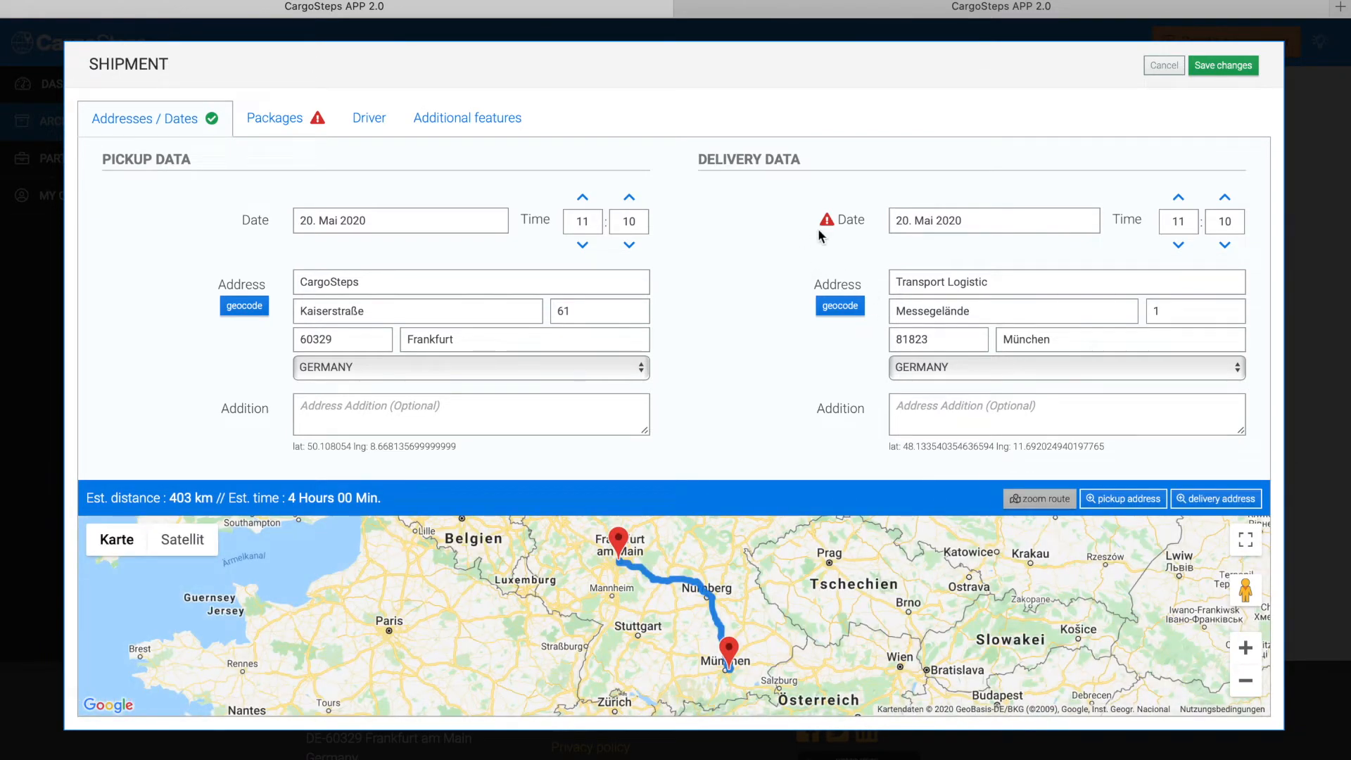
{"action": "mouse_move", "coordinate": [828, 223]}
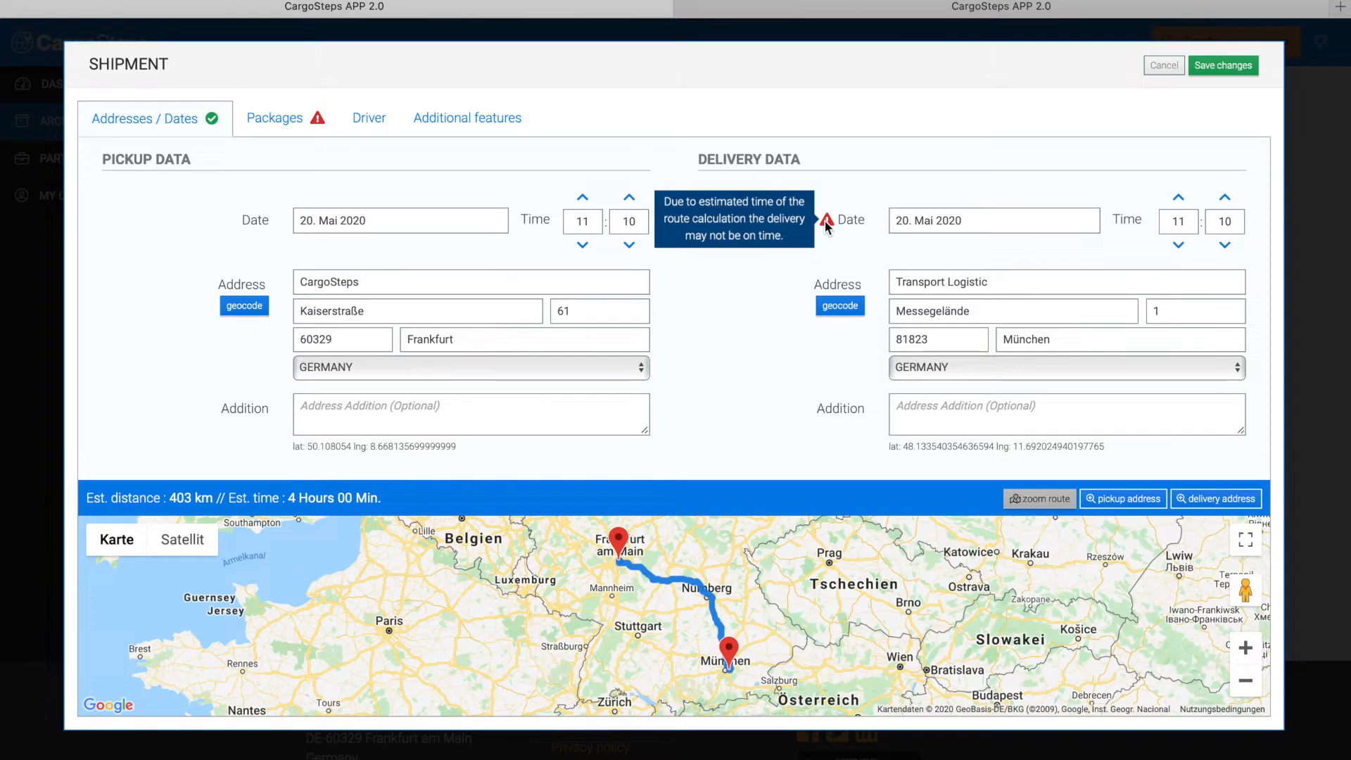
{"action": "mouse_move", "coordinate": [1178, 197]}
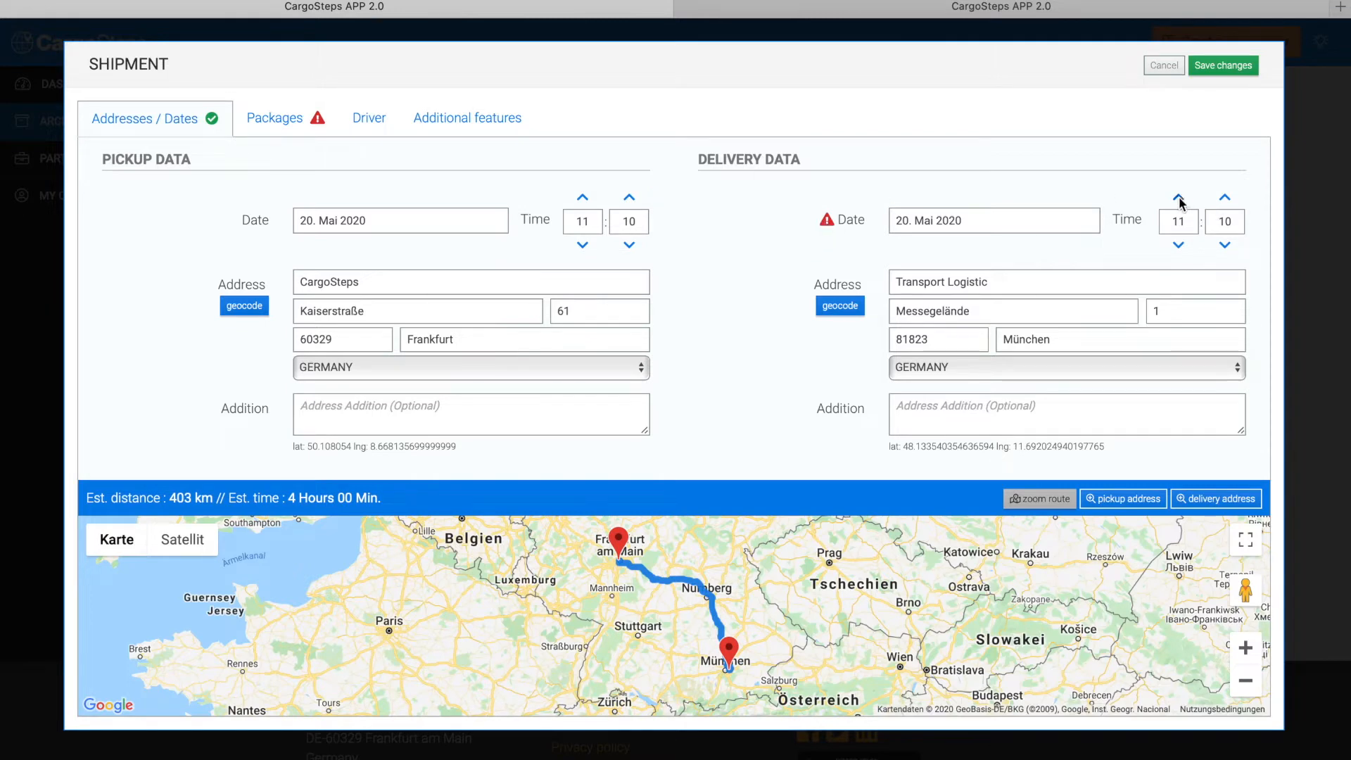
{"action": "left_click", "coordinate": [1177, 197]}
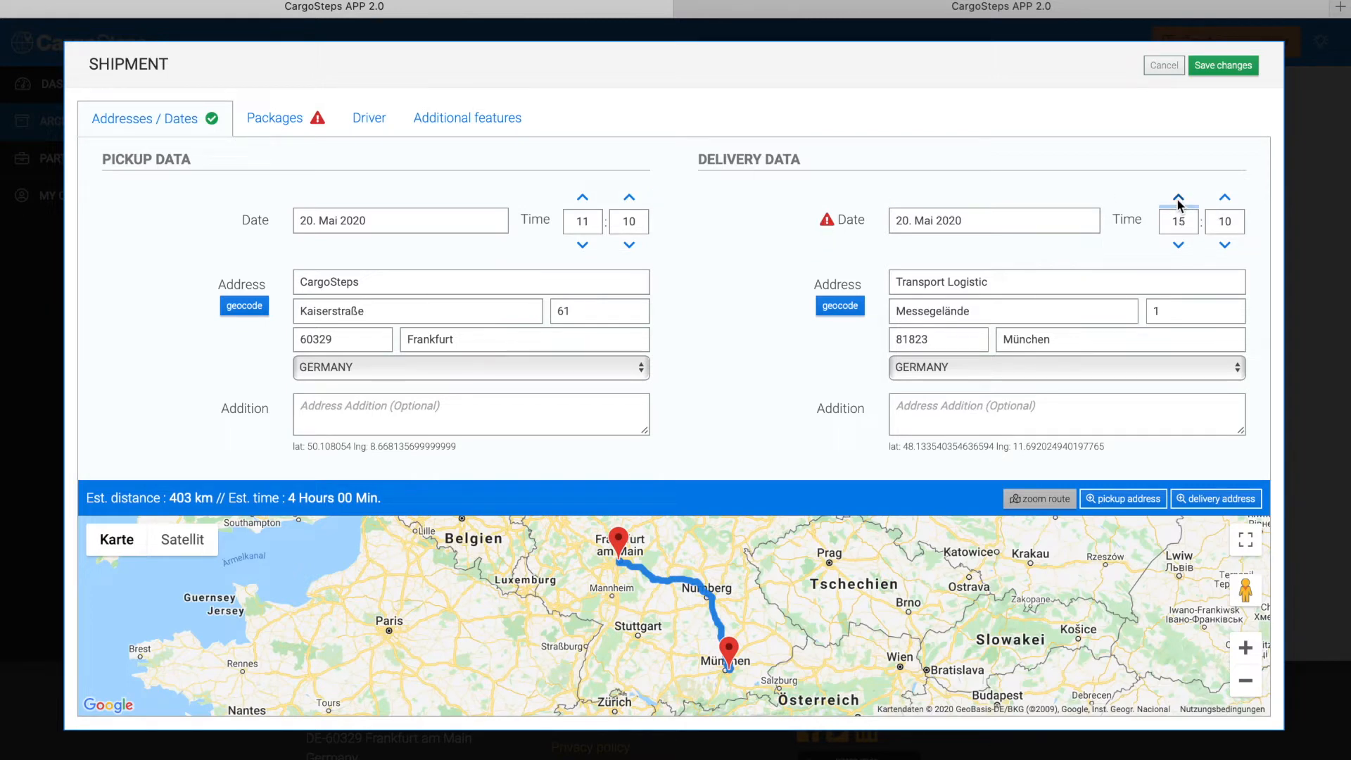
{"action": "left_click", "coordinate": [1176, 197]}
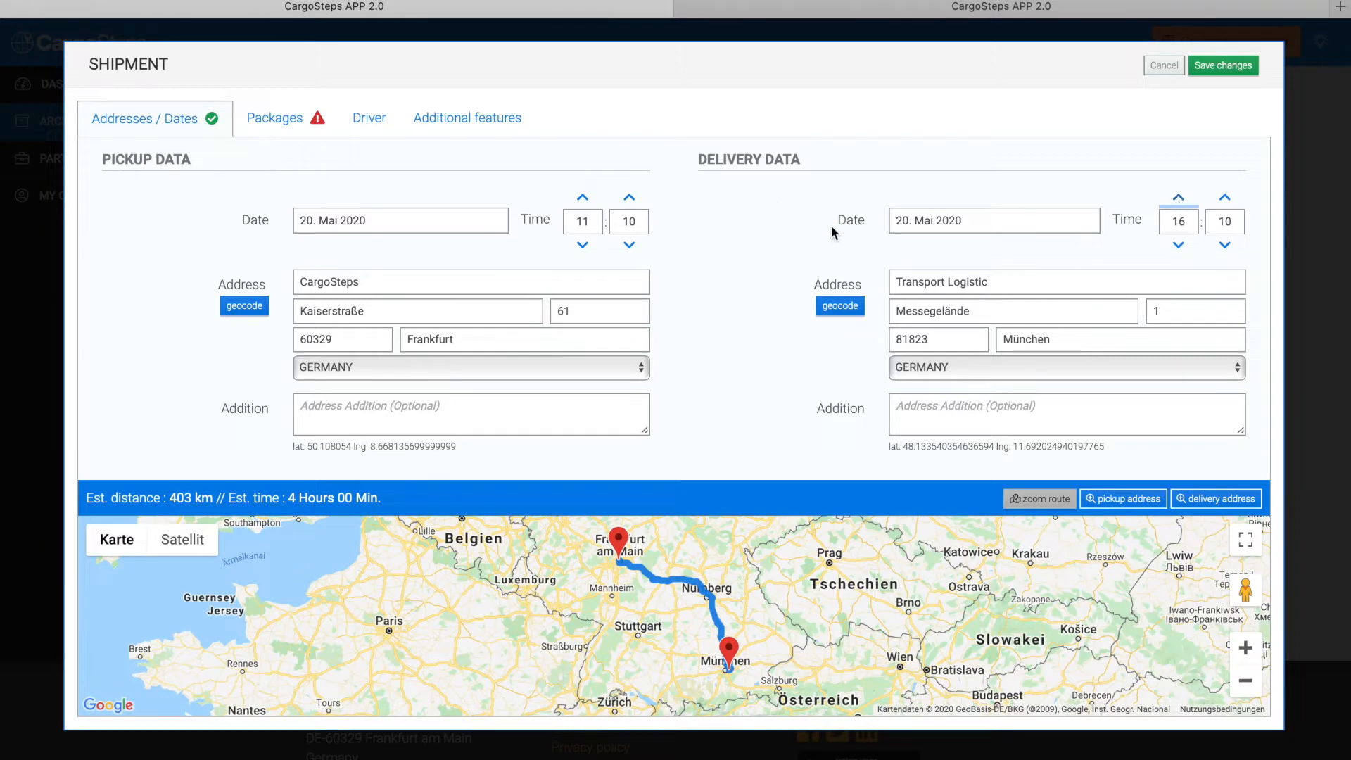
{"action": "mouse_move", "coordinate": [746, 291]}
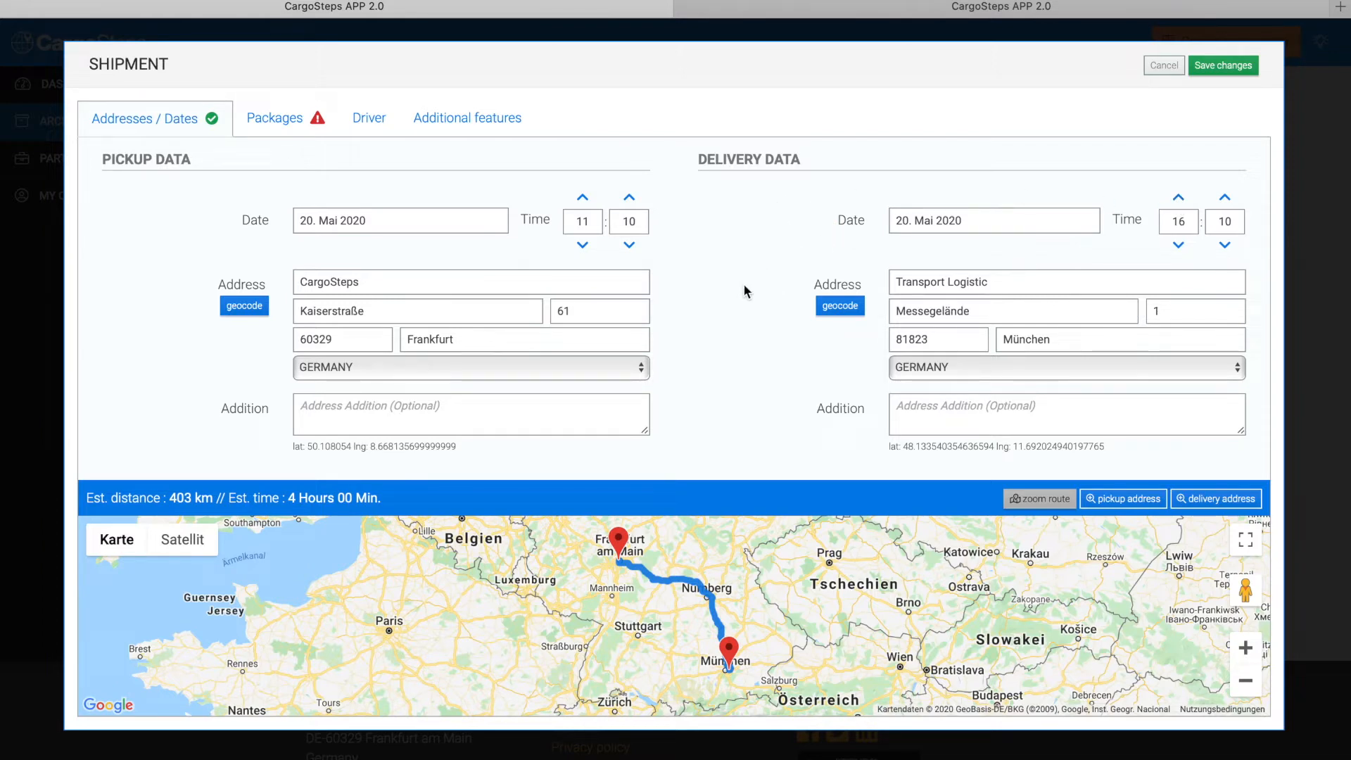
{"action": "mouse_move", "coordinate": [329, 124]}
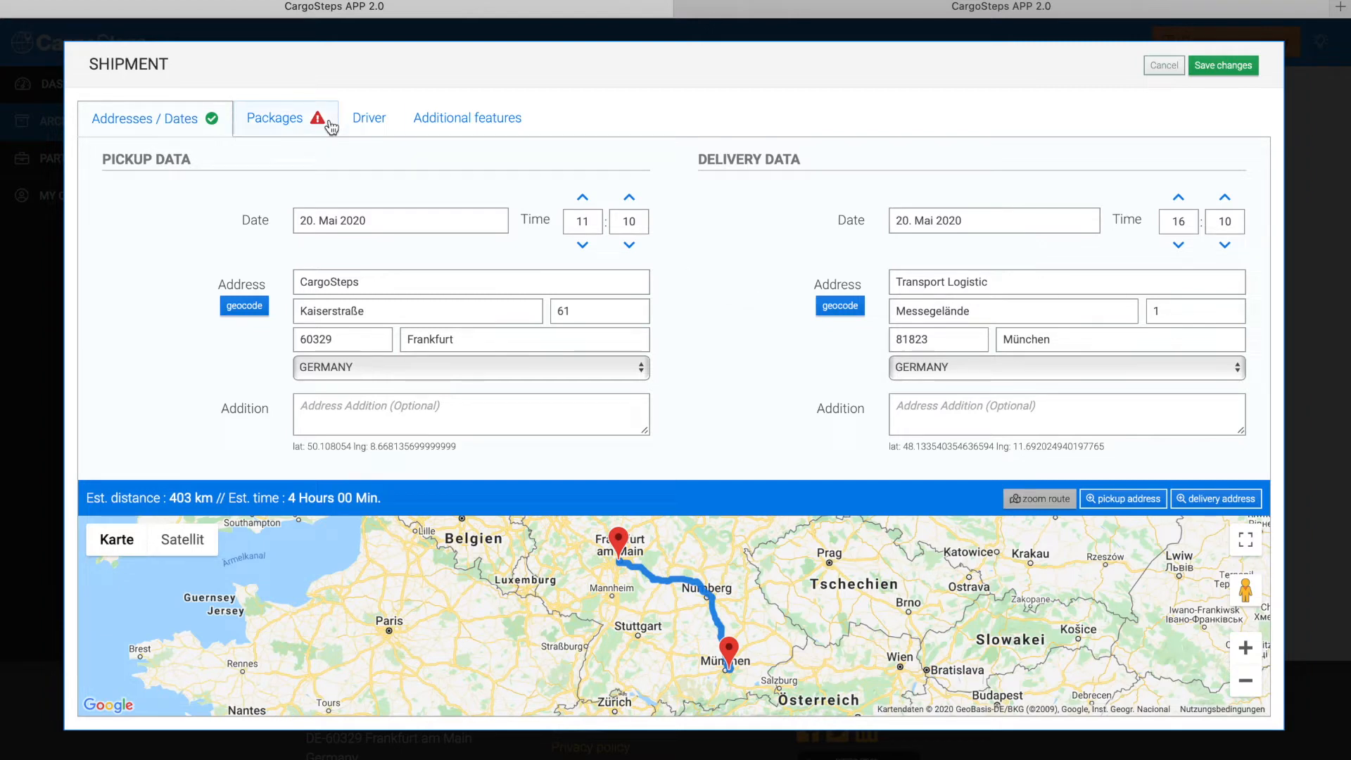
{"action": "left_click", "coordinate": [284, 118]}
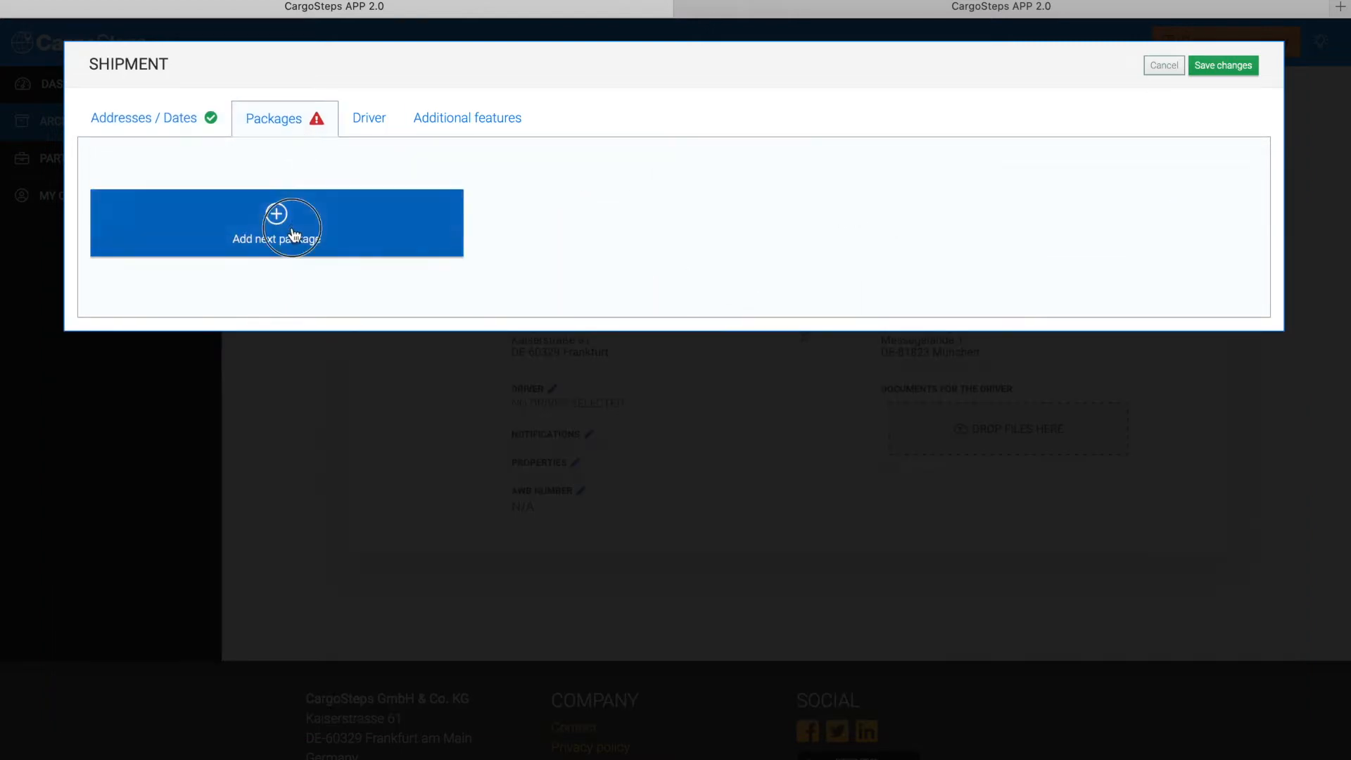
{"action": "left_click", "coordinate": [276, 224]}
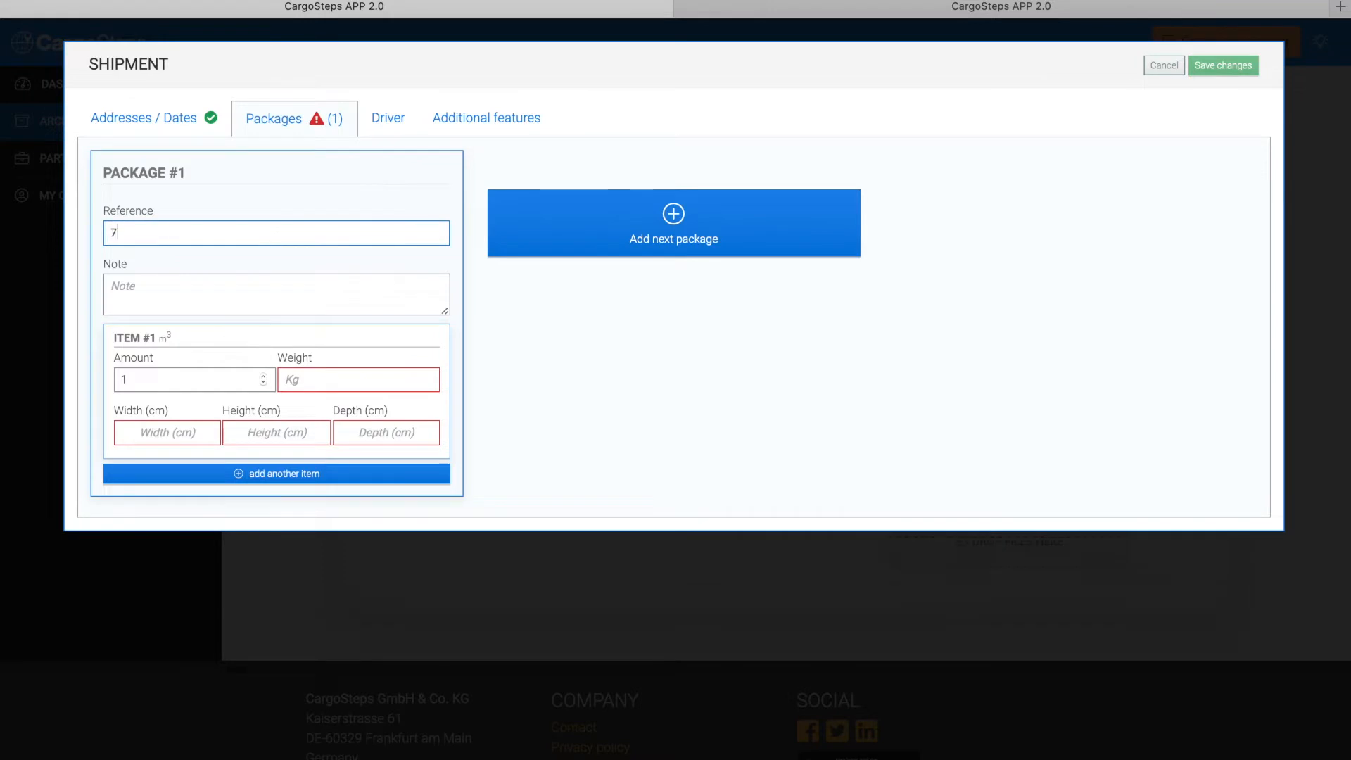
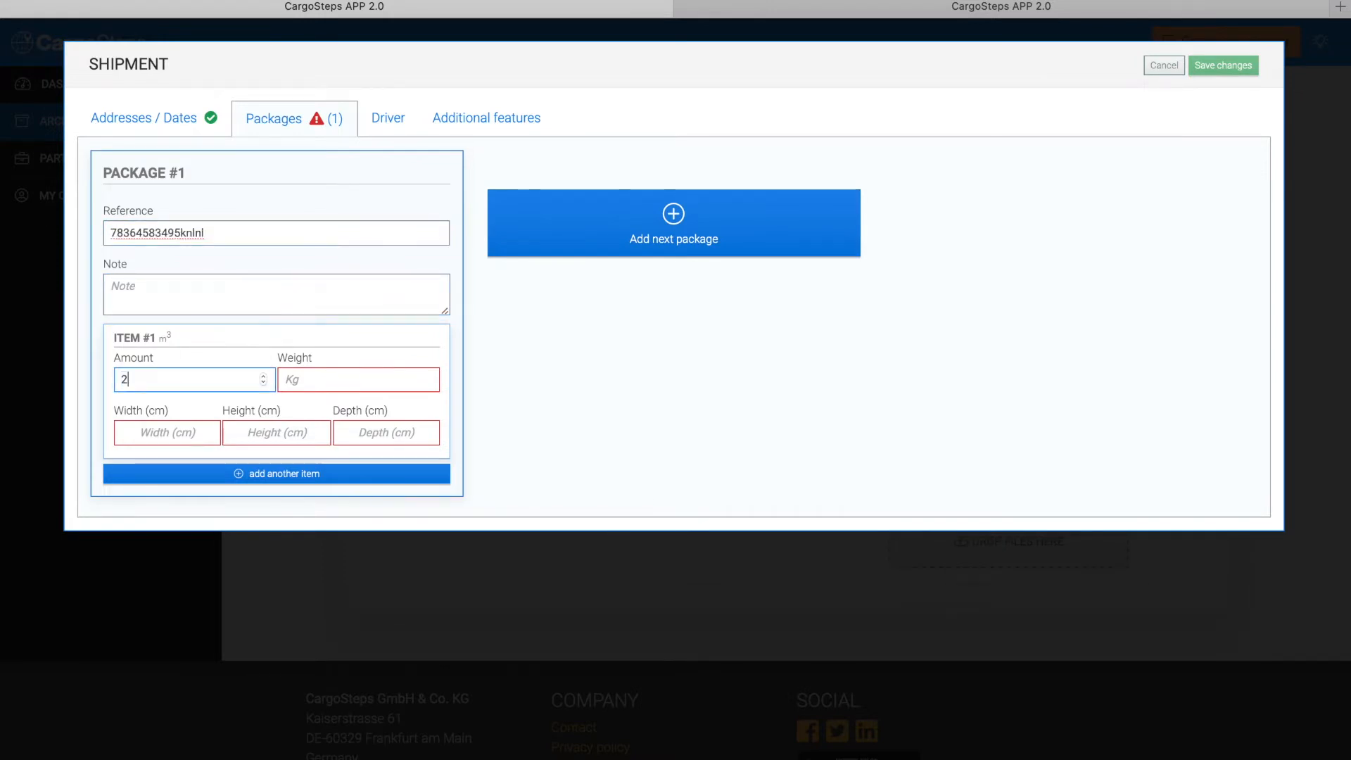
{"action": "left_click", "coordinate": [356, 379]}
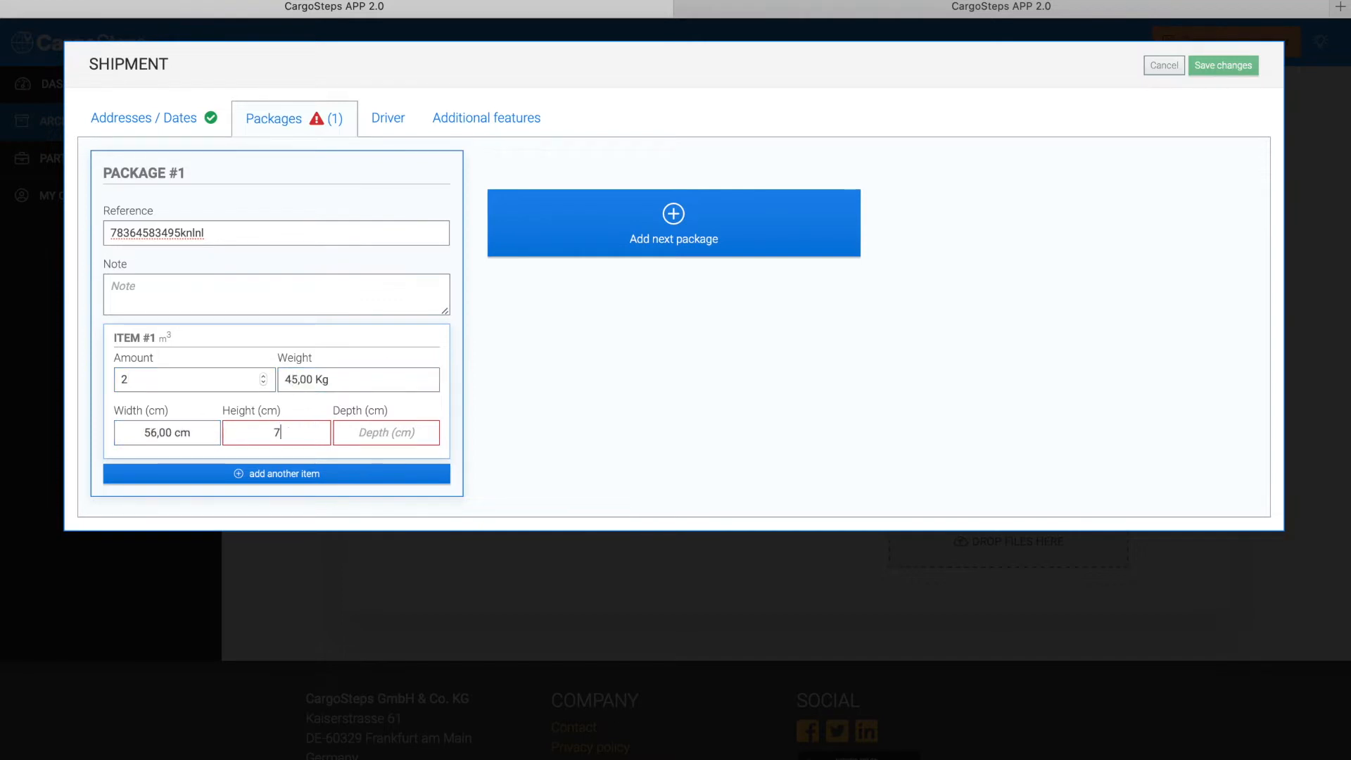
{"action": "type", "text": "88"}
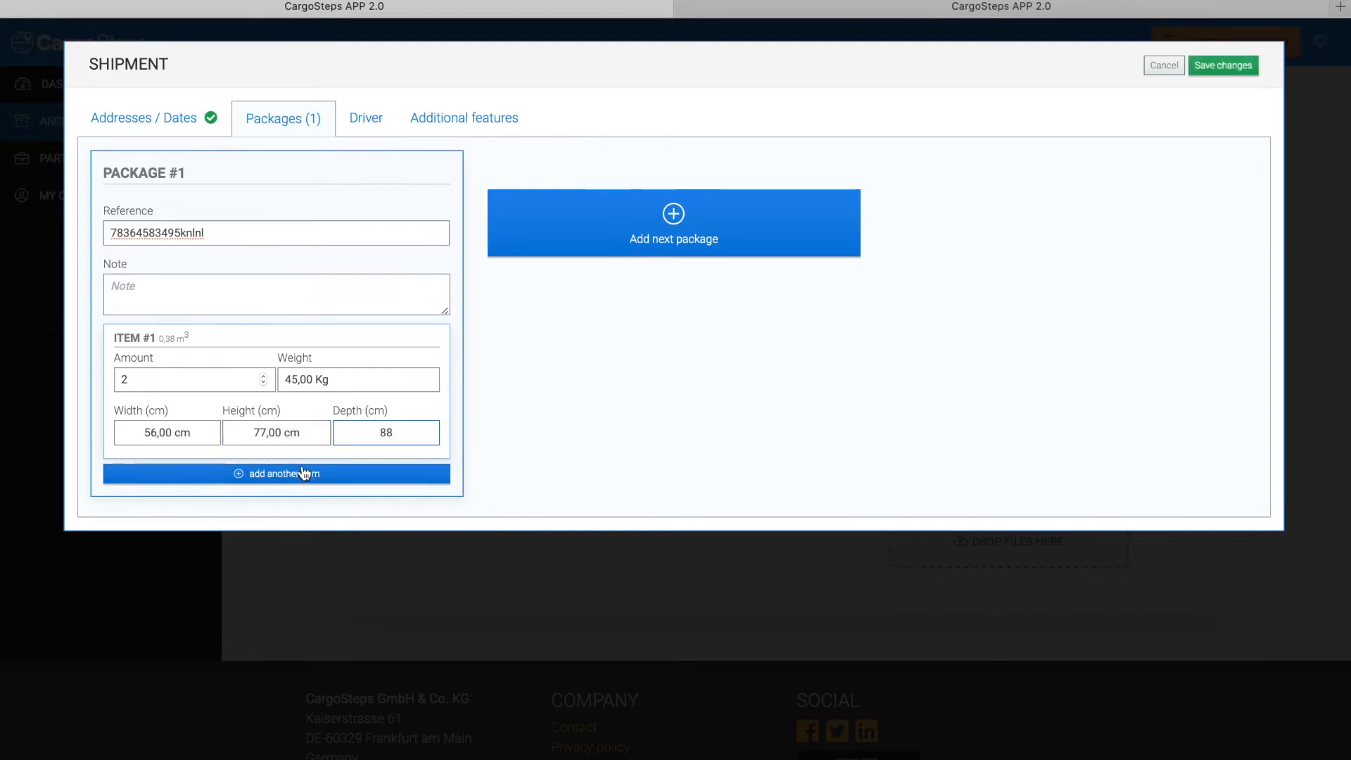
{"action": "mouse_move", "coordinate": [343, 418]}
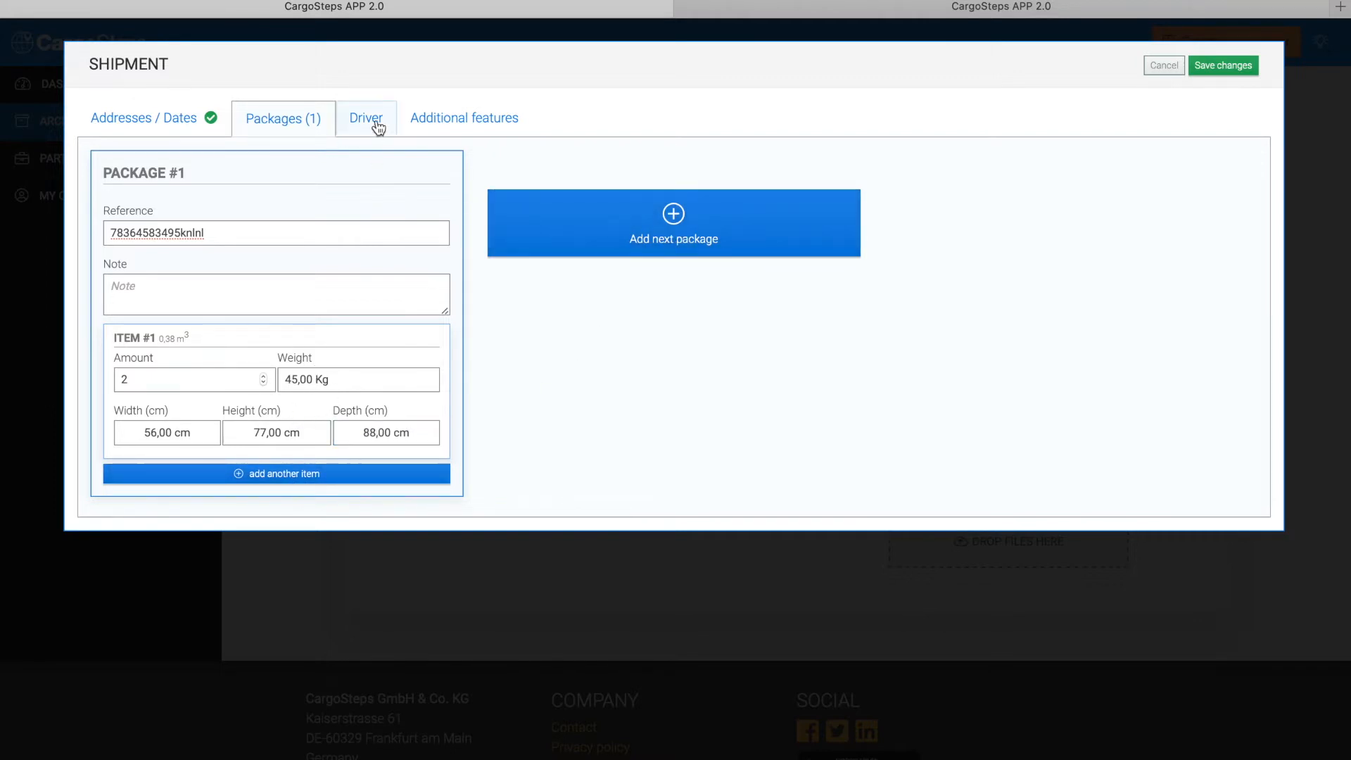
{"action": "left_click", "coordinate": [364, 118]}
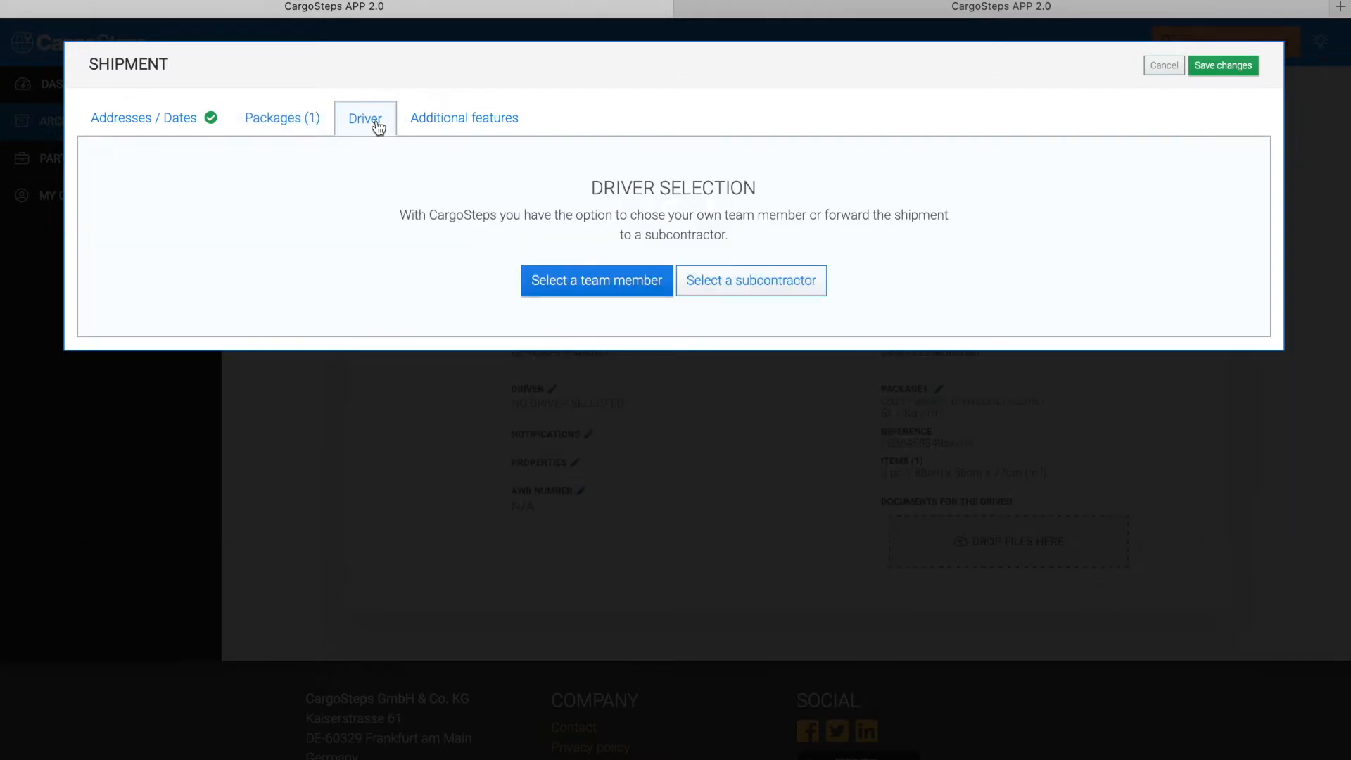
{"action": "mouse_move", "coordinate": [597, 282]}
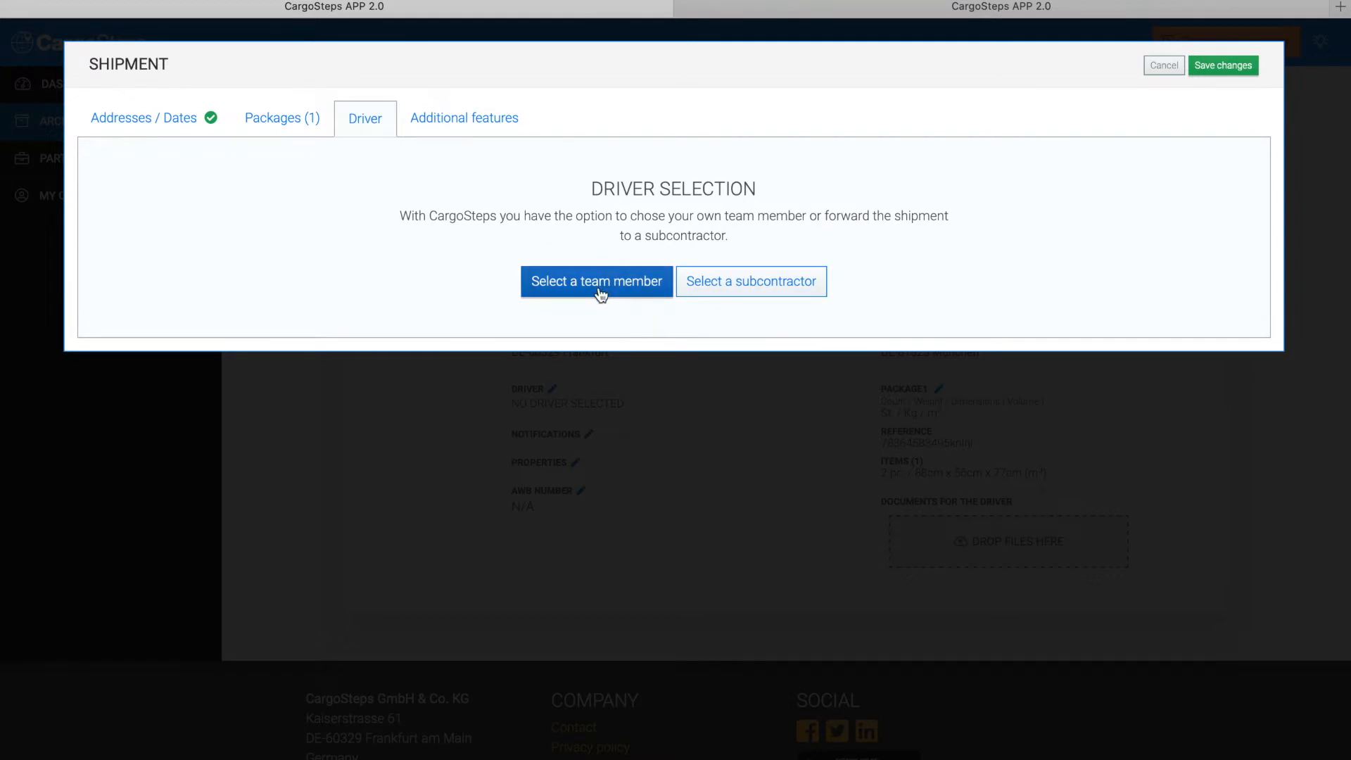
{"action": "mouse_move", "coordinate": [601, 300]}
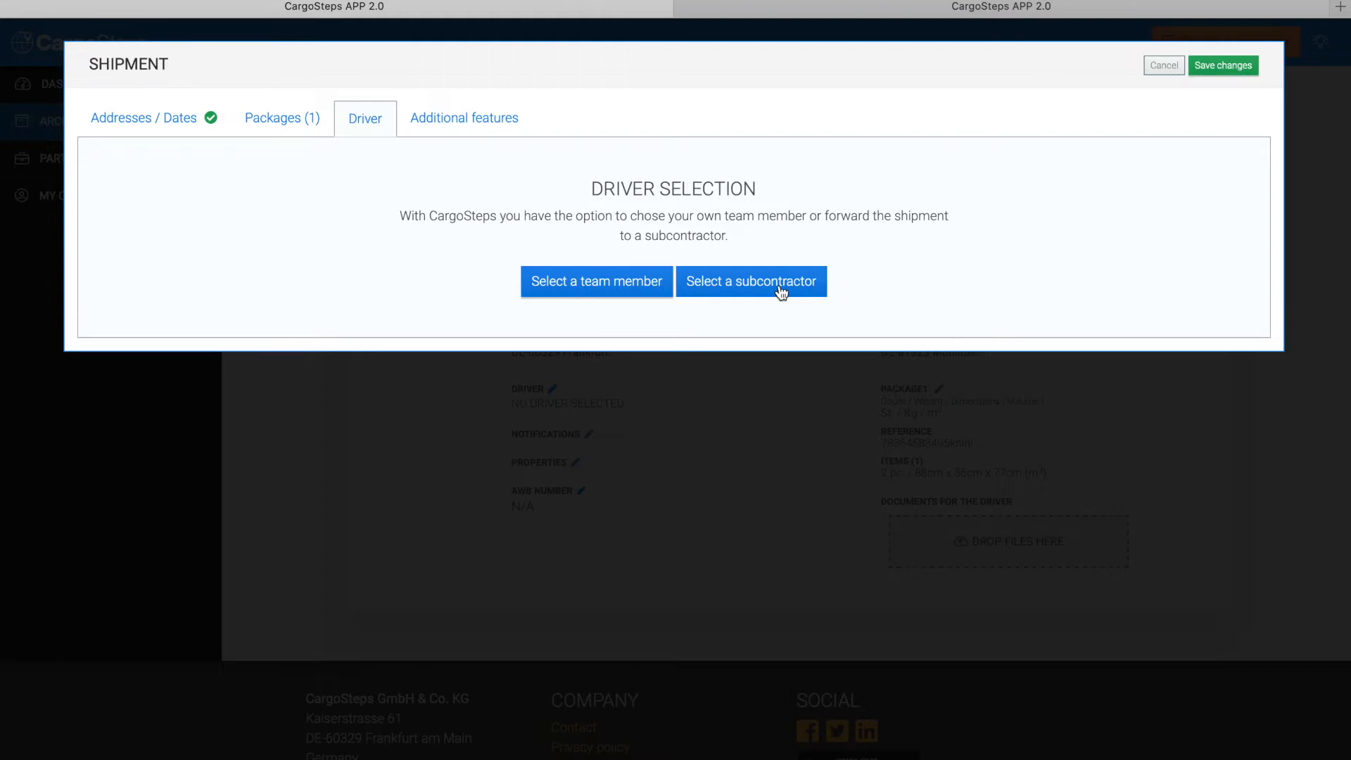
{"action": "mouse_move", "coordinate": [684, 325]}
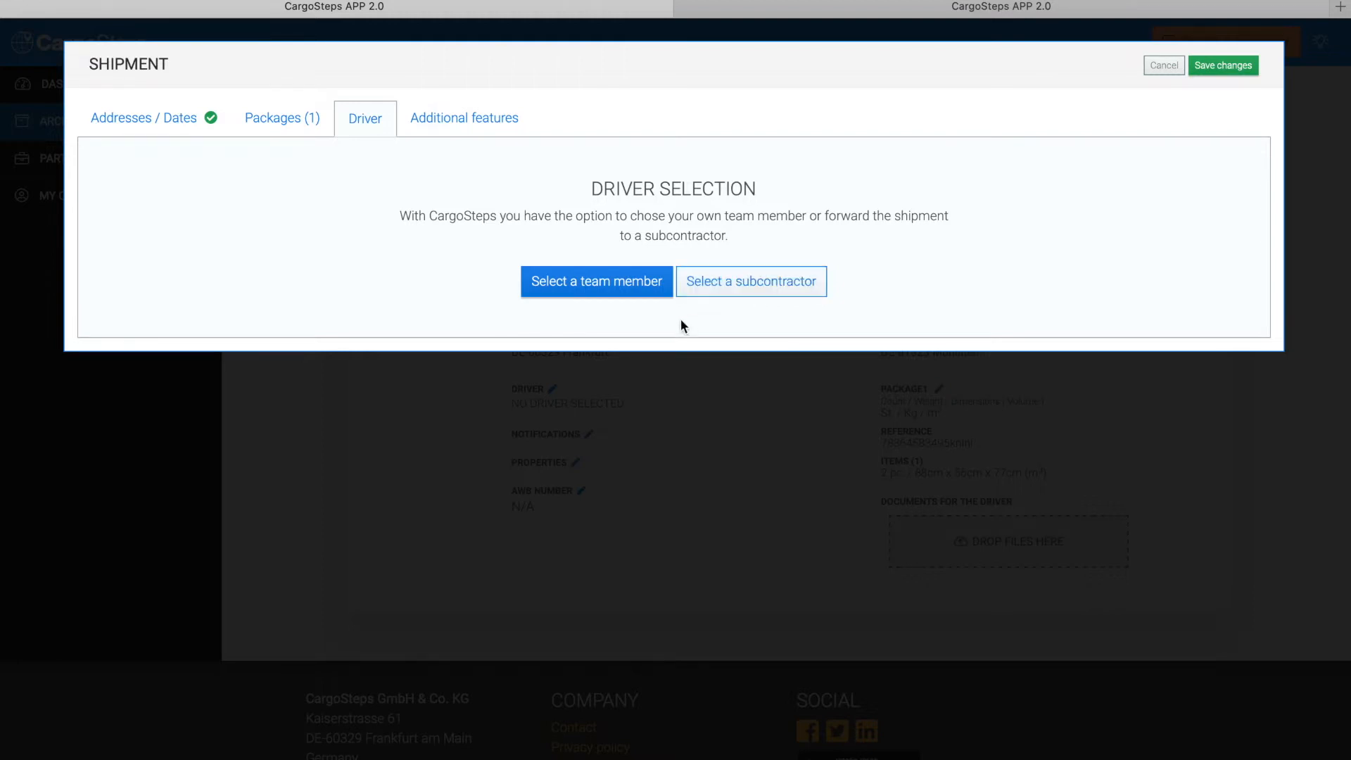
{"action": "mouse_move", "coordinate": [673, 324]}
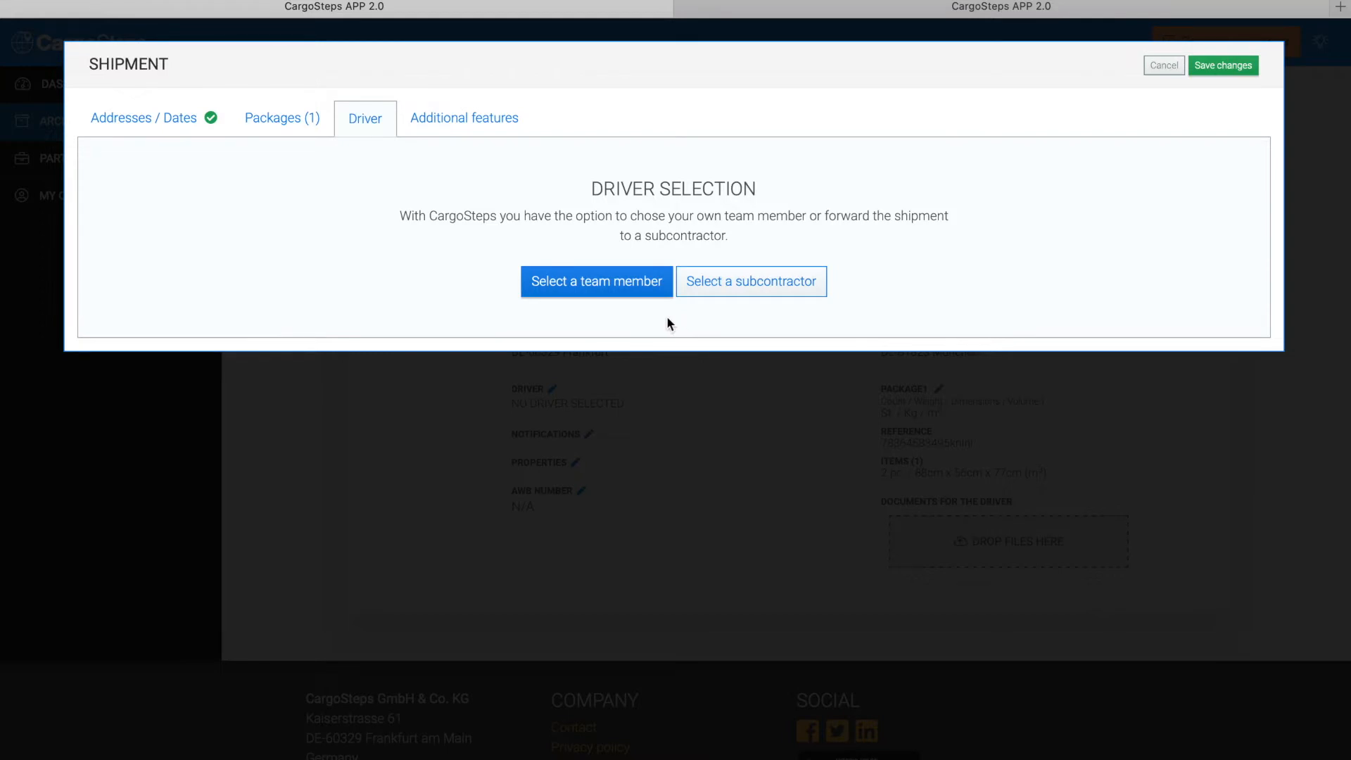
{"action": "mouse_move", "coordinate": [636, 308]}
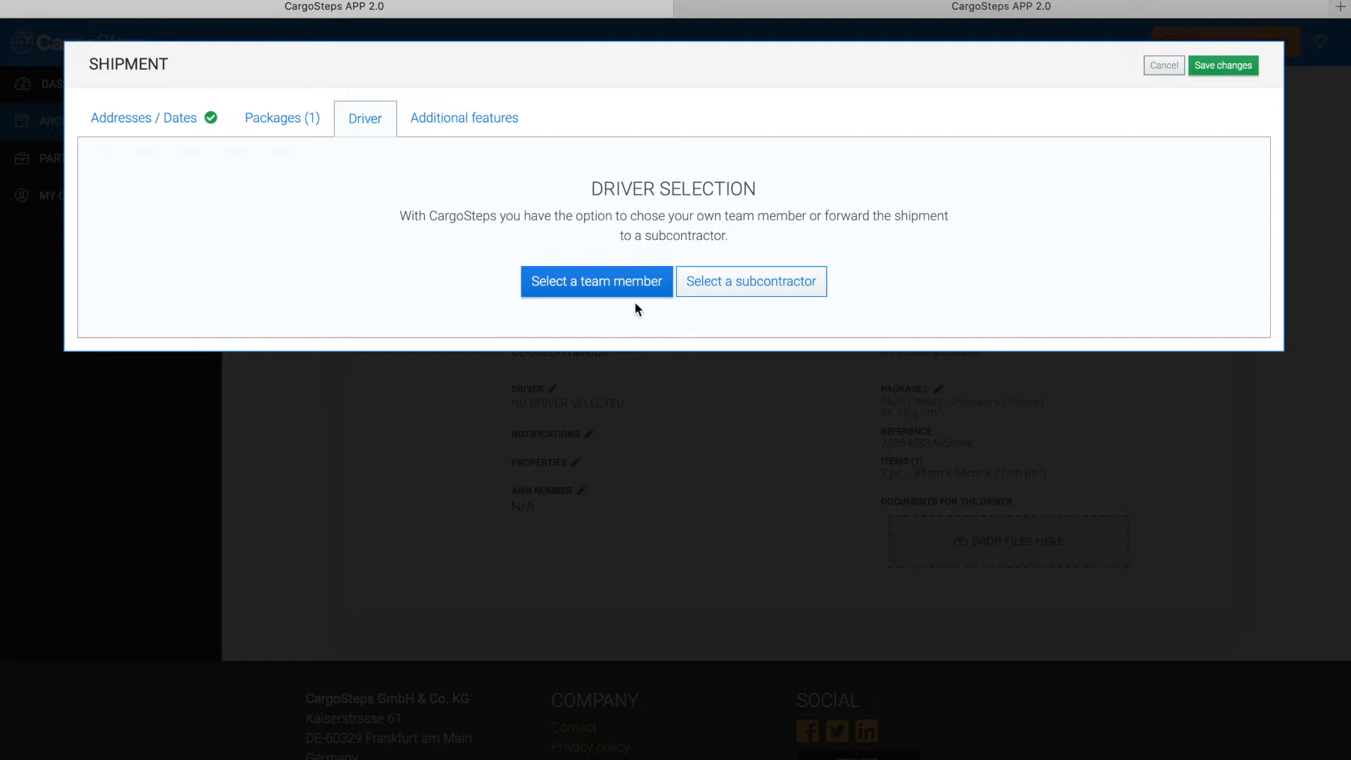
{"action": "left_click", "coordinate": [596, 281]}
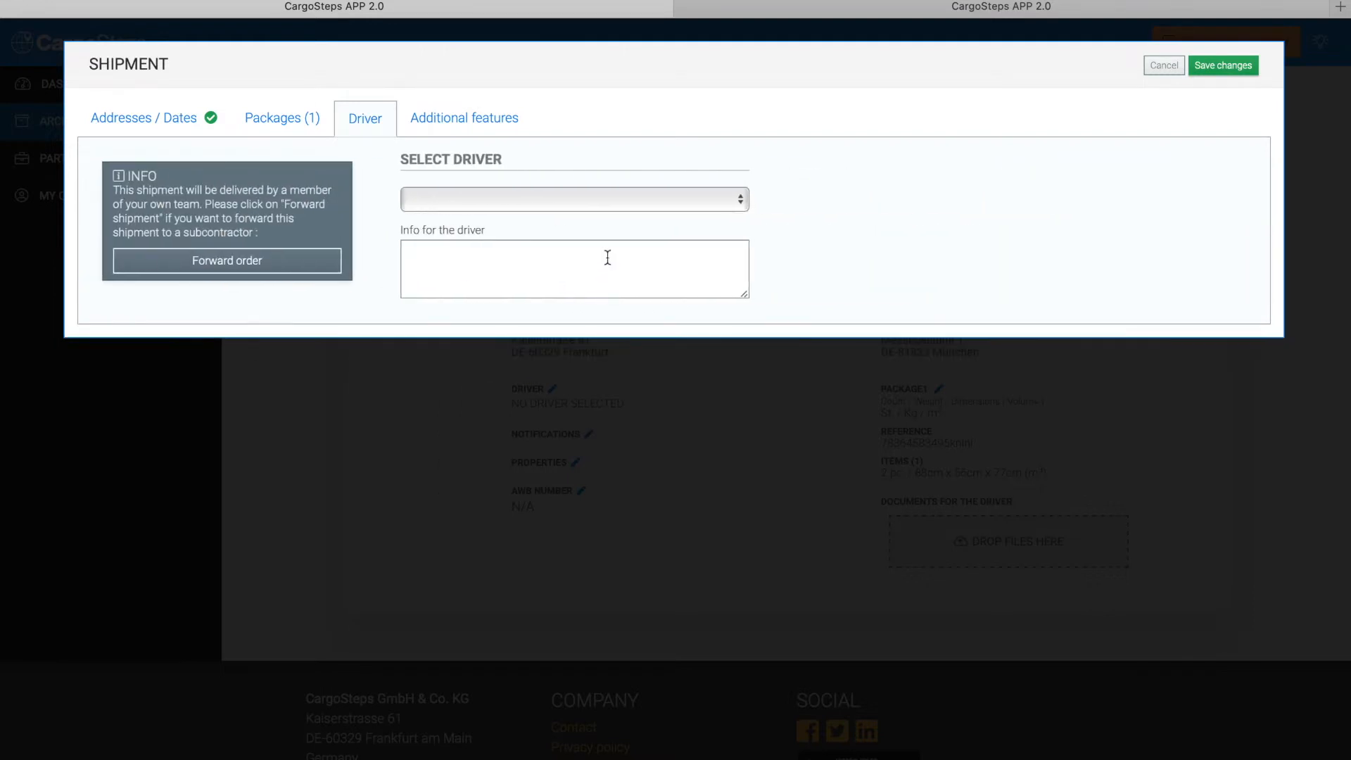
{"action": "left_click", "coordinate": [574, 198]}
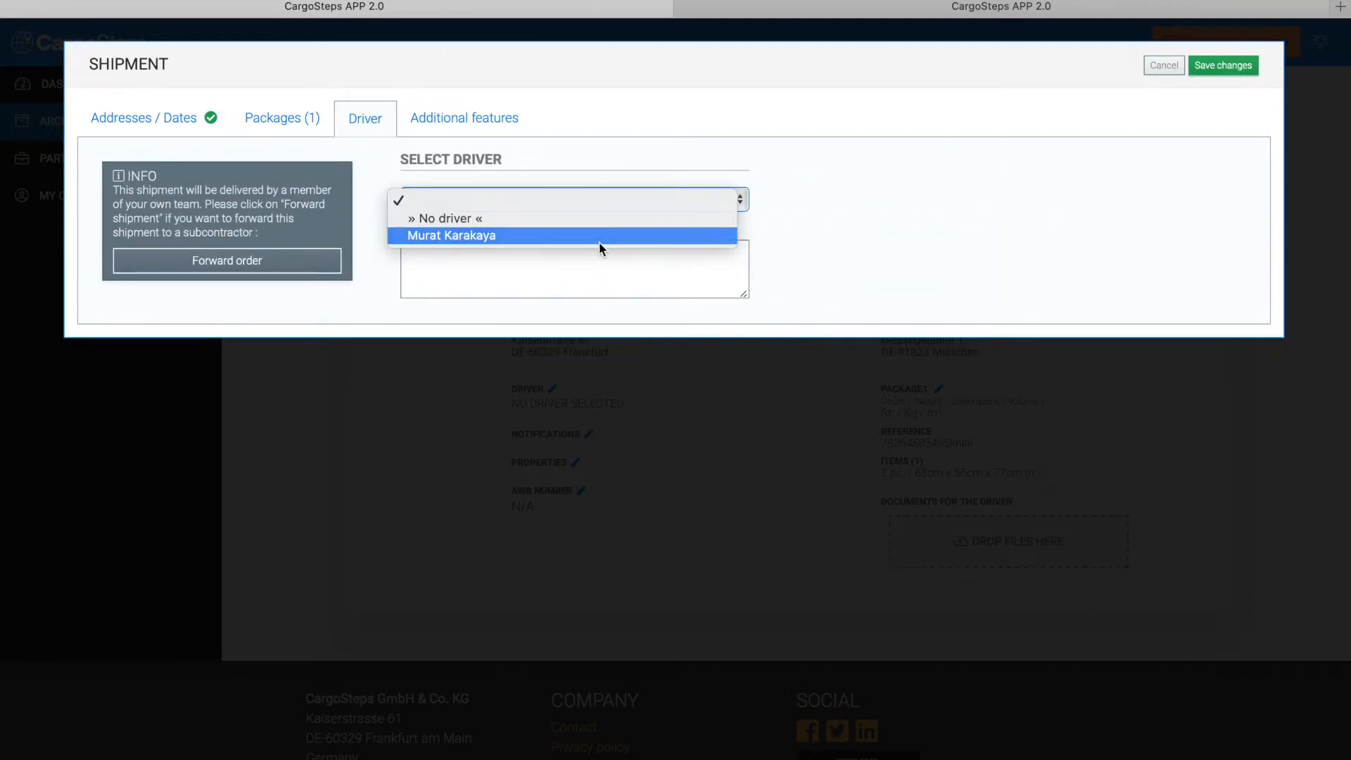
{"action": "left_click", "coordinate": [450, 235]}
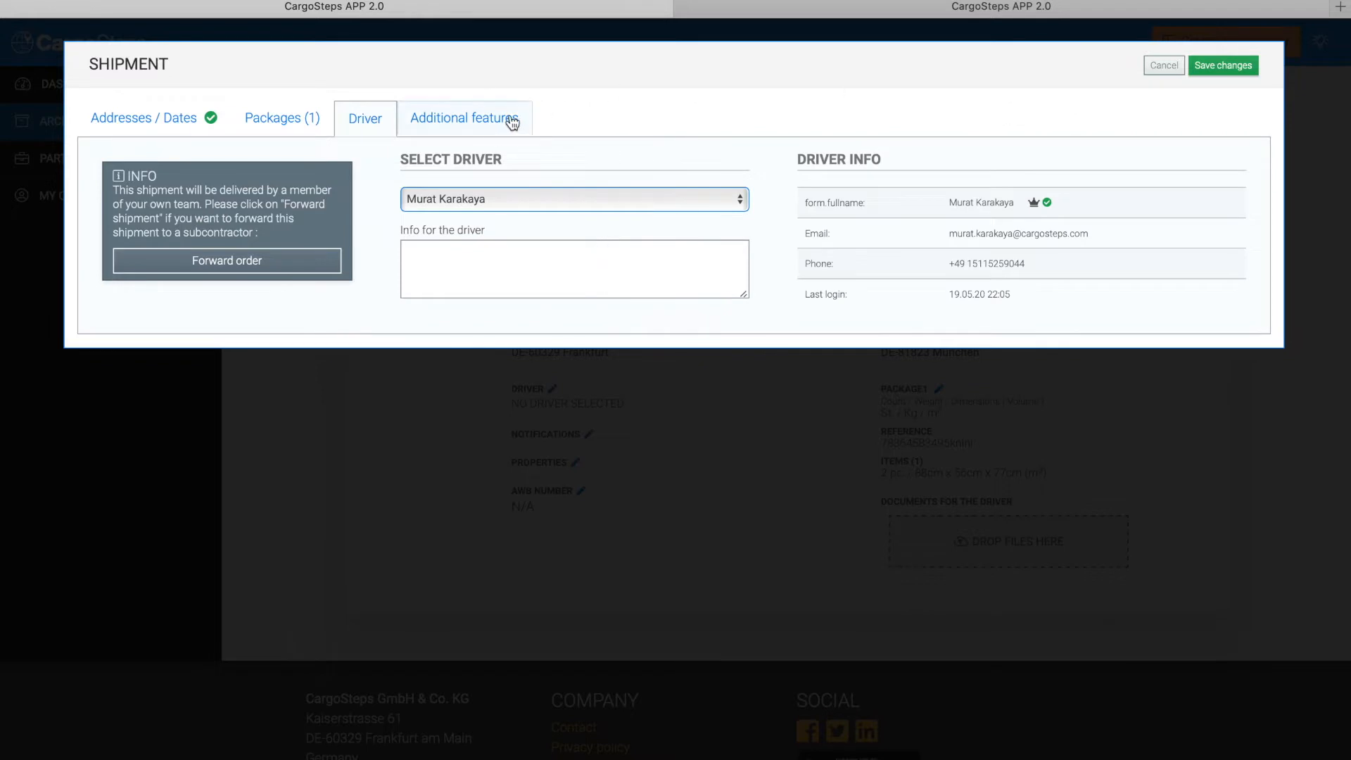
Mark the shipment as dangerous goods with 2 data loggers, adding then removing empty notification email fields
{"action": "left_click", "coordinate": [463, 118]}
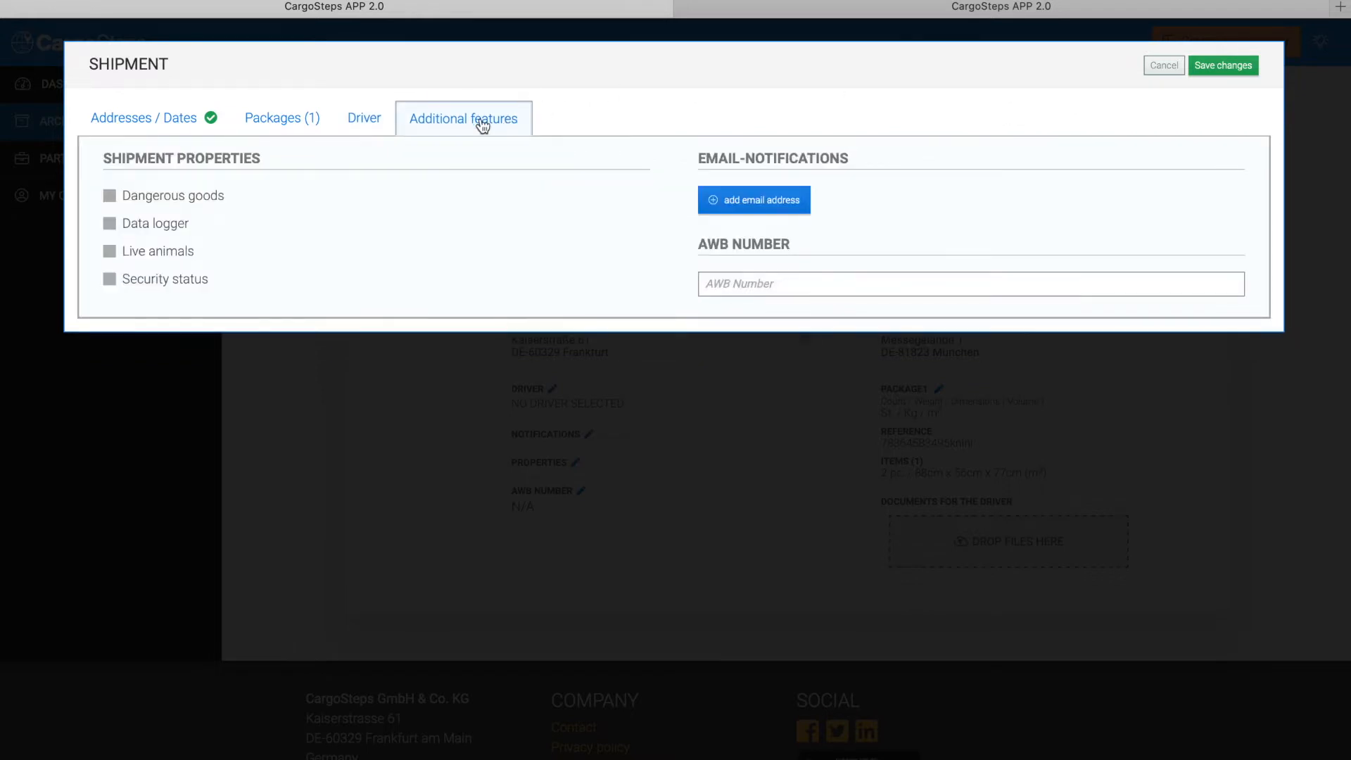
{"action": "left_click", "coordinate": [110, 197]}
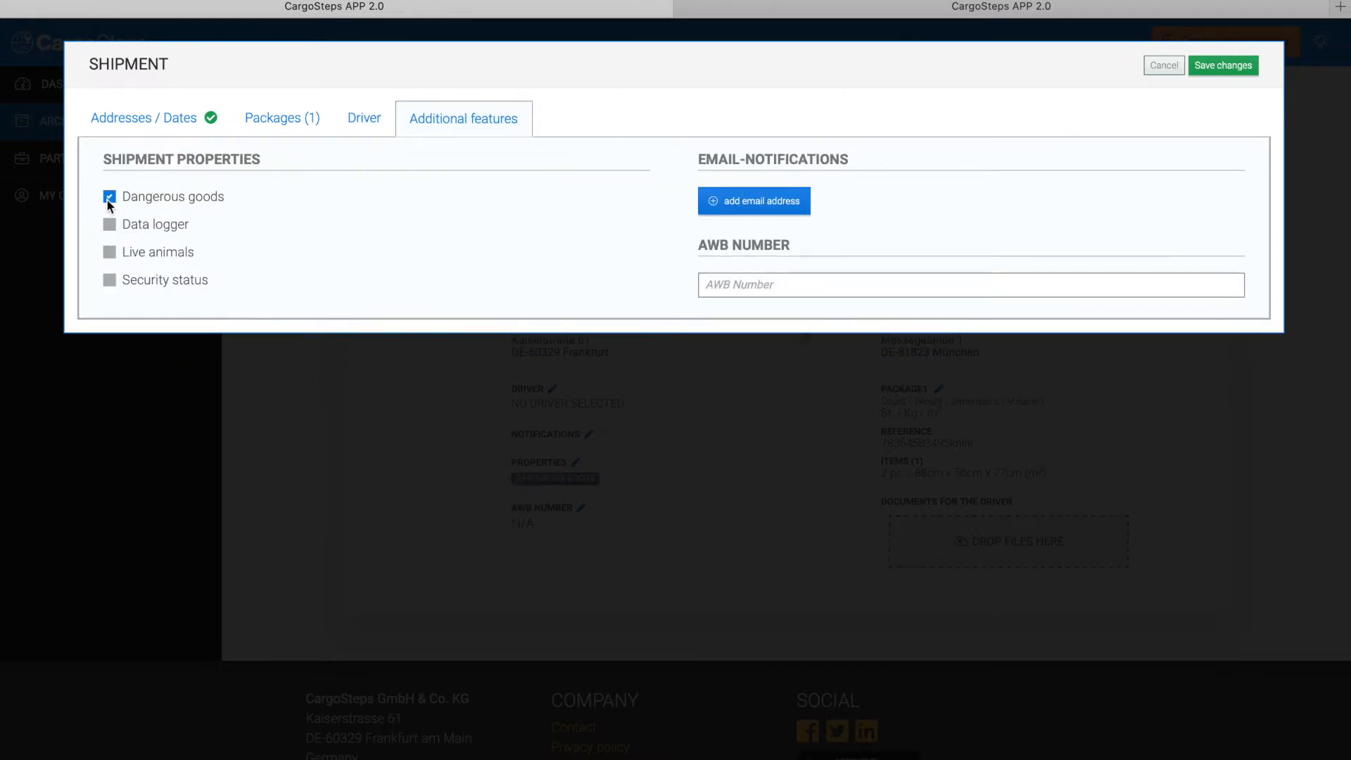
{"action": "left_click", "coordinate": [110, 224]}
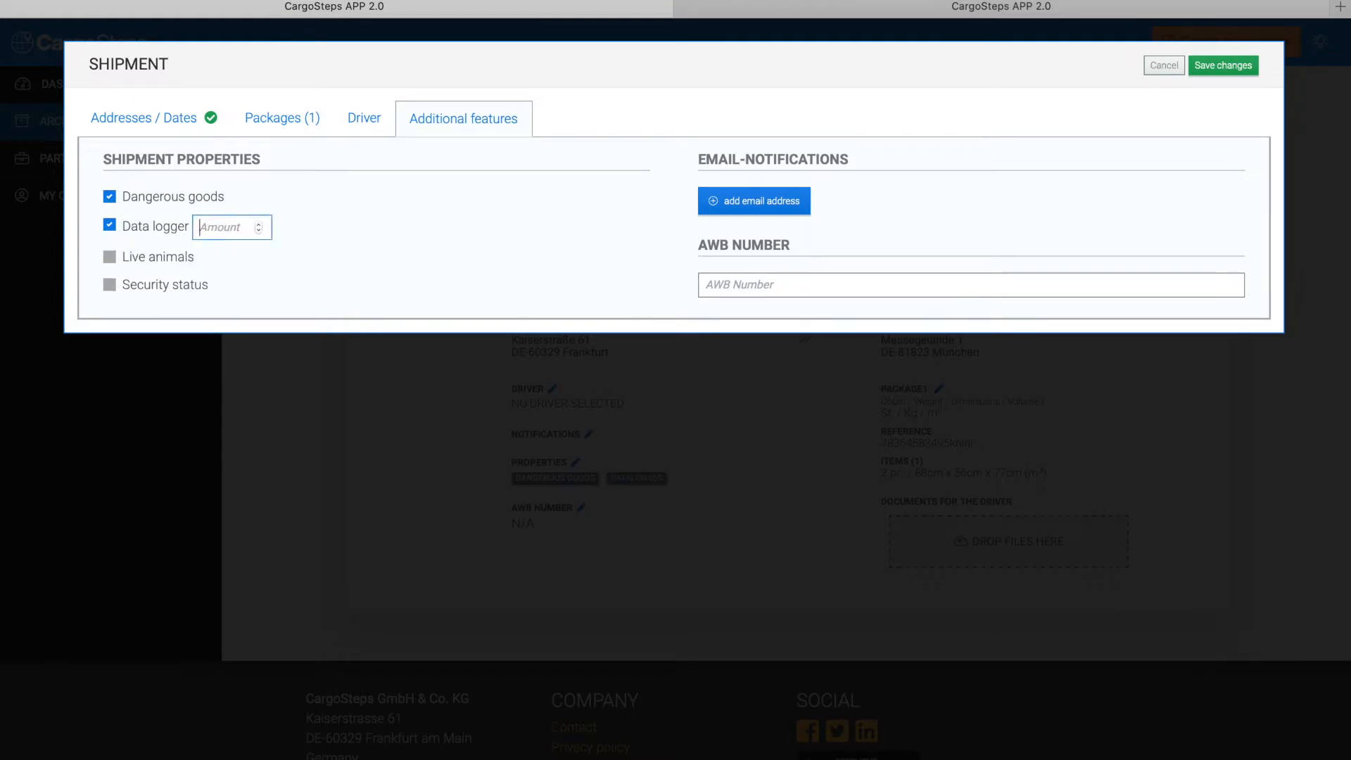
{"action": "type", "text": "2"}
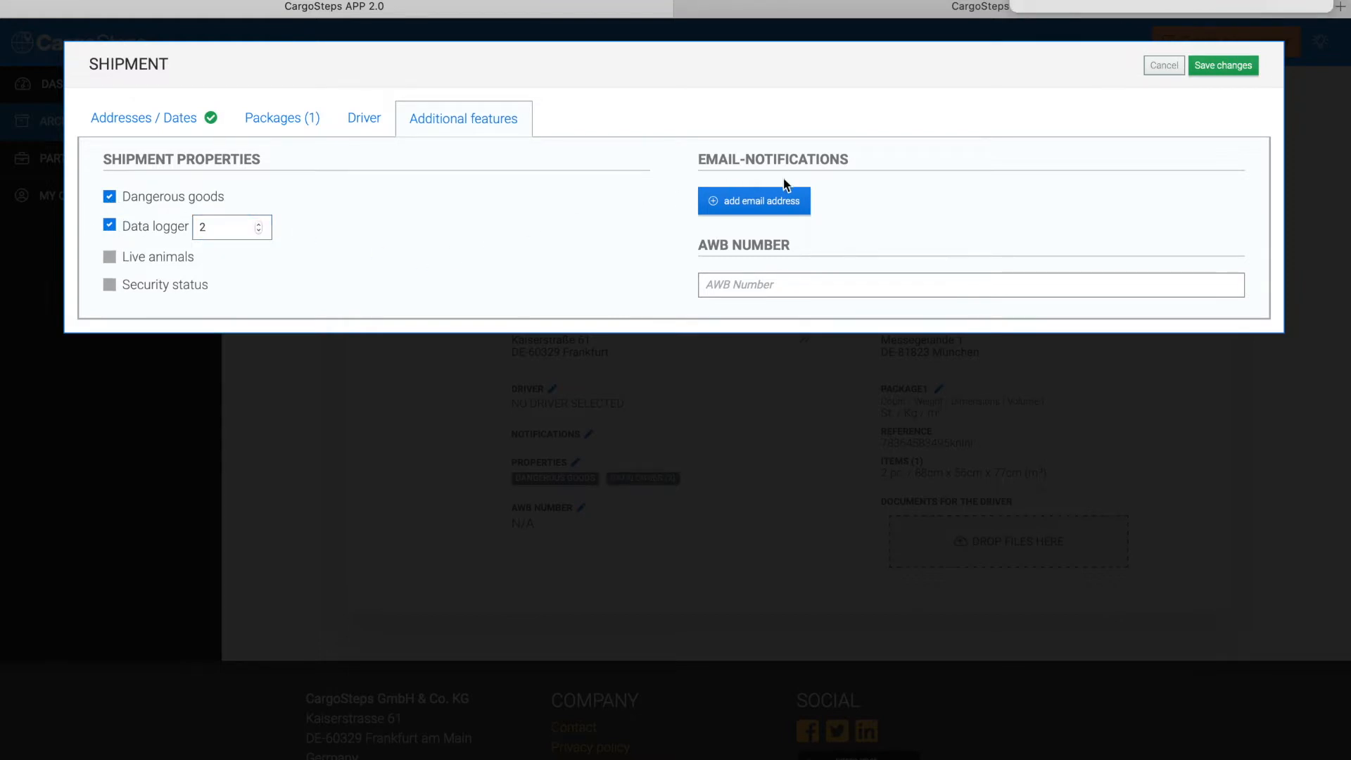
{"action": "left_click", "coordinate": [753, 201]}
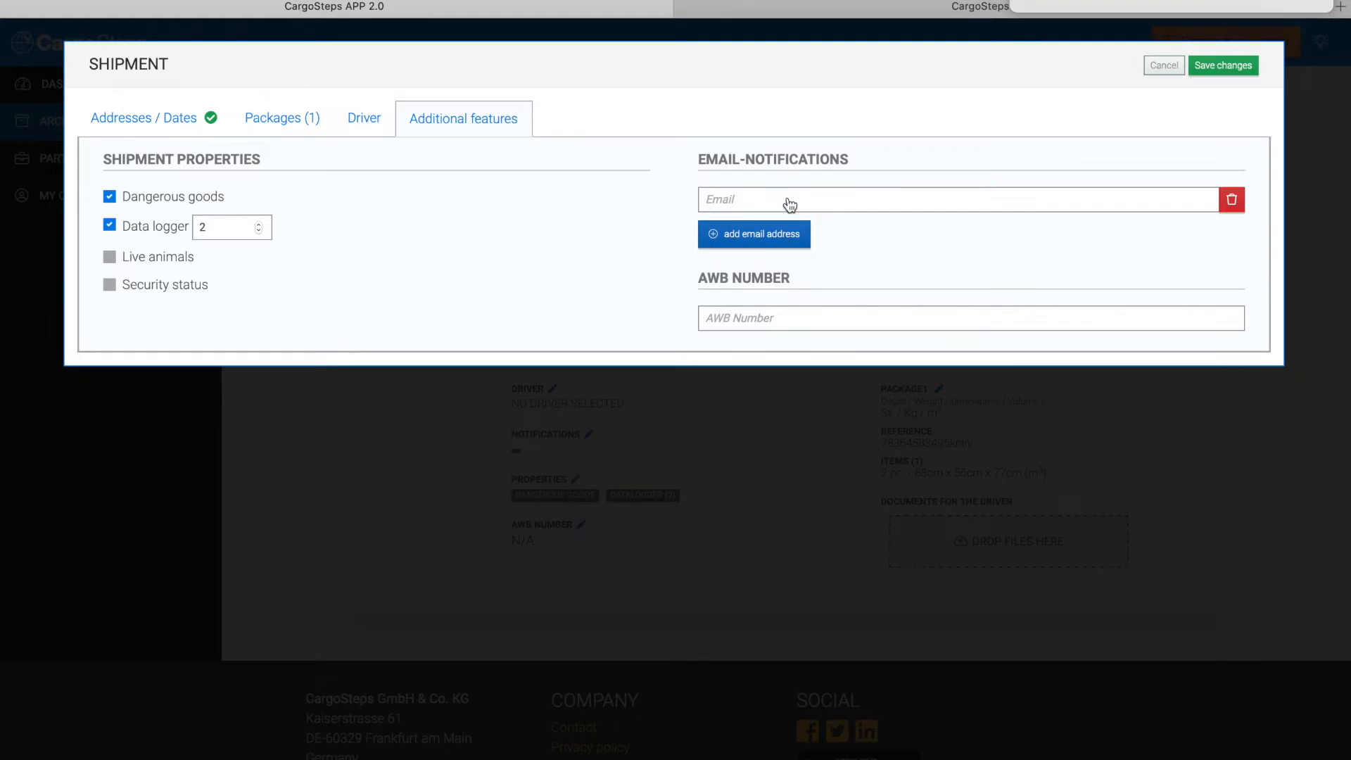
{"action": "left_click", "coordinate": [753, 234]}
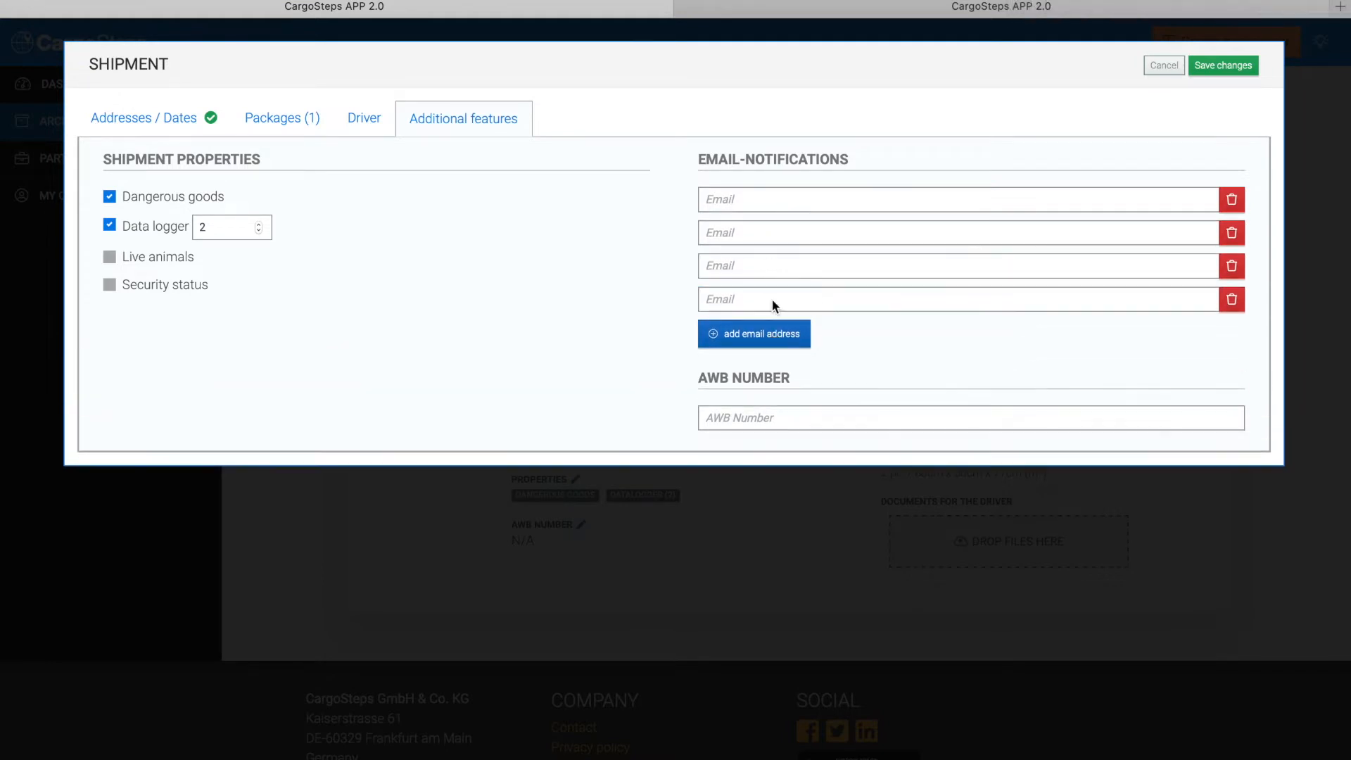
{"action": "mouse_move", "coordinate": [1232, 198]}
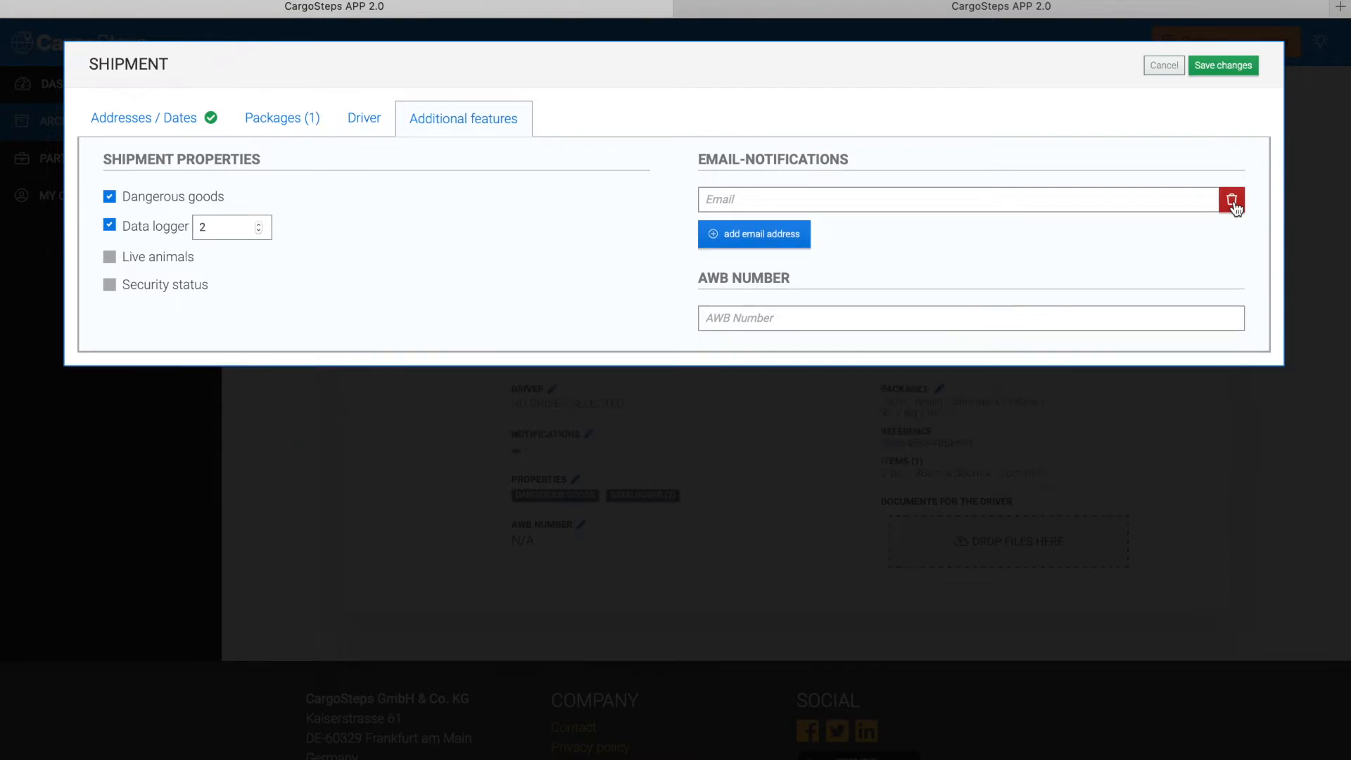
{"action": "left_click", "coordinate": [1232, 198]}
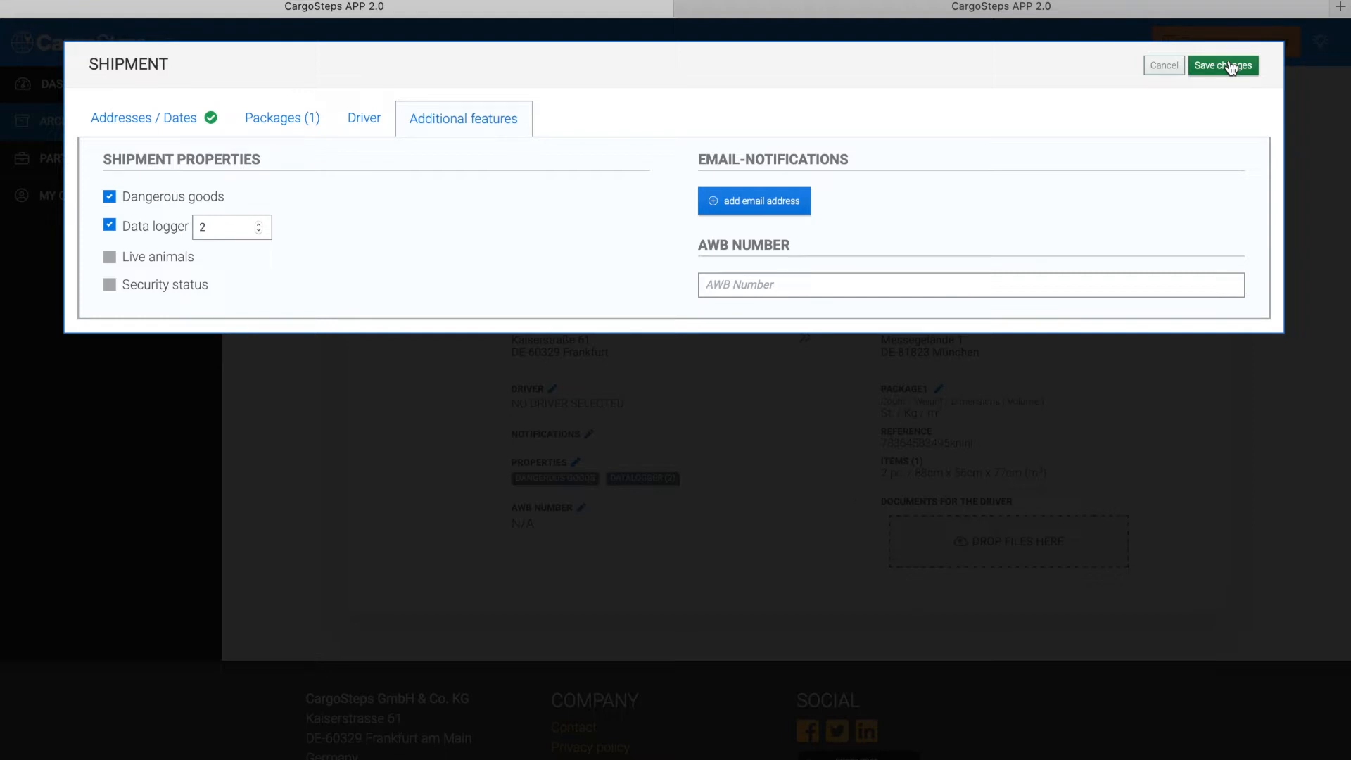
Save the shipment and set Shipment 1 Frankfurt–München to accepted, putting order G69APDR43C in progress
{"action": "left_click", "coordinate": [1222, 65]}
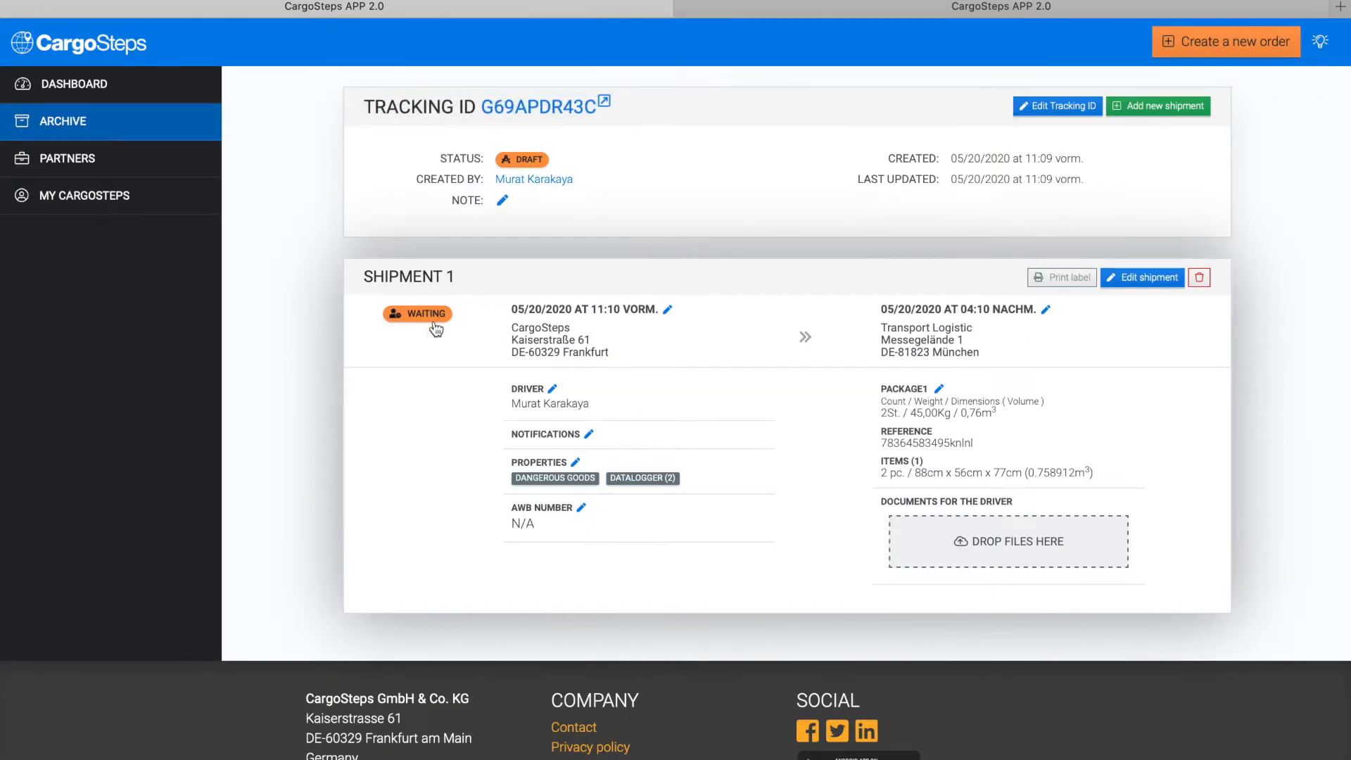
{"action": "mouse_move", "coordinate": [436, 329]}
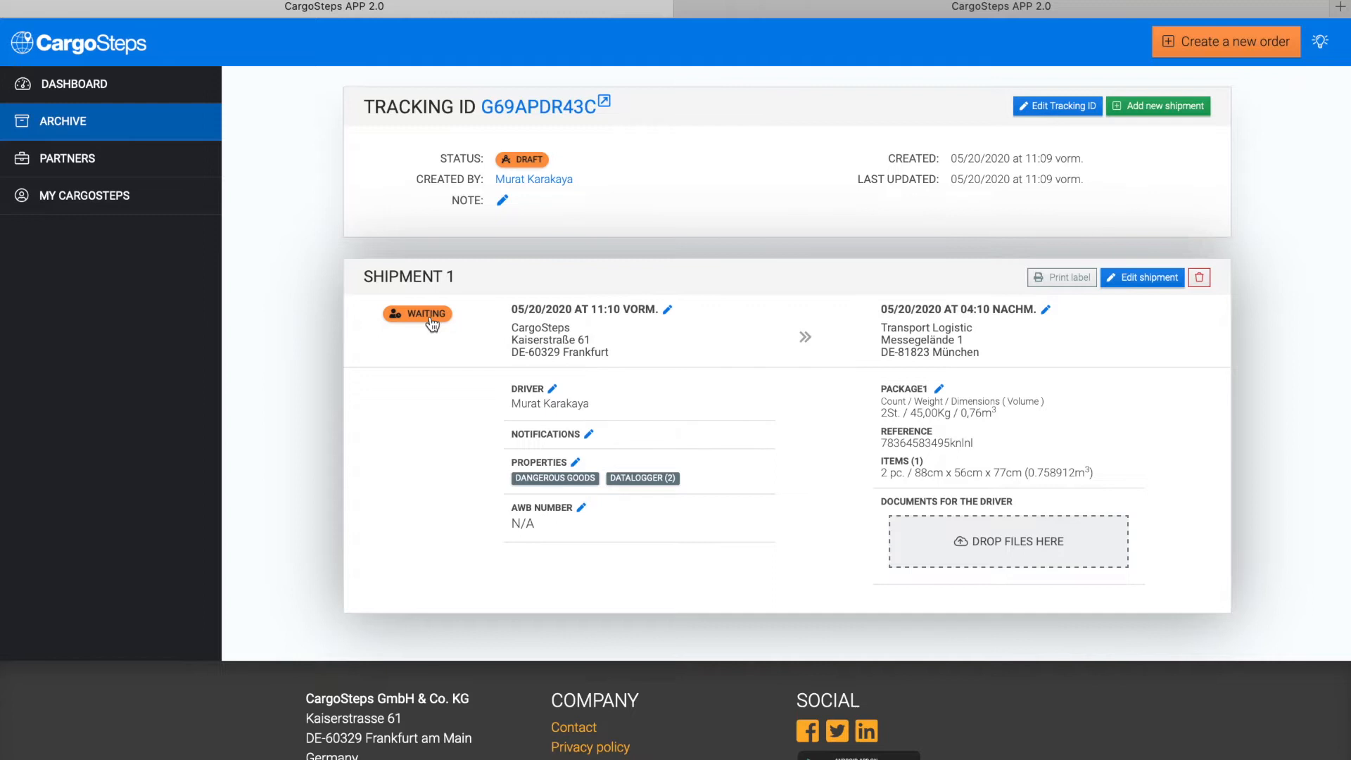
{"action": "left_click", "coordinate": [416, 312]}
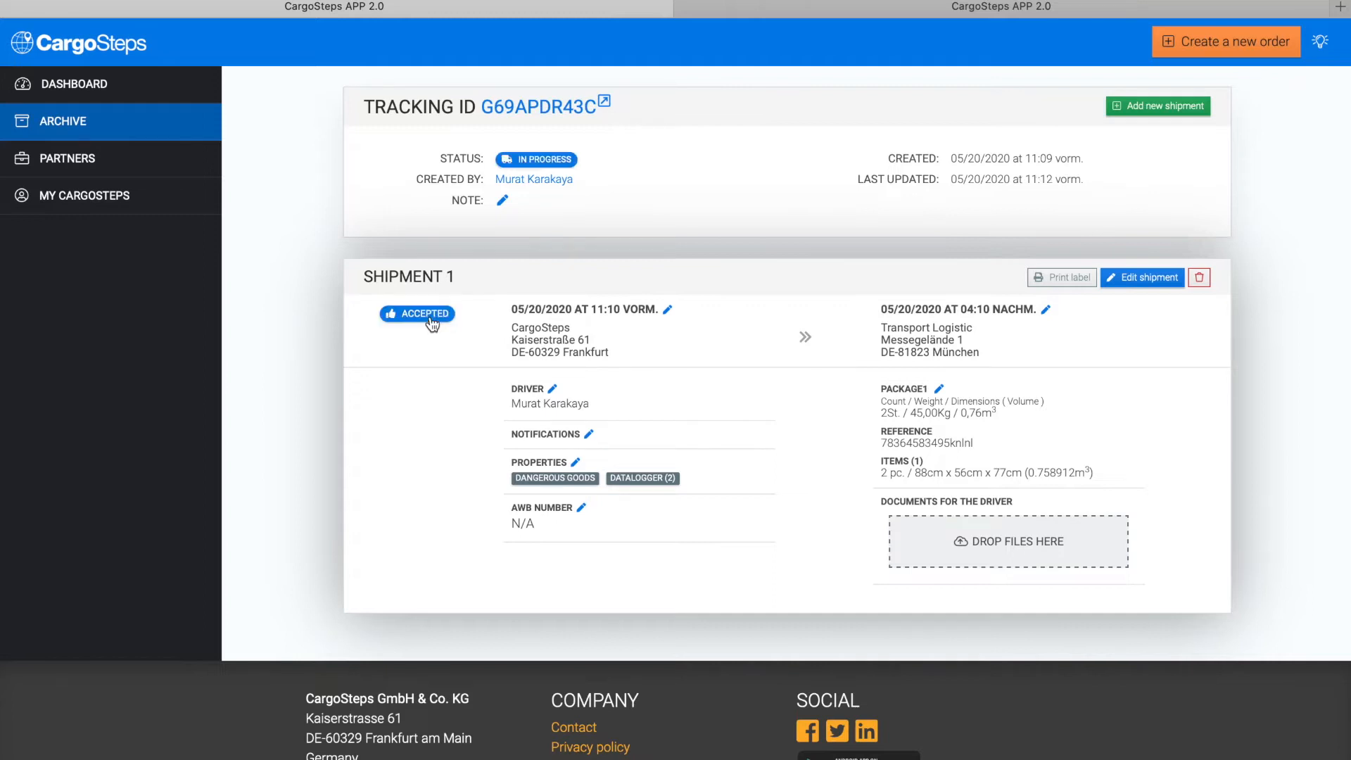
{"action": "mouse_move", "coordinate": [417, 319]}
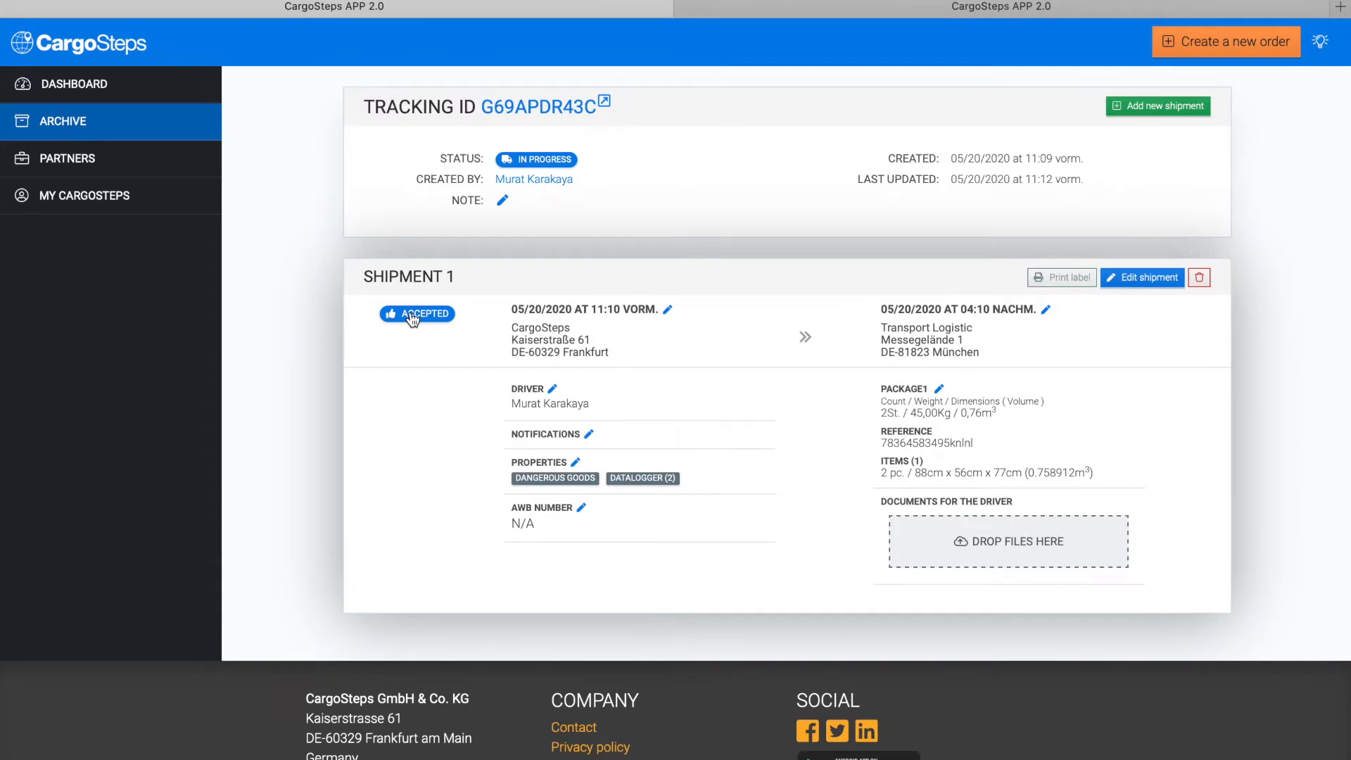
{"action": "mouse_move", "coordinate": [555, 201]}
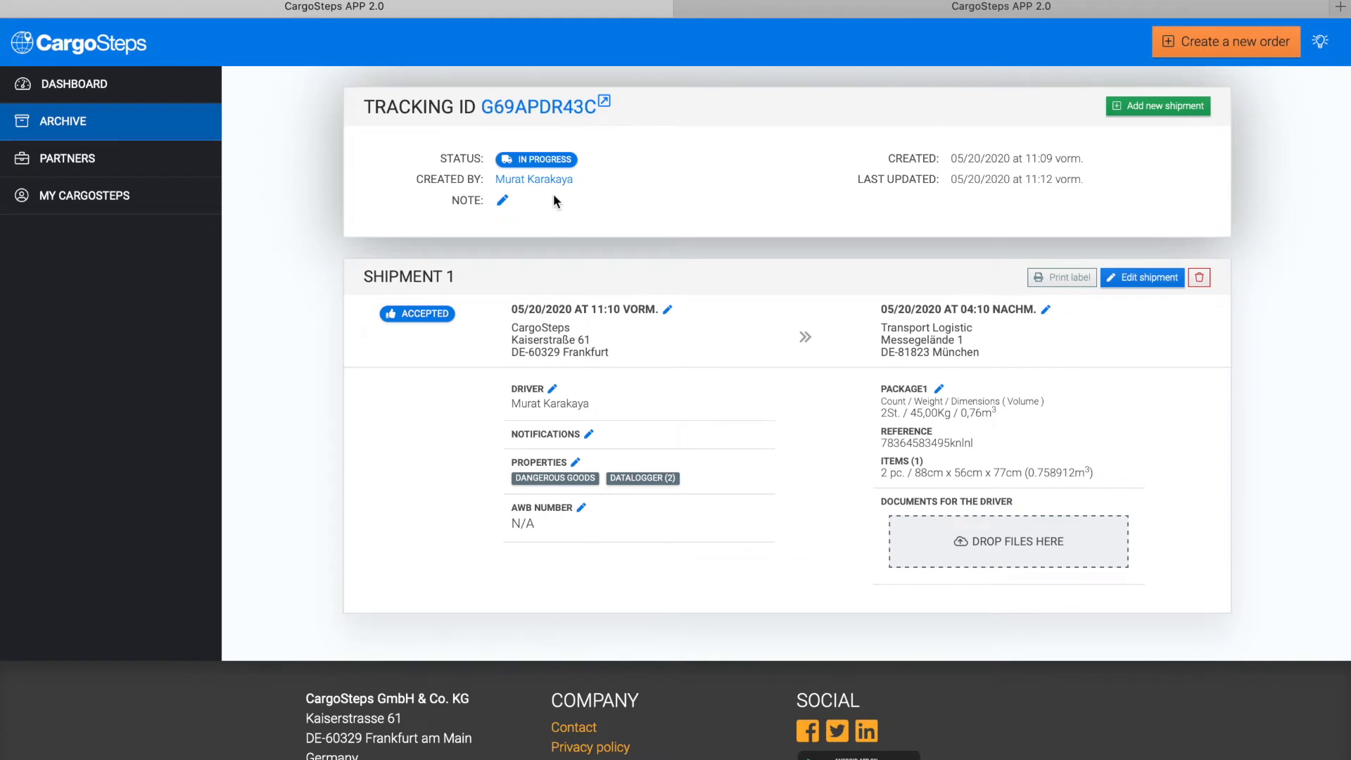
{"action": "mouse_move", "coordinate": [702, 332]}
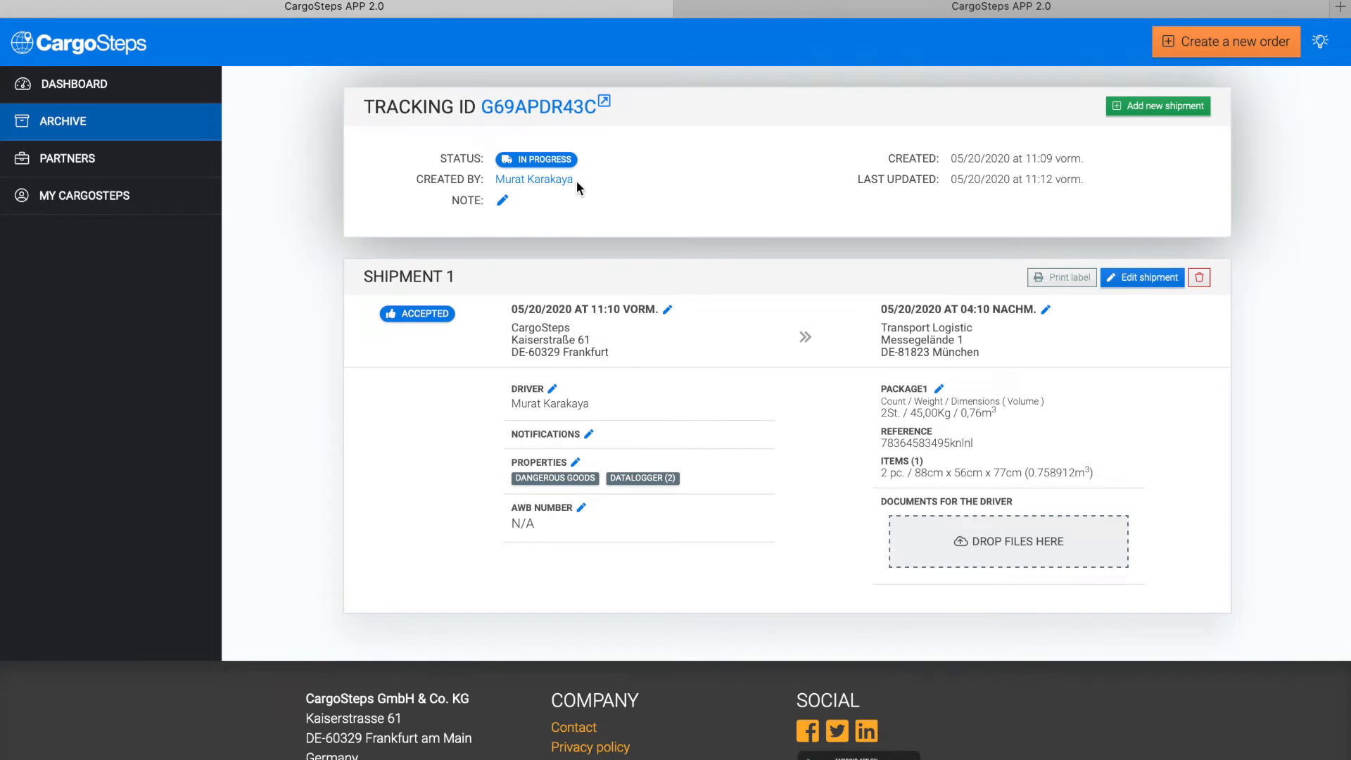
{"action": "mouse_move", "coordinate": [612, 335]}
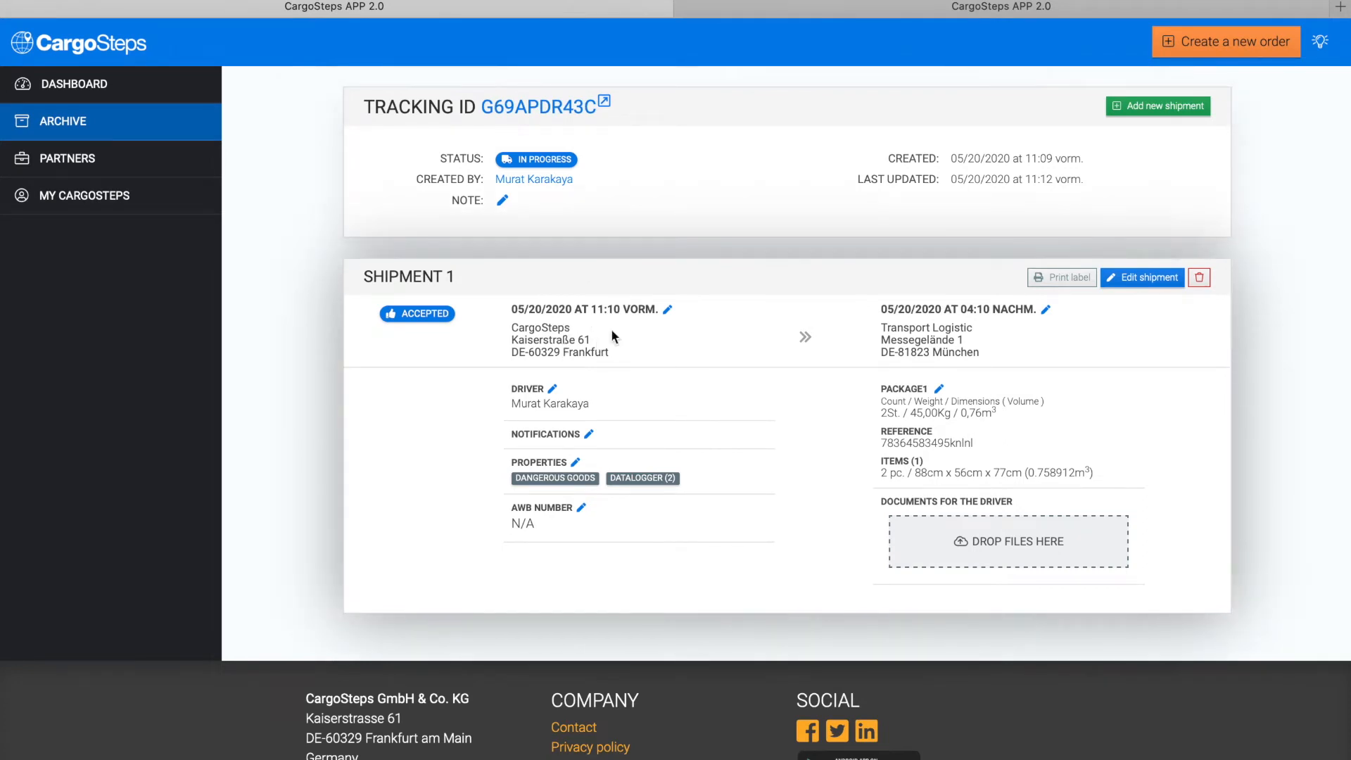
{"action": "mouse_move", "coordinate": [638, 411]}
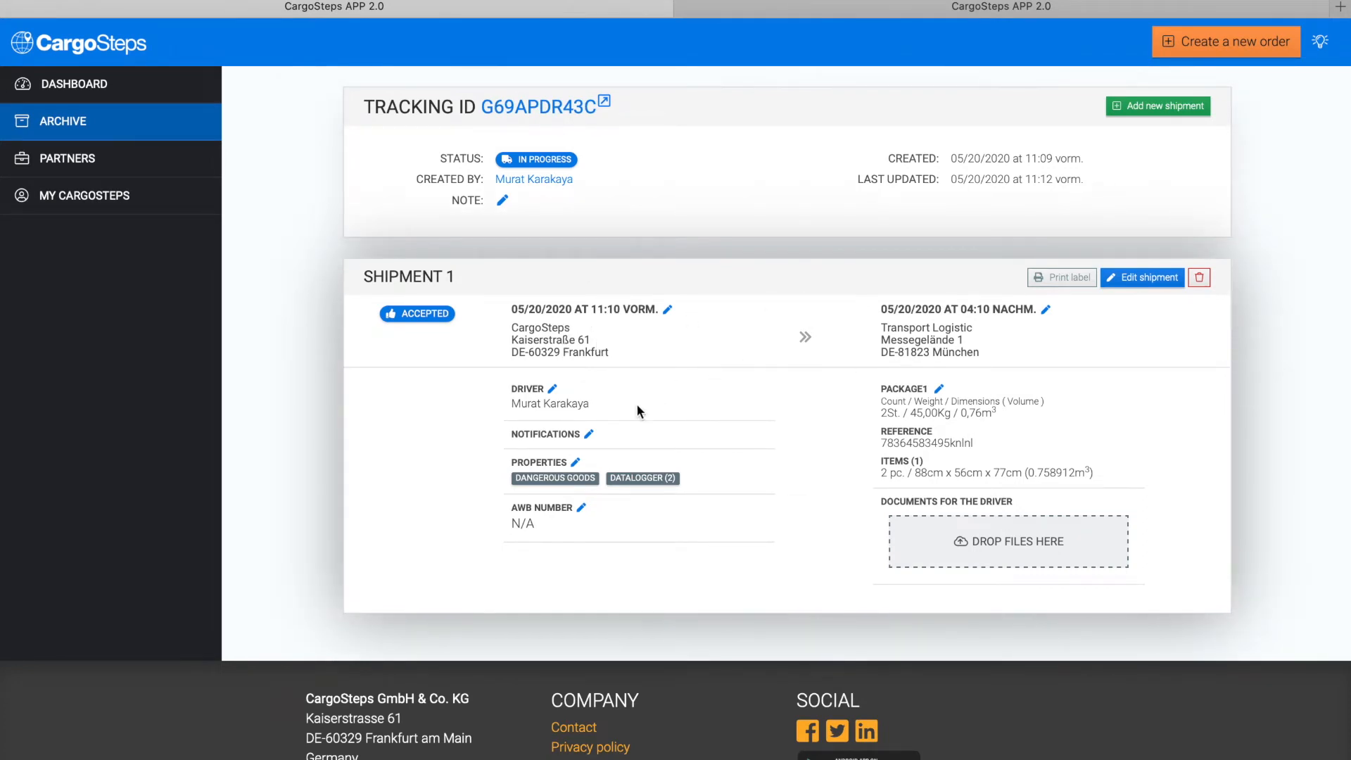
{"action": "mouse_move", "coordinate": [856, 422]}
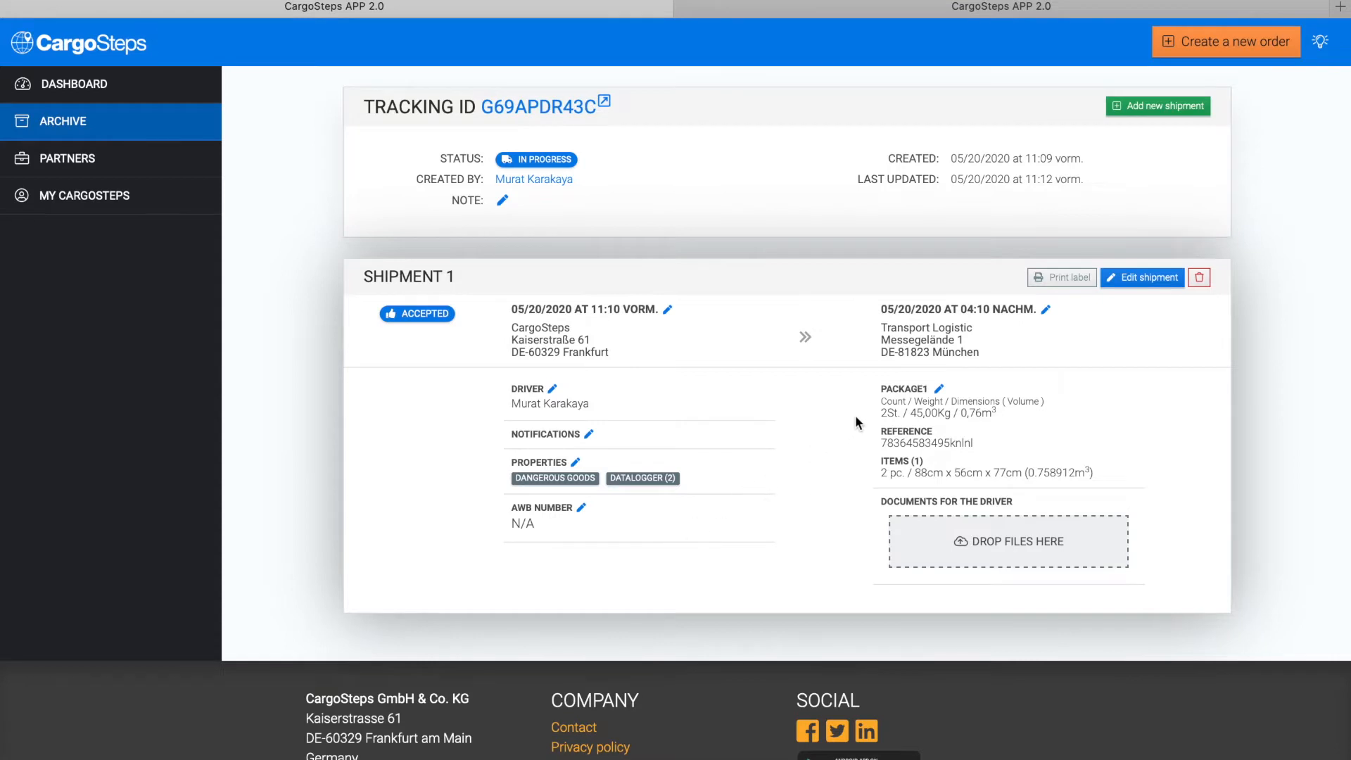
{"action": "mouse_move", "coordinate": [893, 386]}
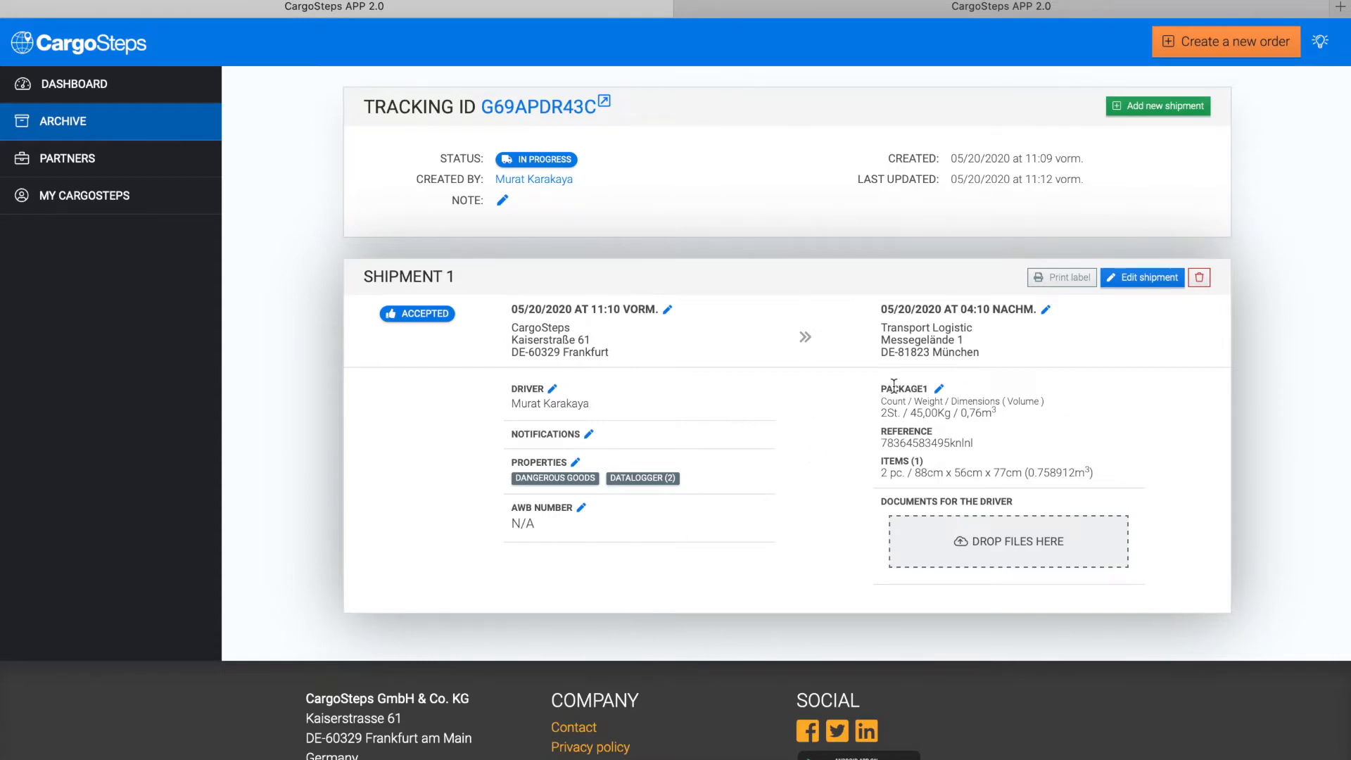
{"action": "mouse_move", "coordinate": [929, 447]}
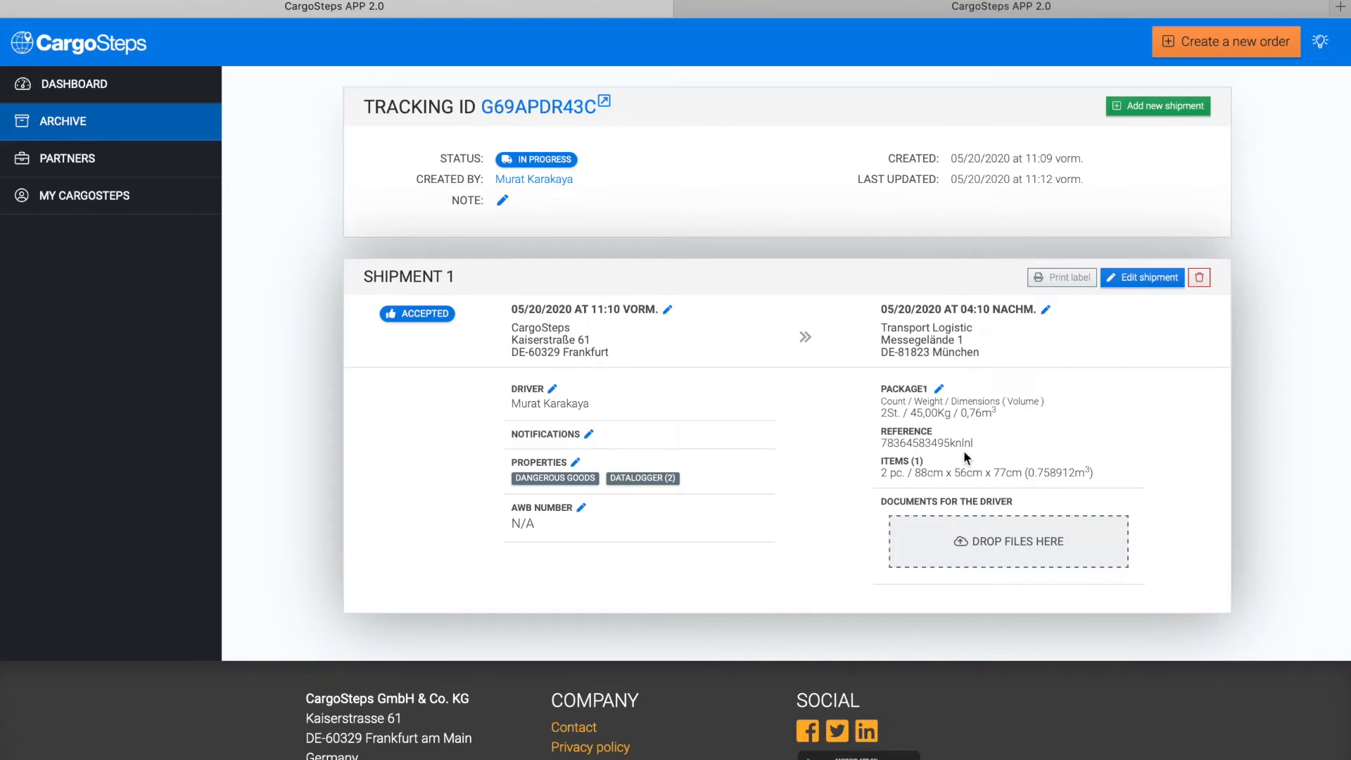
{"action": "mouse_move", "coordinate": [1061, 277]}
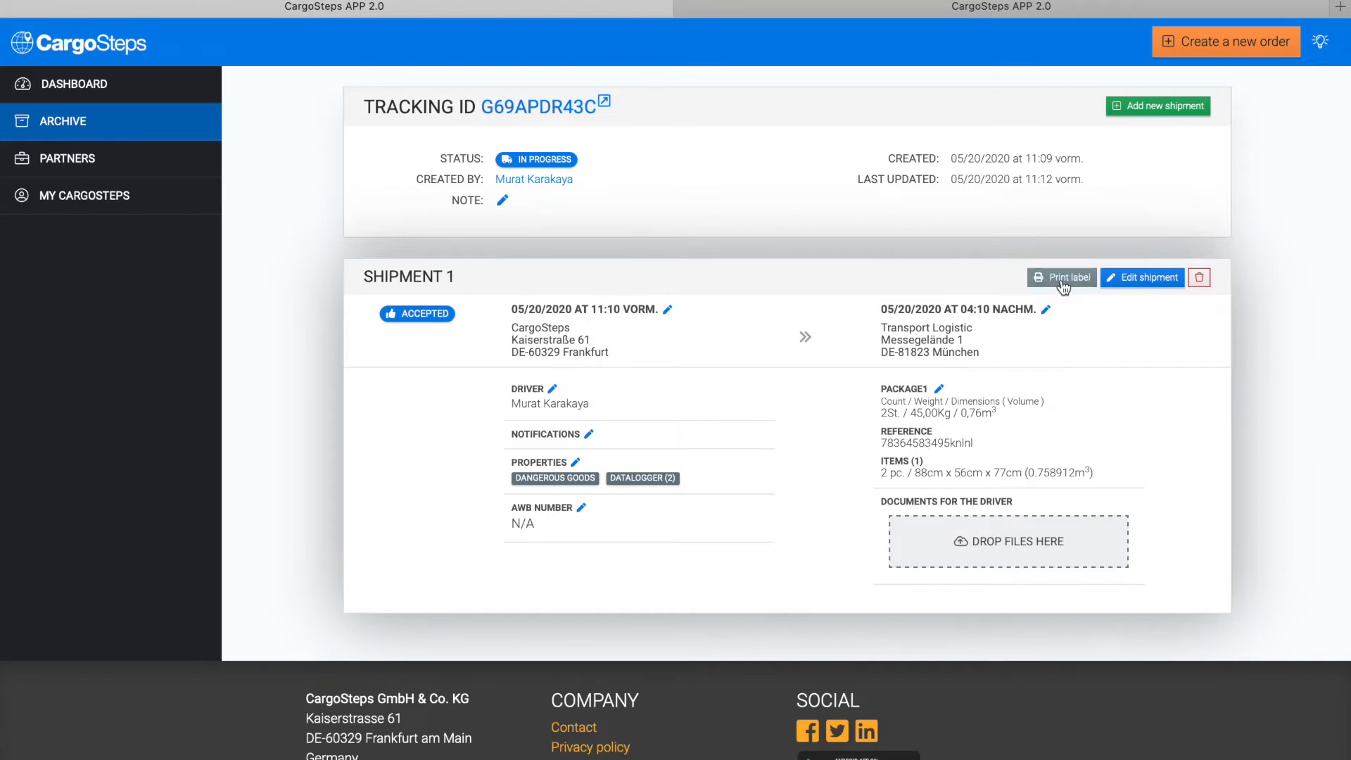
Print the label for Shipment 1 of order G69APDR43C
{"action": "left_click", "coordinate": [1061, 277]}
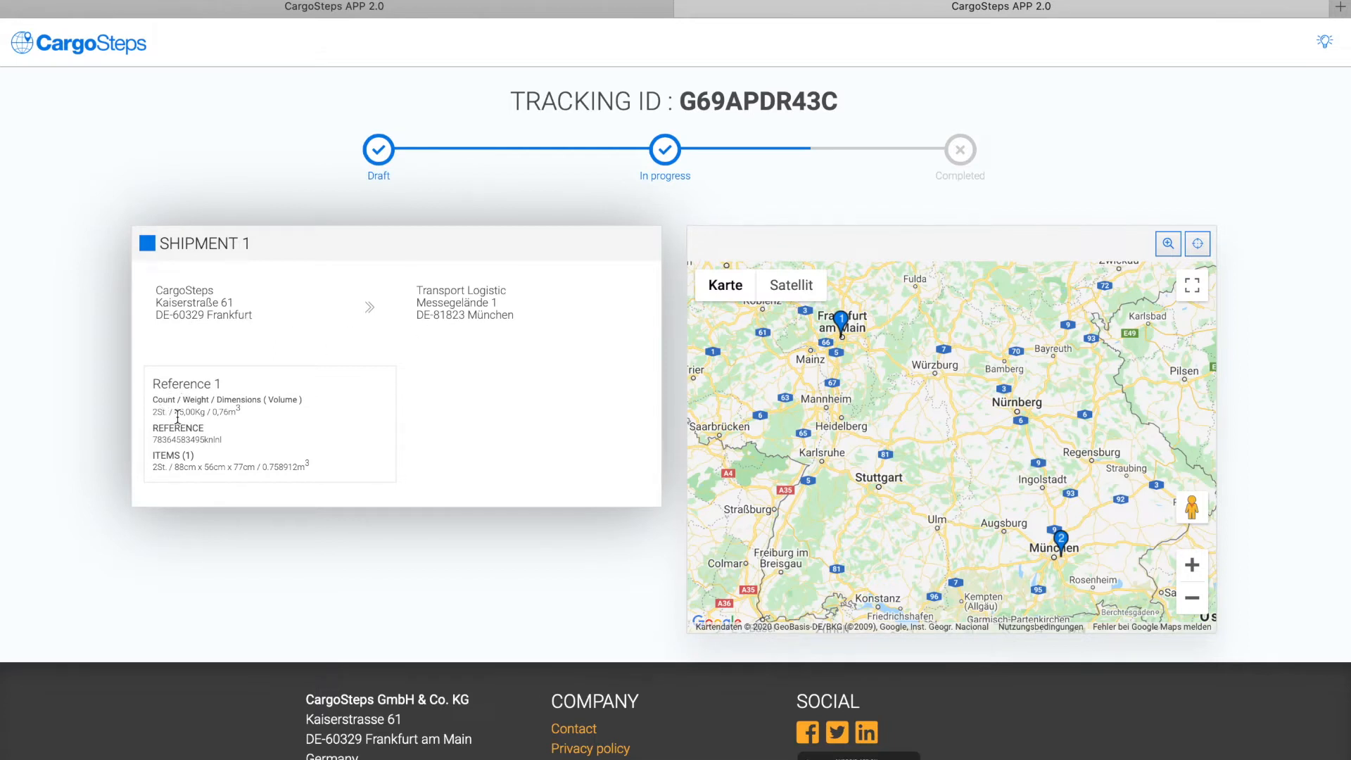
{"action": "mouse_move", "coordinate": [255, 427]}
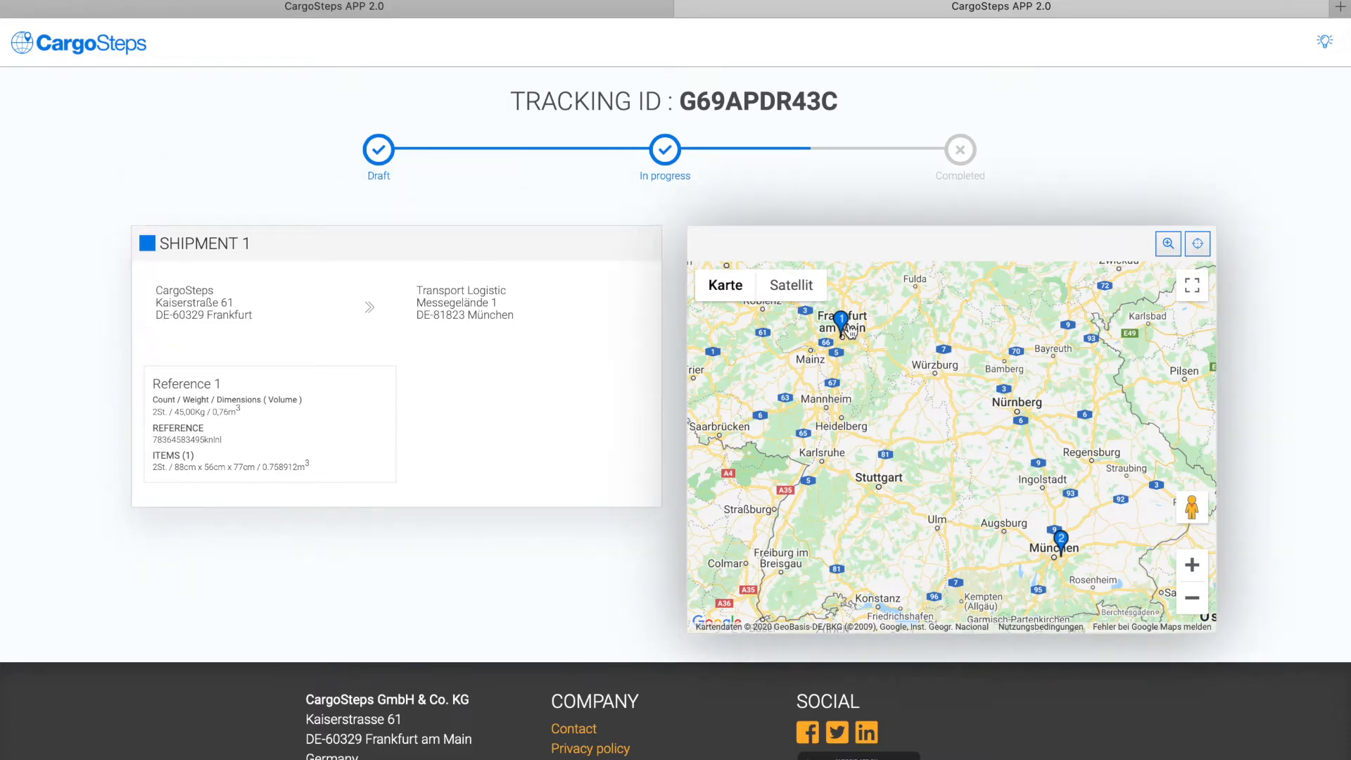
{"action": "mouse_move", "coordinate": [1065, 549]}
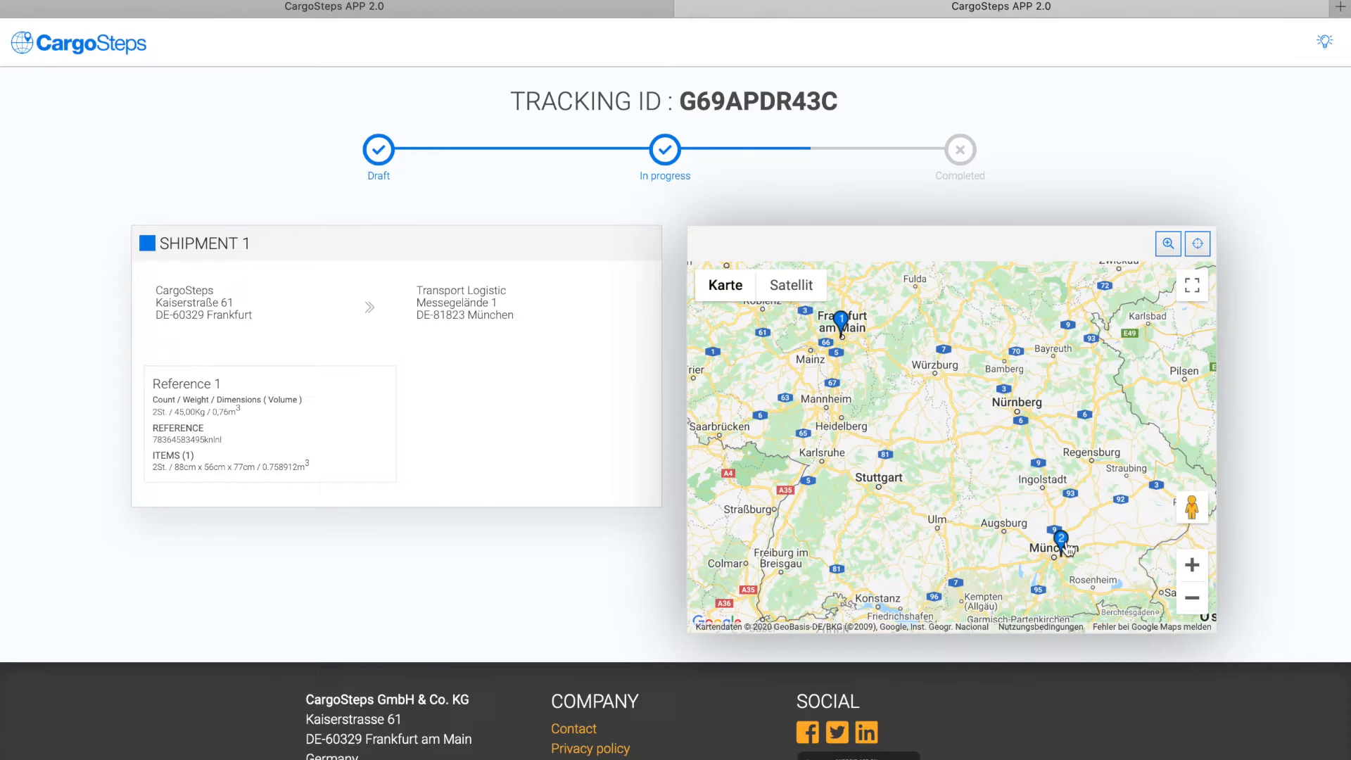
{"action": "mouse_move", "coordinate": [680, 241]}
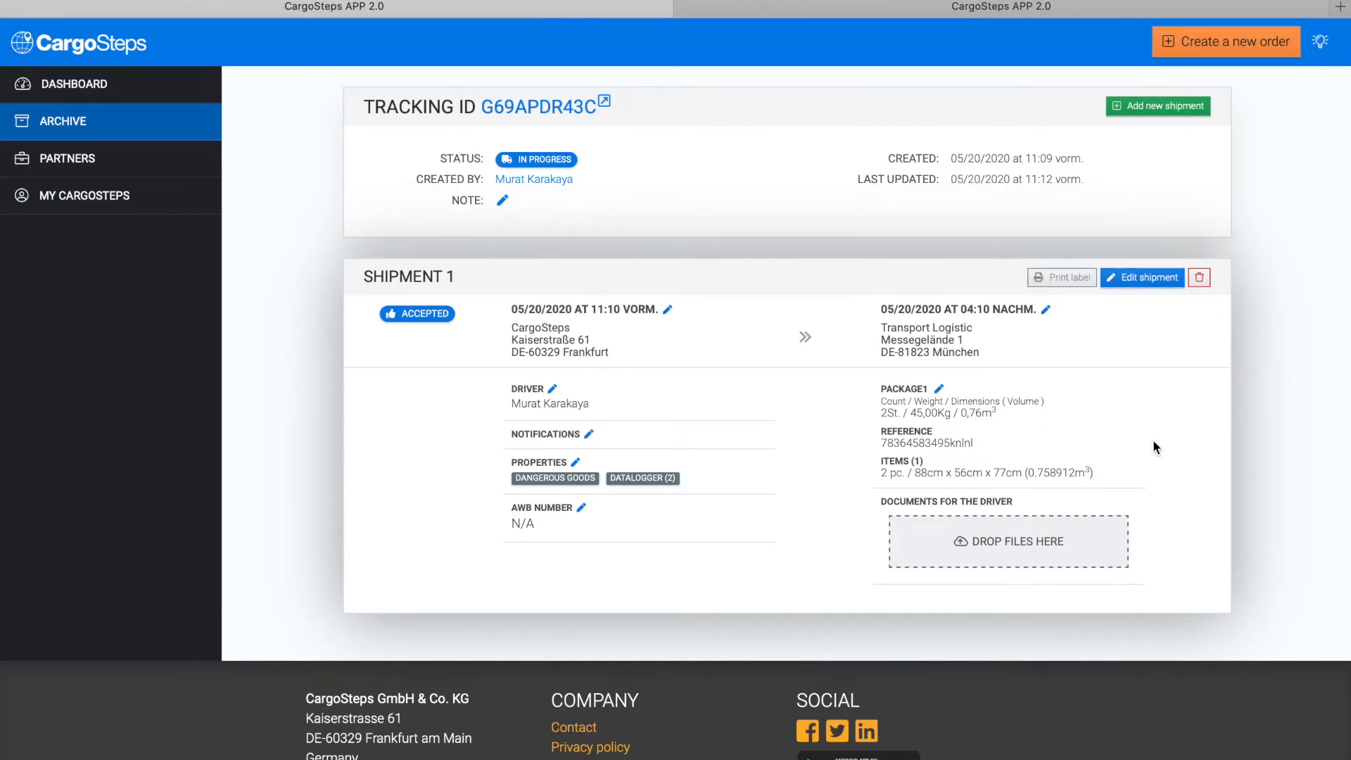
{"action": "mouse_move", "coordinate": [1028, 536]}
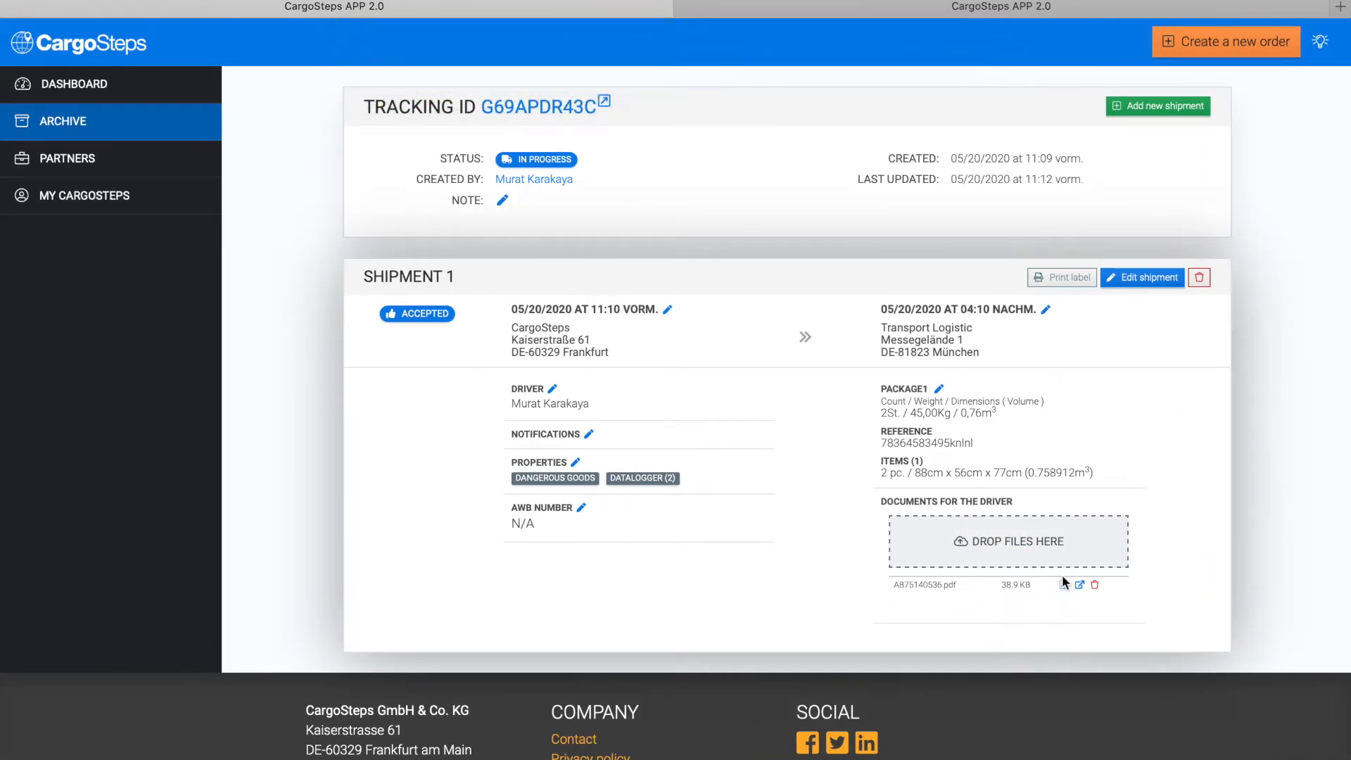
{"action": "mouse_move", "coordinate": [1078, 586]}
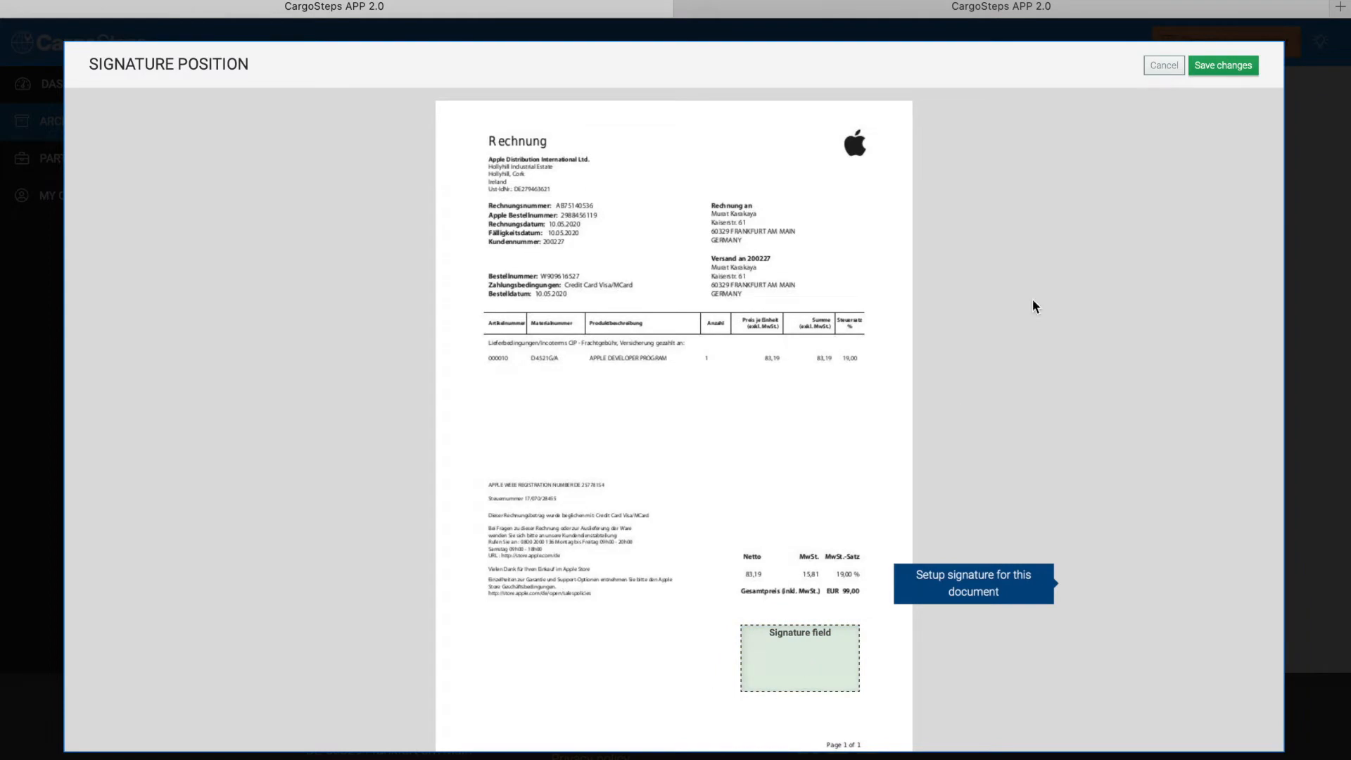
{"action": "left_click", "coordinate": [1221, 65]}
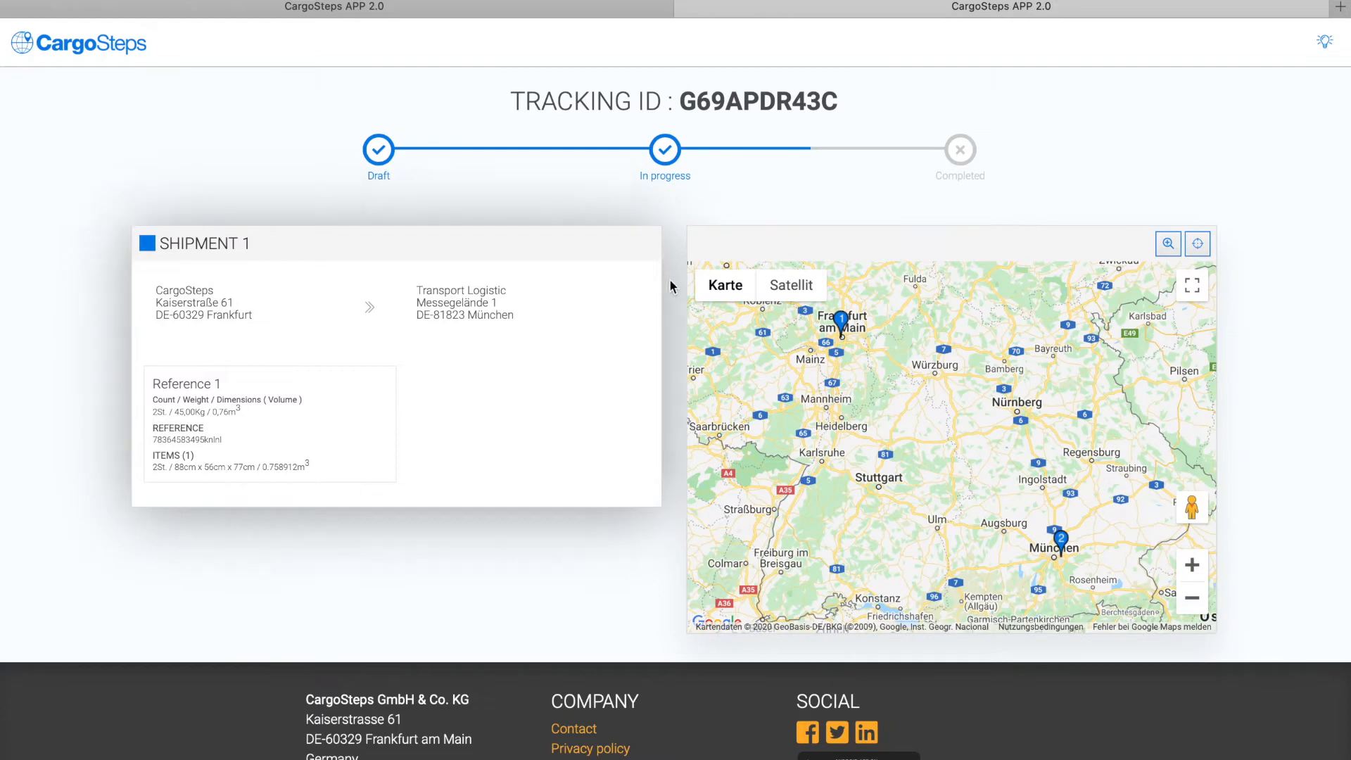
{"action": "mouse_move", "coordinate": [830, 353]}
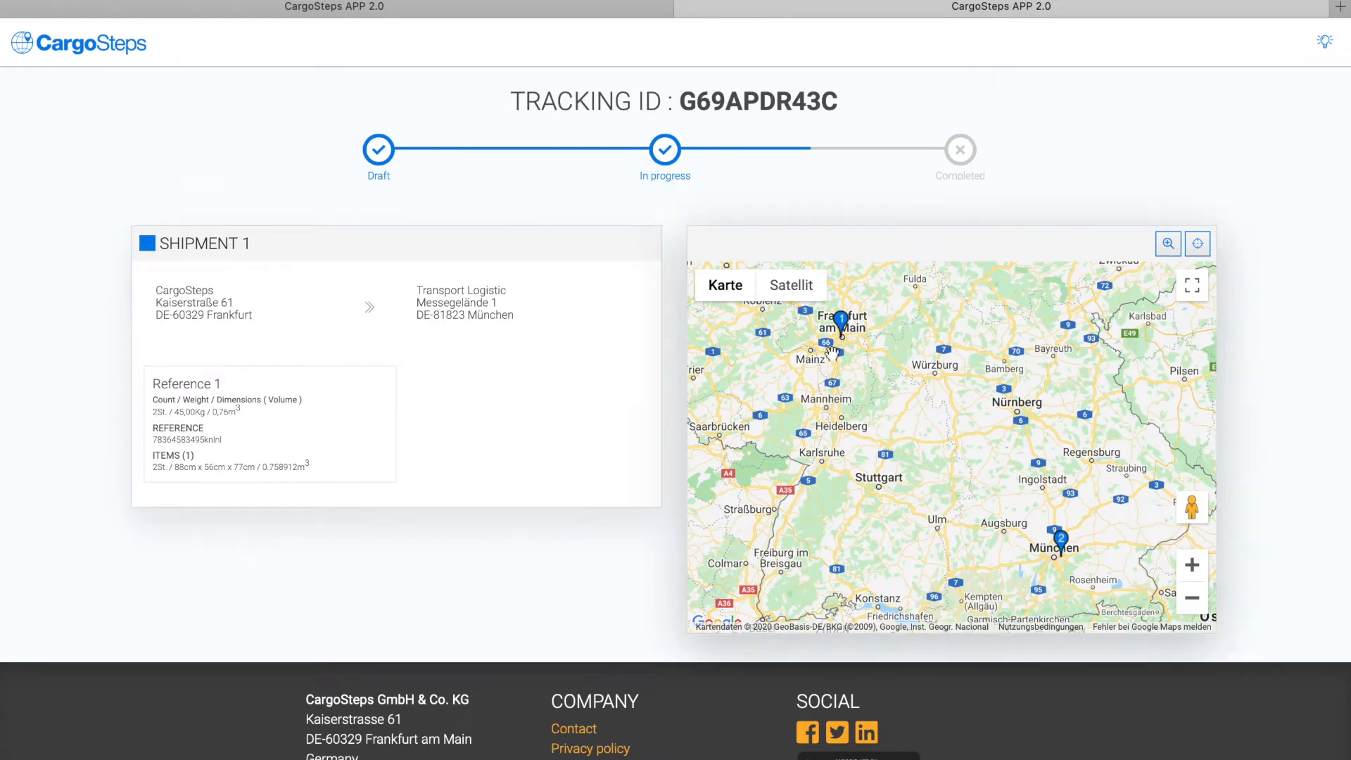
{"action": "mouse_move", "coordinate": [681, 343]}
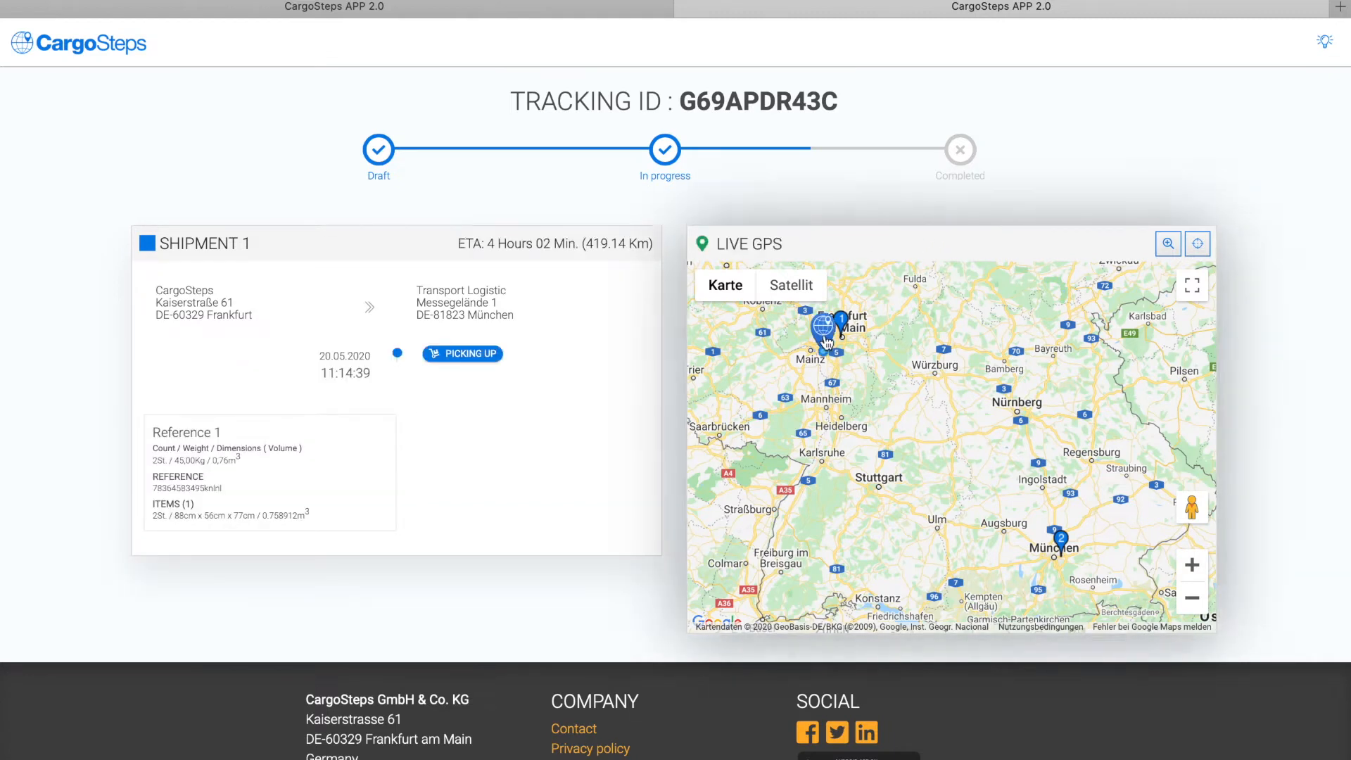
{"action": "left_click", "coordinate": [840, 324]}
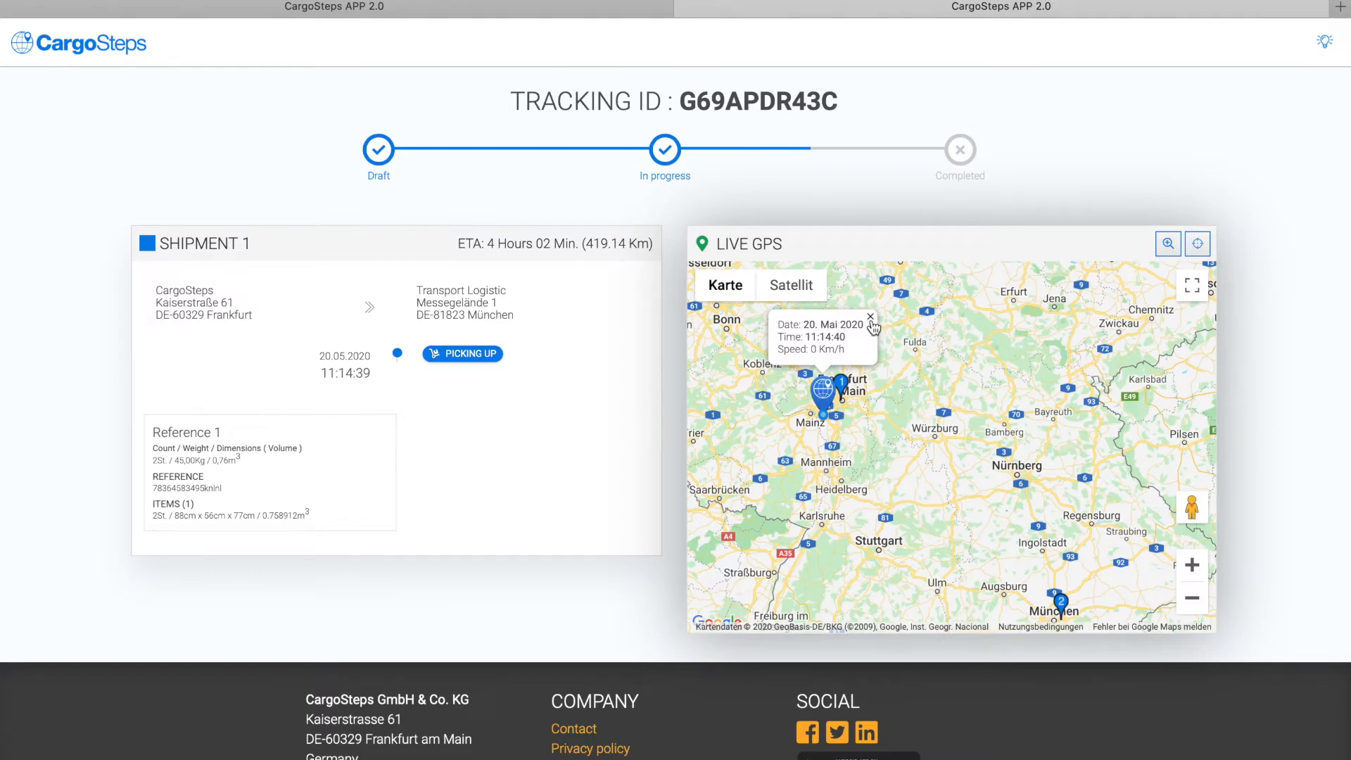
{"action": "left_click", "coordinate": [870, 317]}
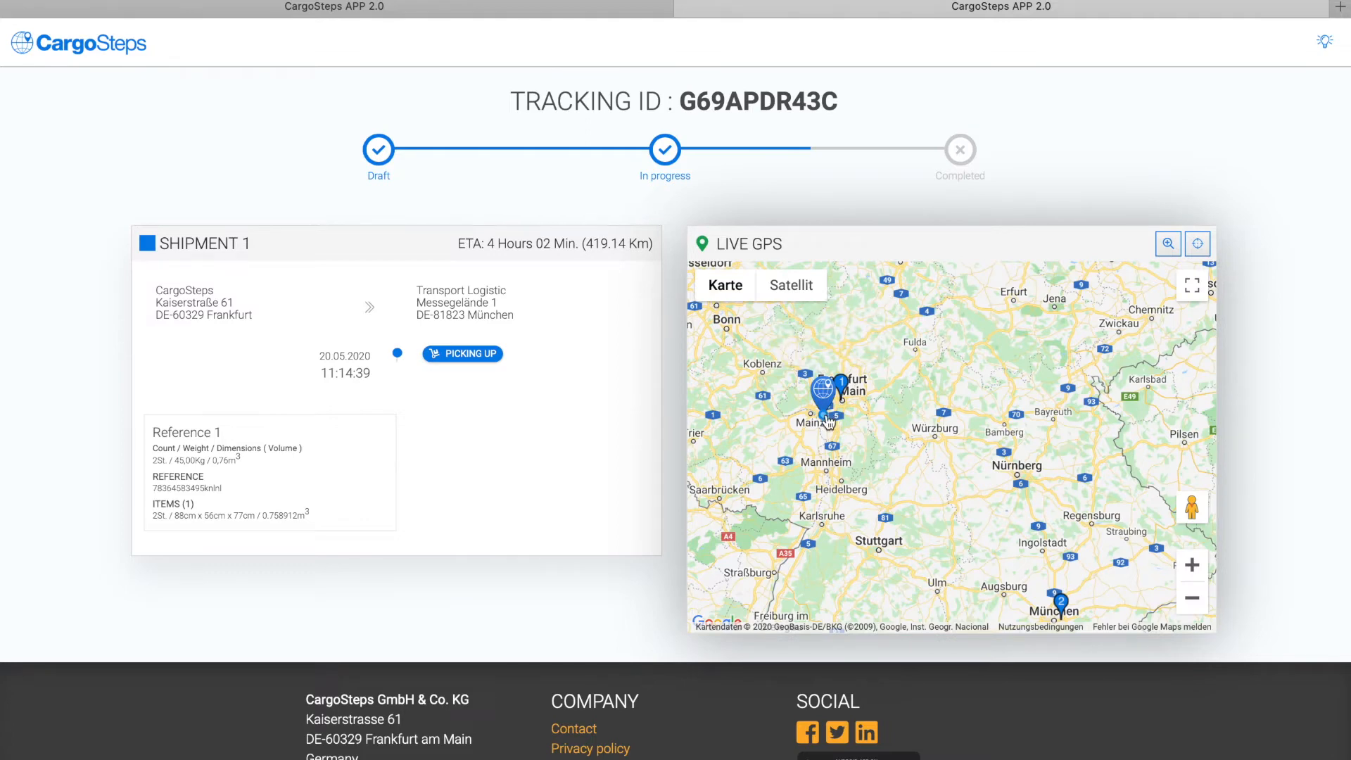
{"action": "left_click", "coordinate": [819, 405]}
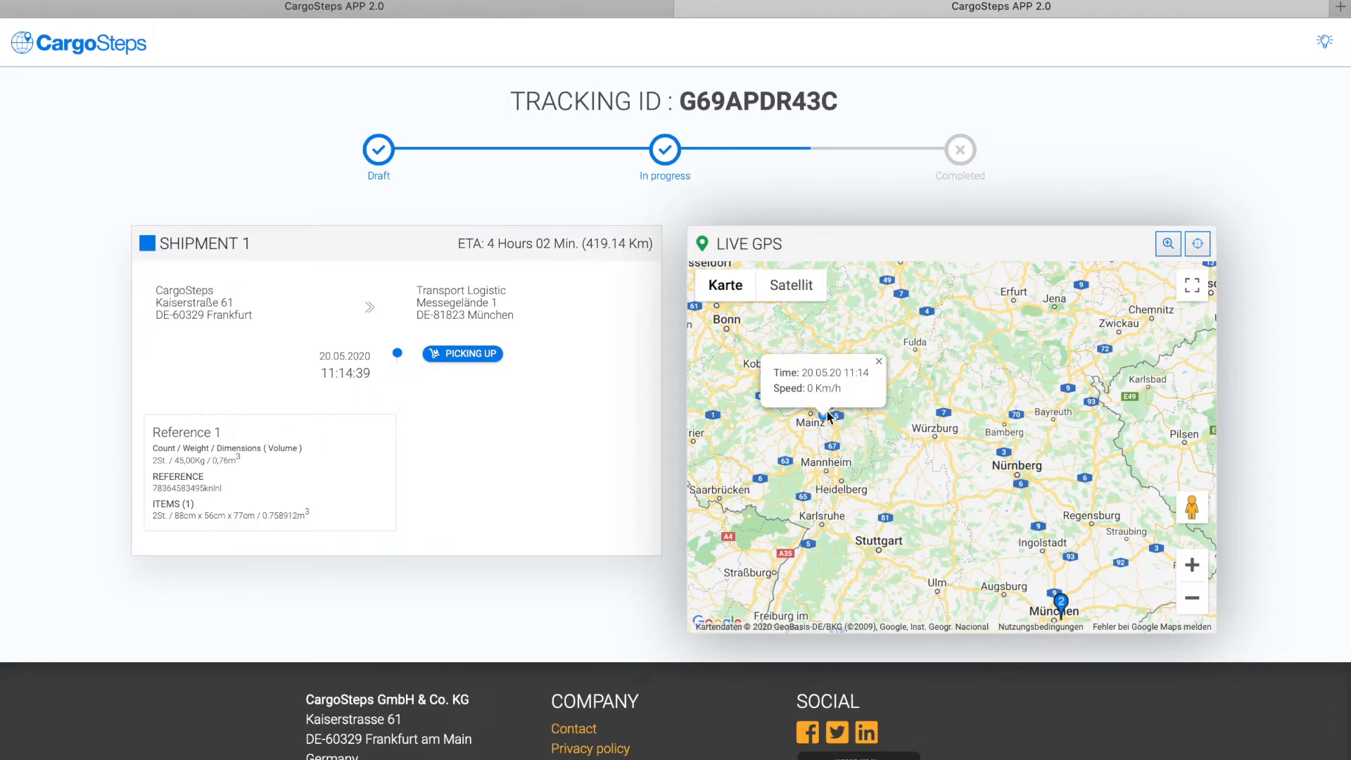
{"action": "left_click", "coordinate": [878, 362]}
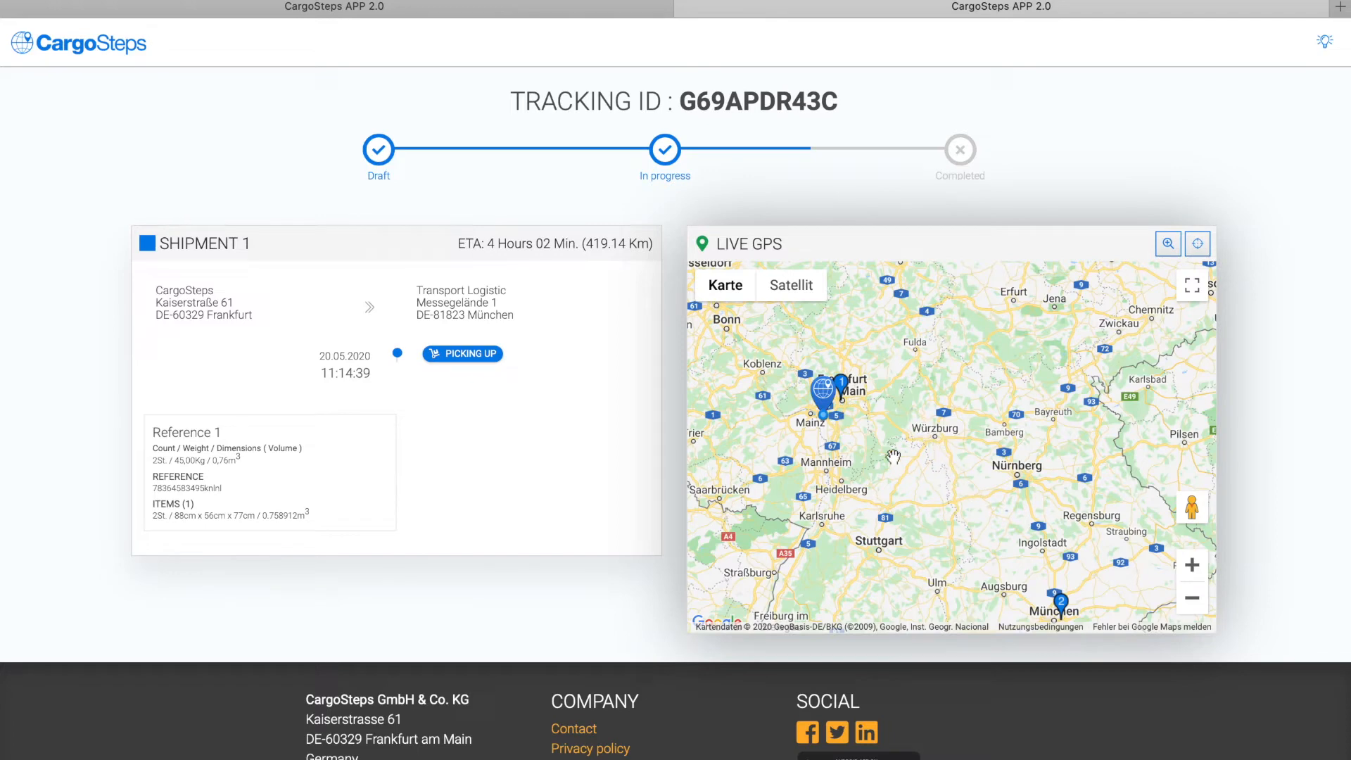
{"action": "left_click", "coordinate": [834, 393]}
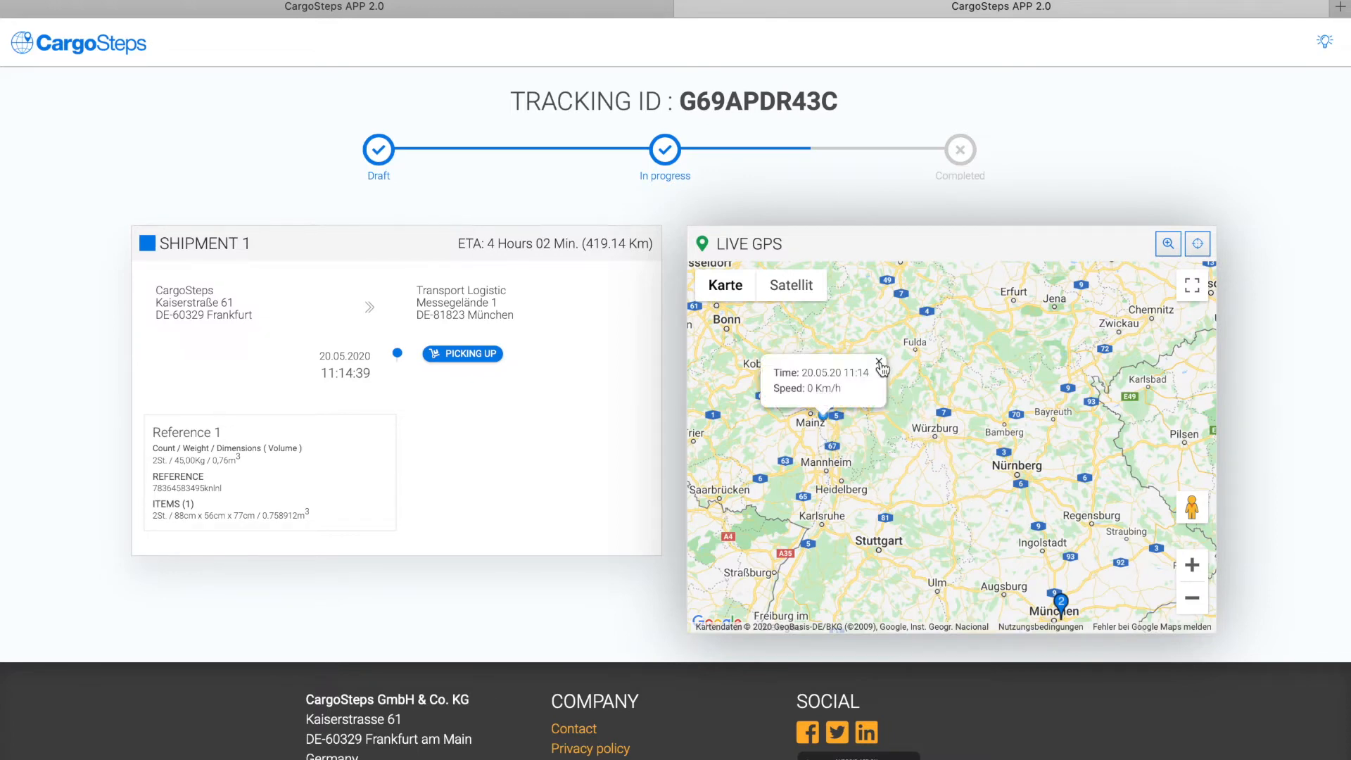
{"action": "left_click", "coordinate": [878, 364]}
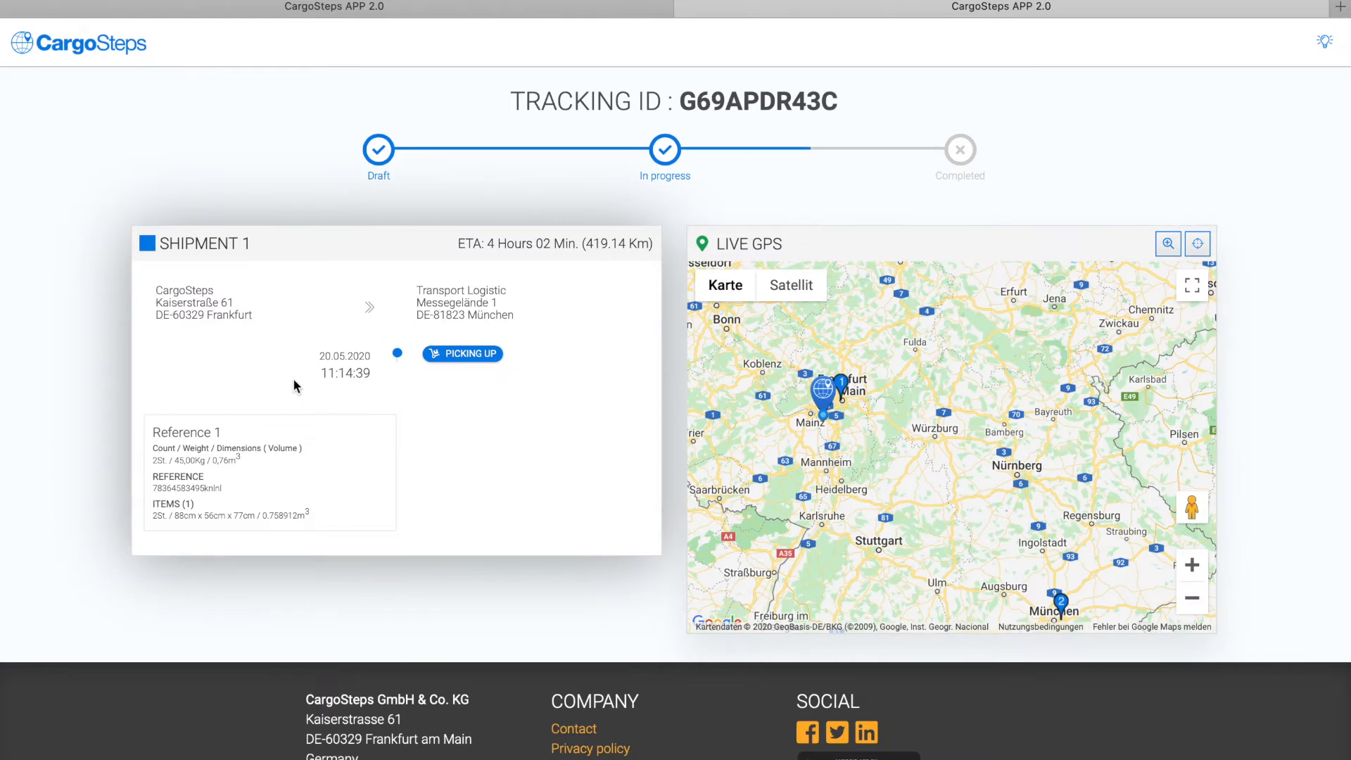
{"action": "mouse_move", "coordinate": [516, 380]}
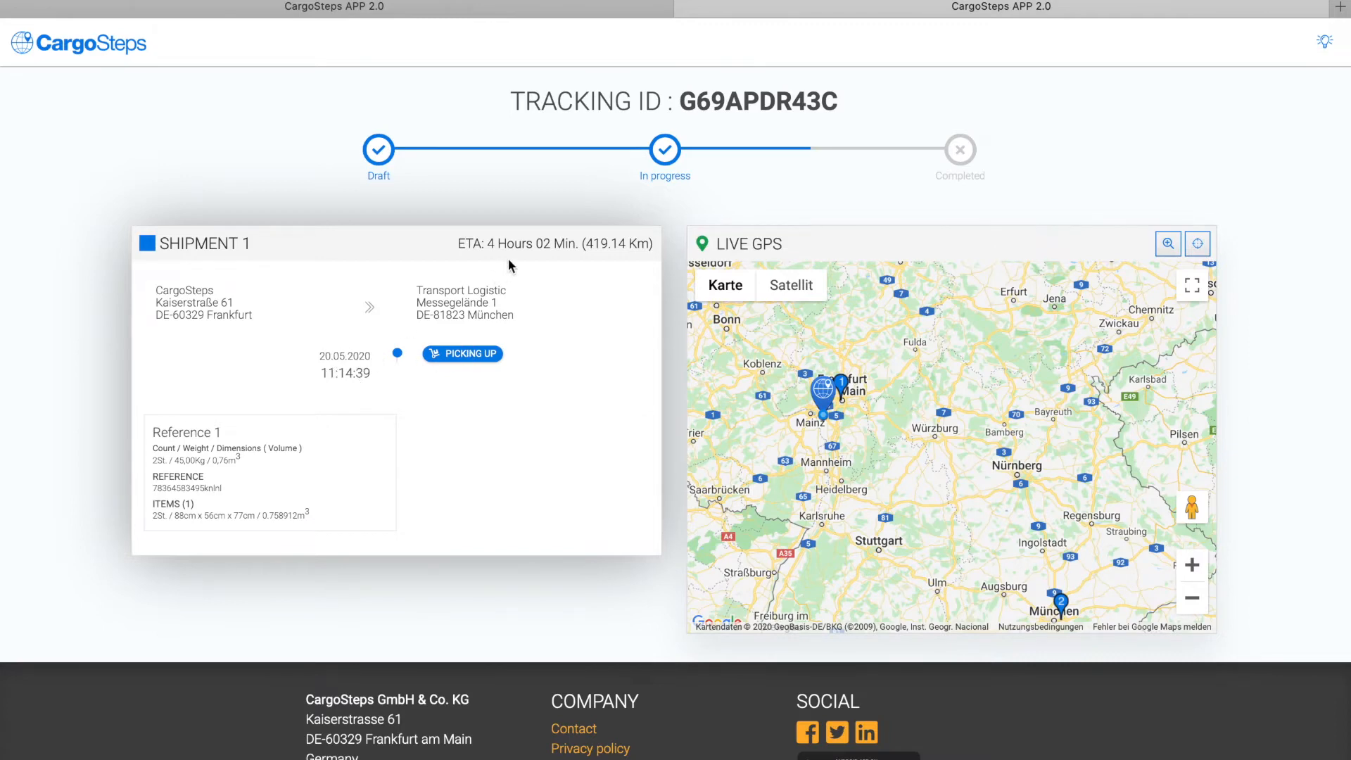
{"action": "mouse_move", "coordinate": [609, 263]}
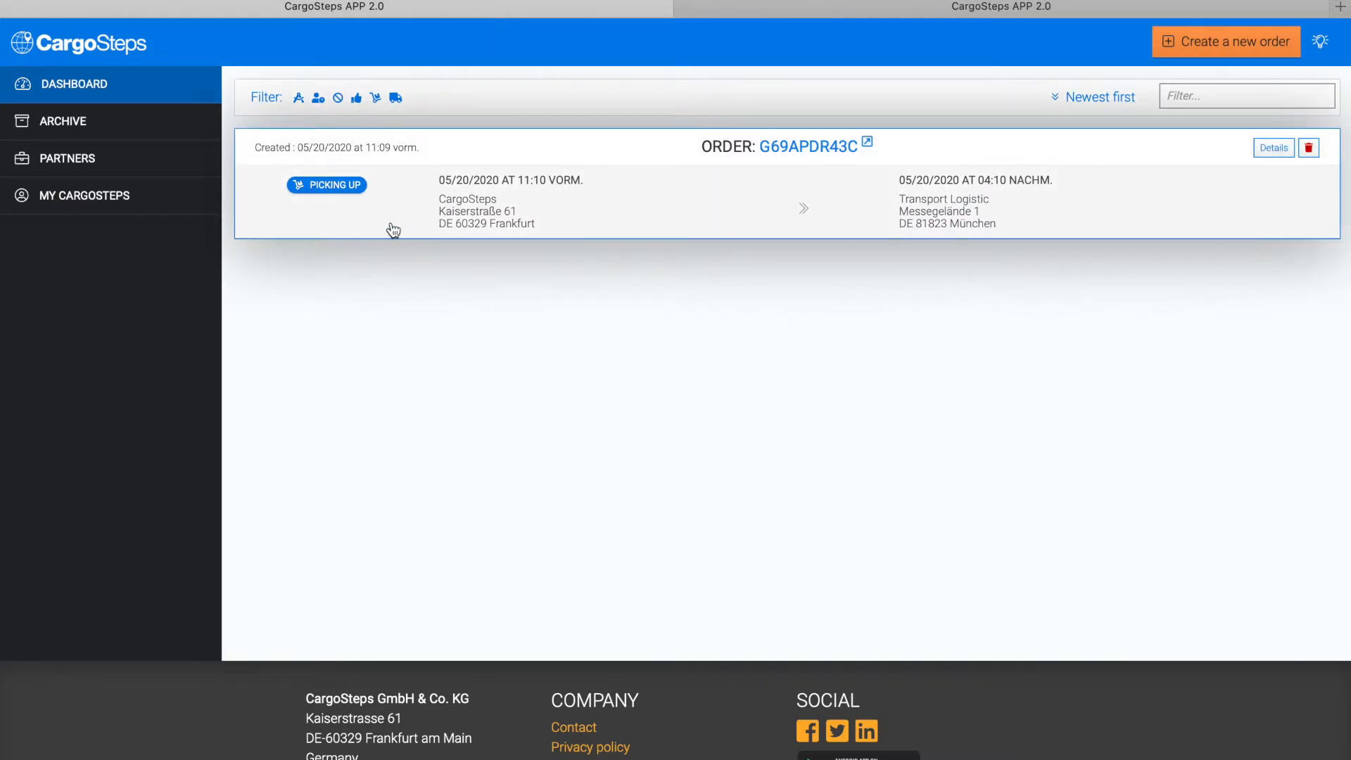
{"action": "mouse_move", "coordinate": [298, 97]}
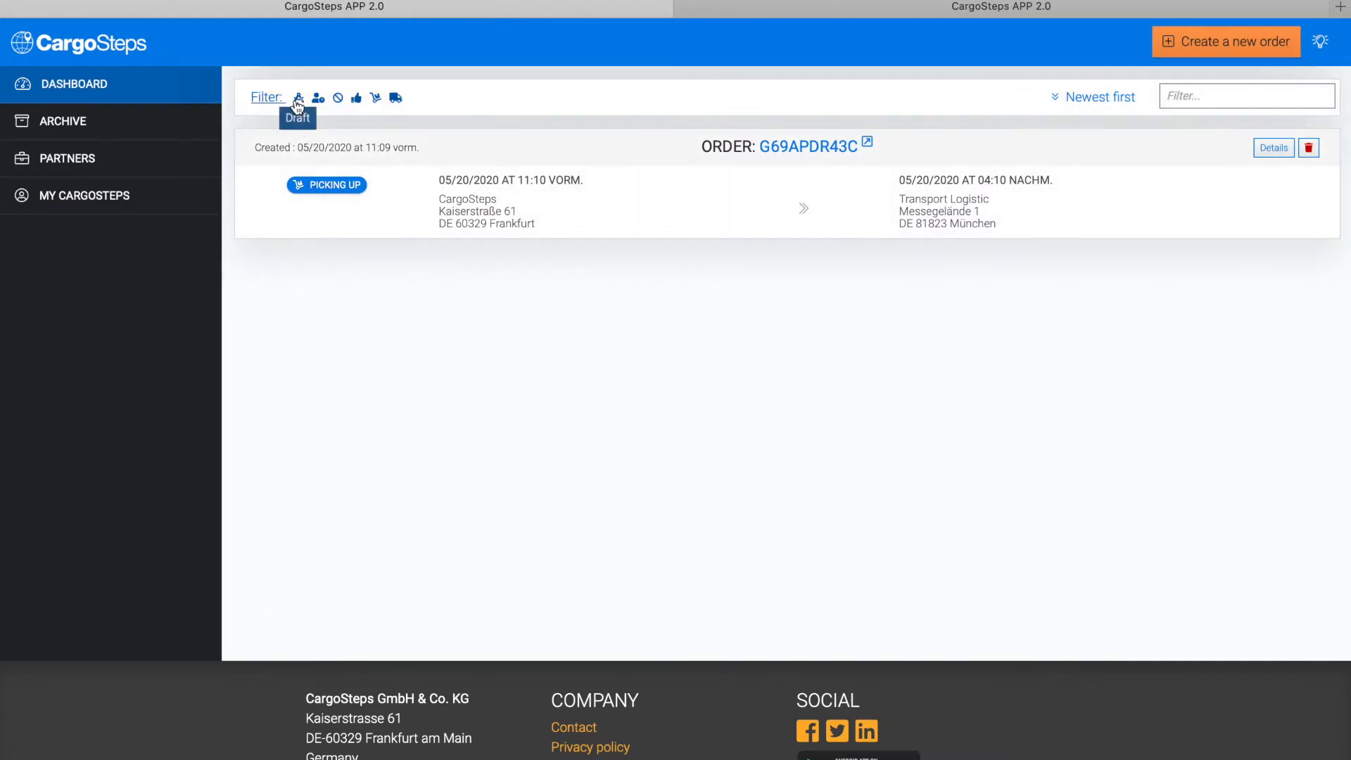
{"action": "mouse_move", "coordinate": [336, 97]}
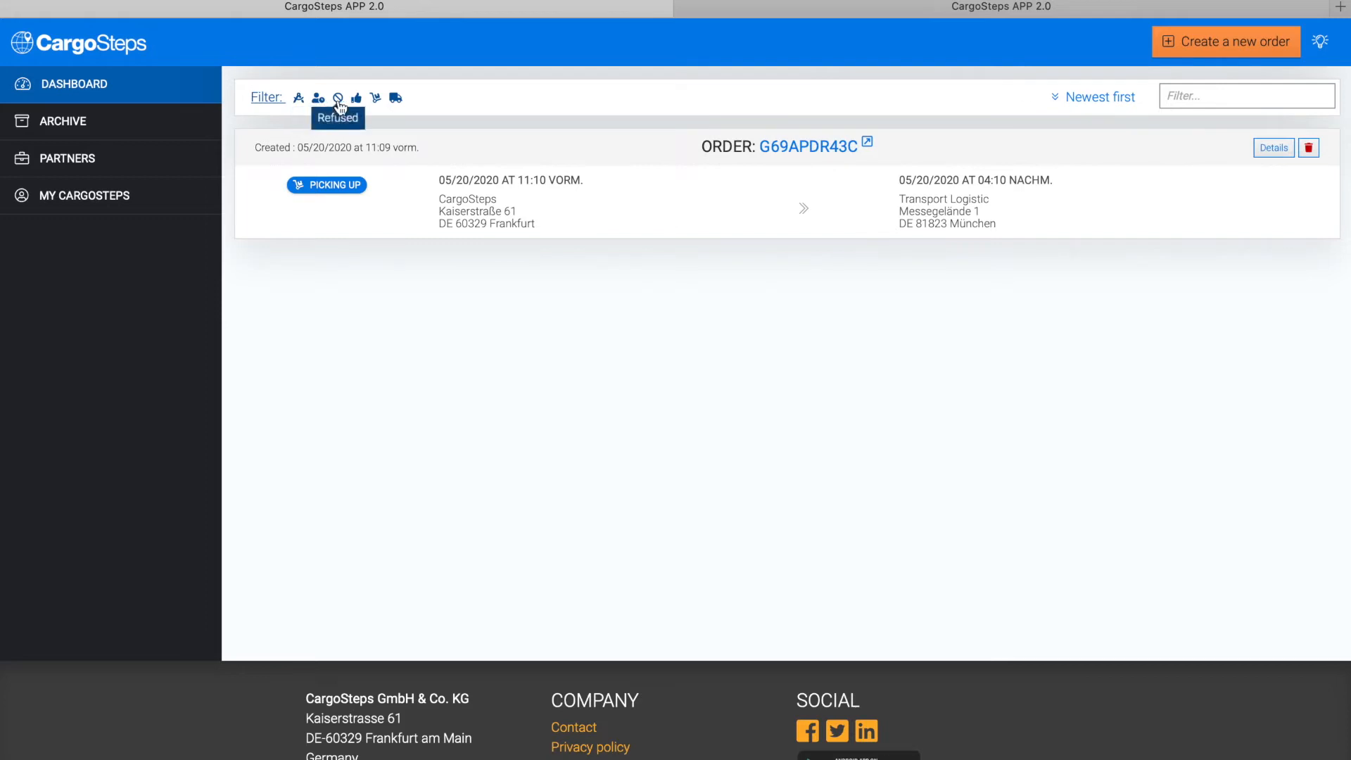
{"action": "mouse_move", "coordinate": [394, 97]}
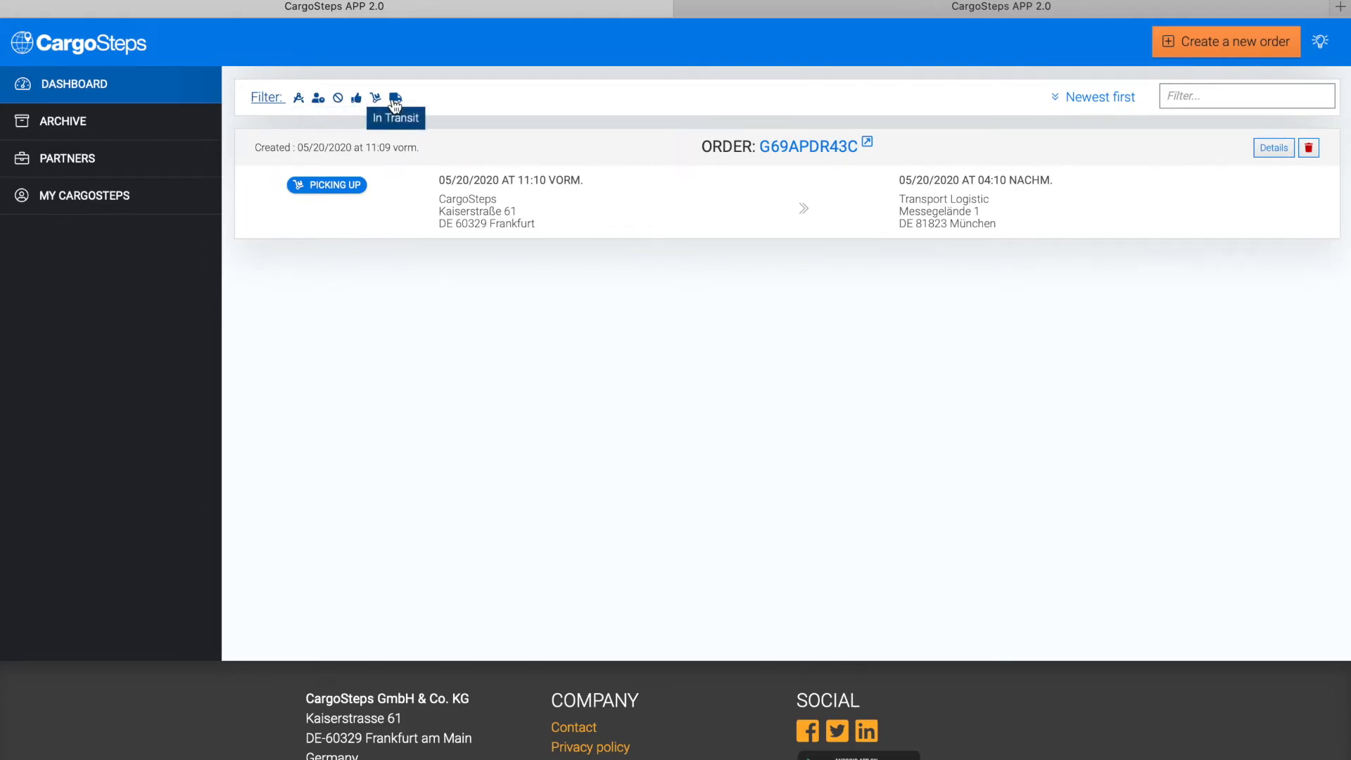
{"action": "mouse_move", "coordinate": [937, 129]}
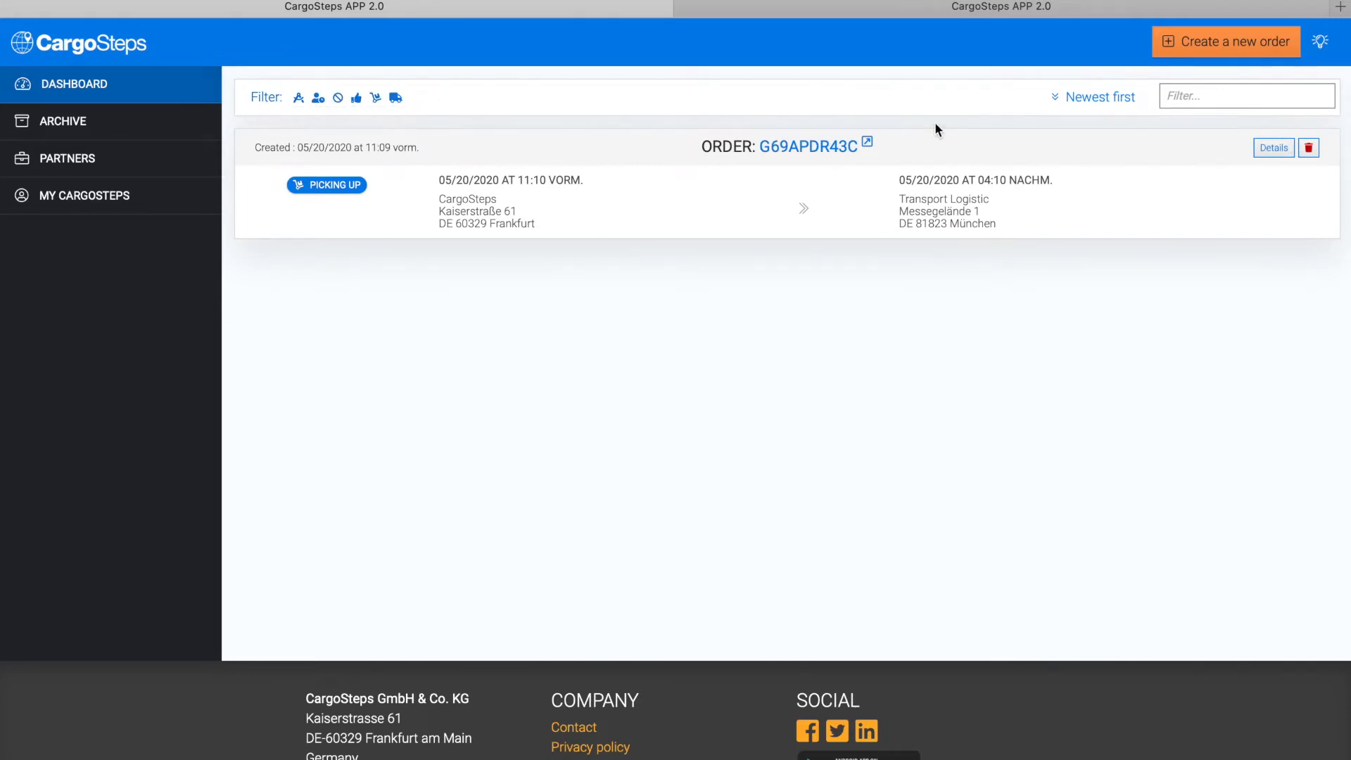
{"action": "mouse_move", "coordinate": [1106, 102]}
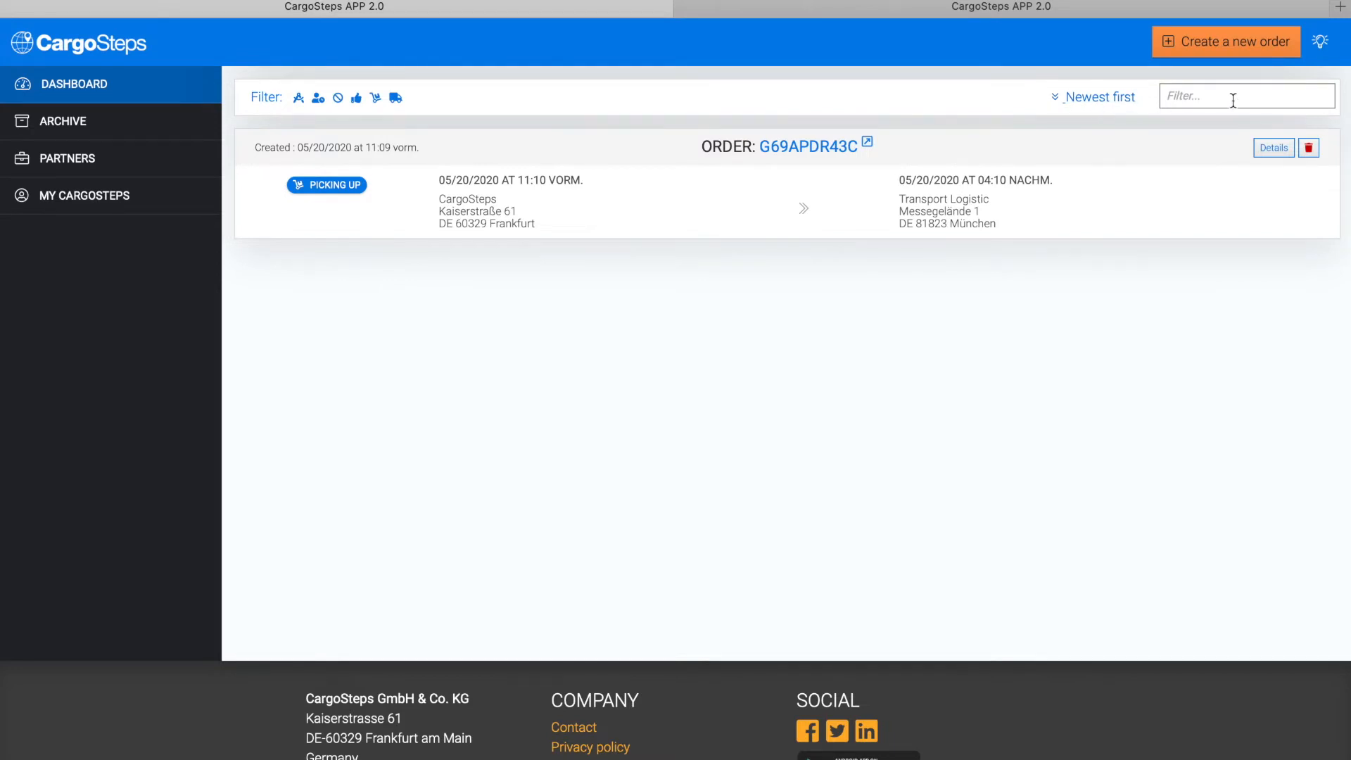
{"action": "mouse_move", "coordinate": [946, 29]}
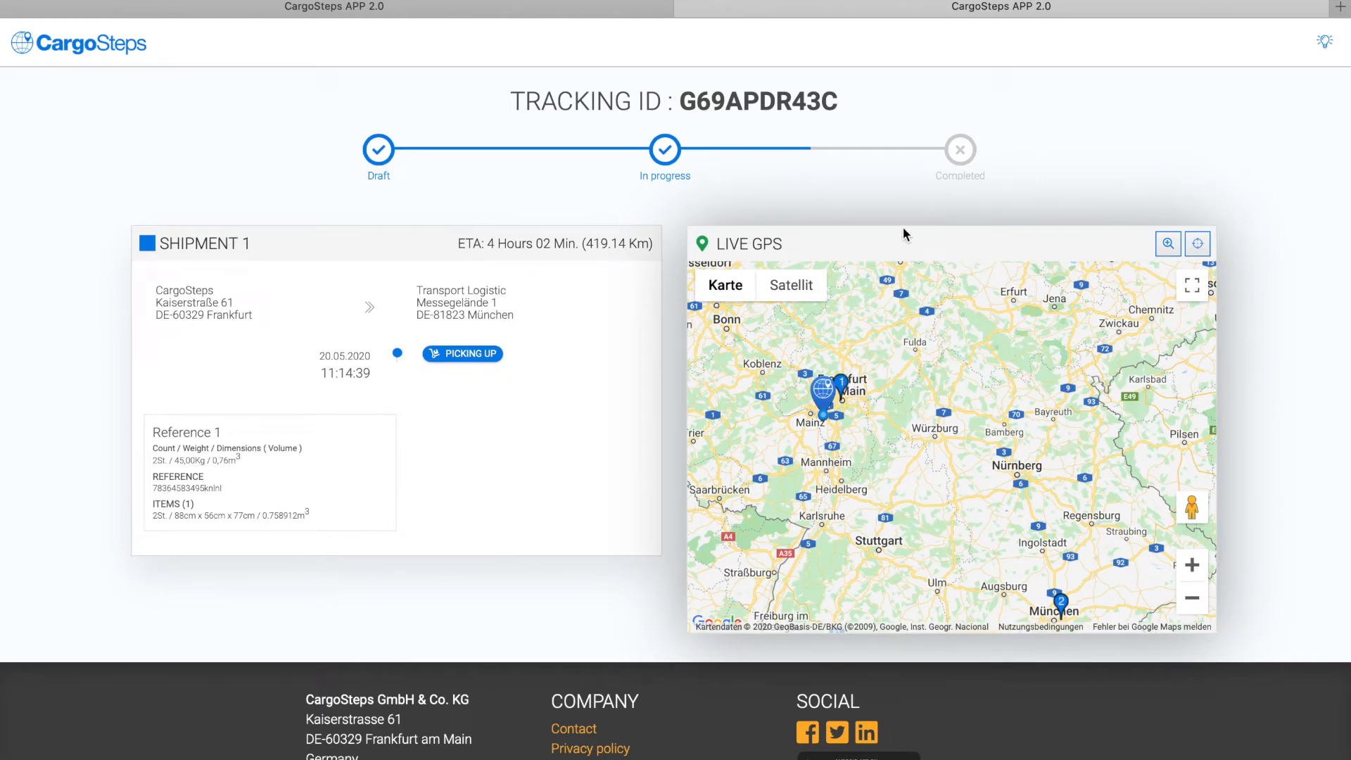
{"action": "mouse_move", "coordinate": [262, 346]}
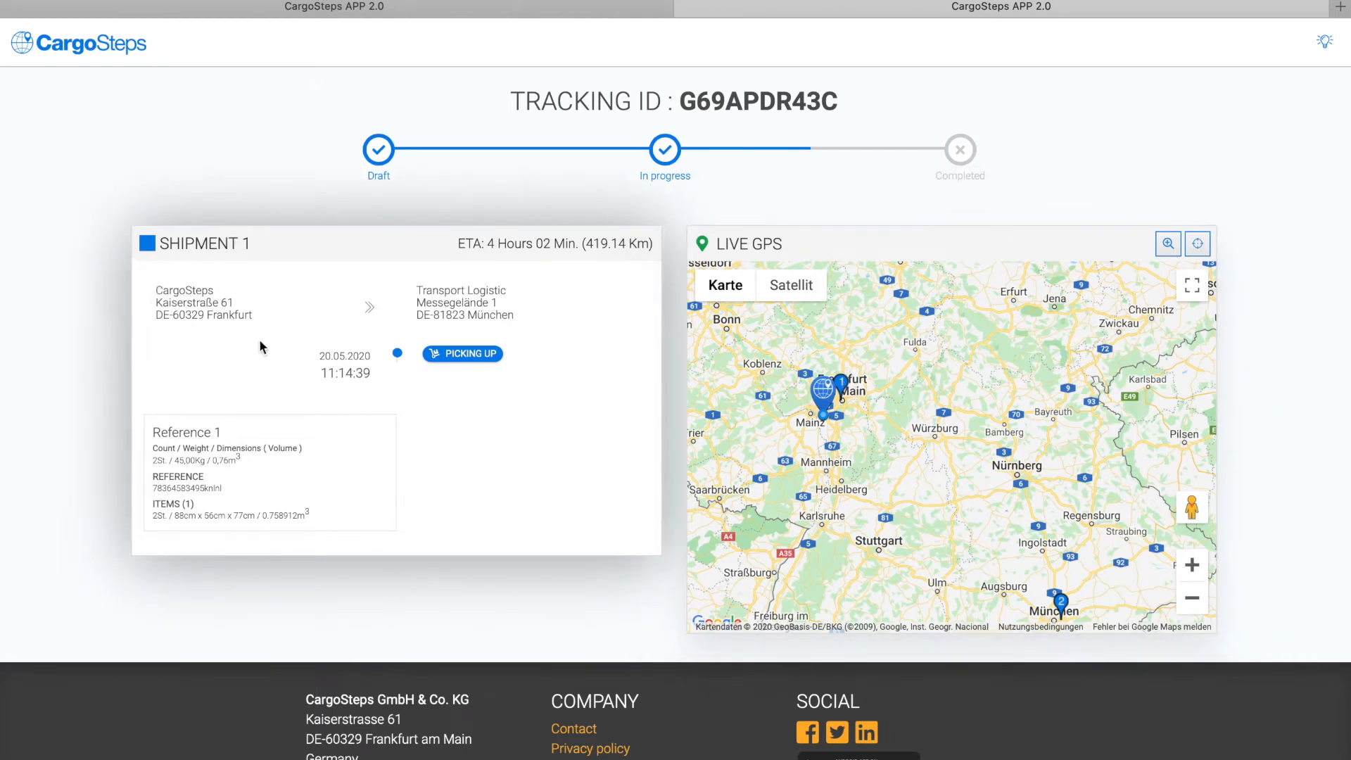
{"action": "mouse_move", "coordinate": [225, 416]}
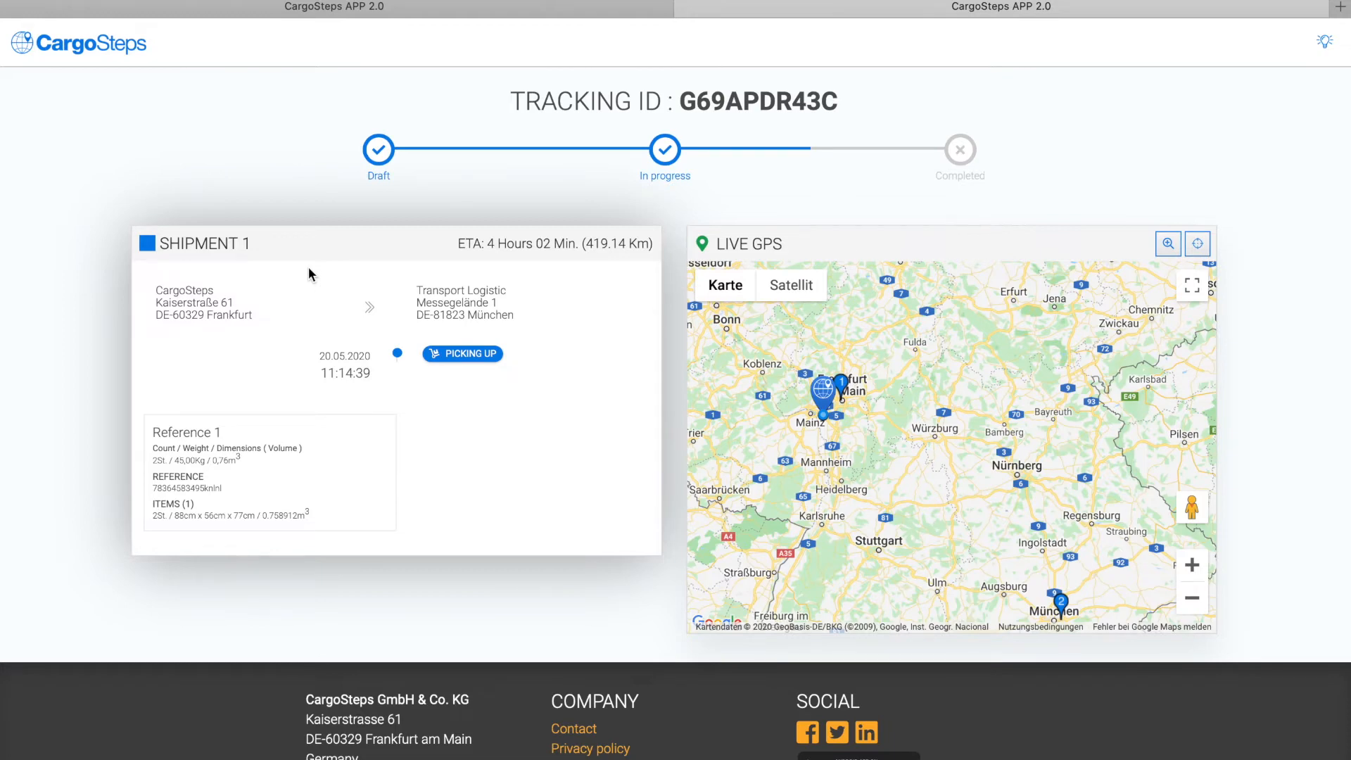
{"action": "mouse_move", "coordinate": [681, 393]}
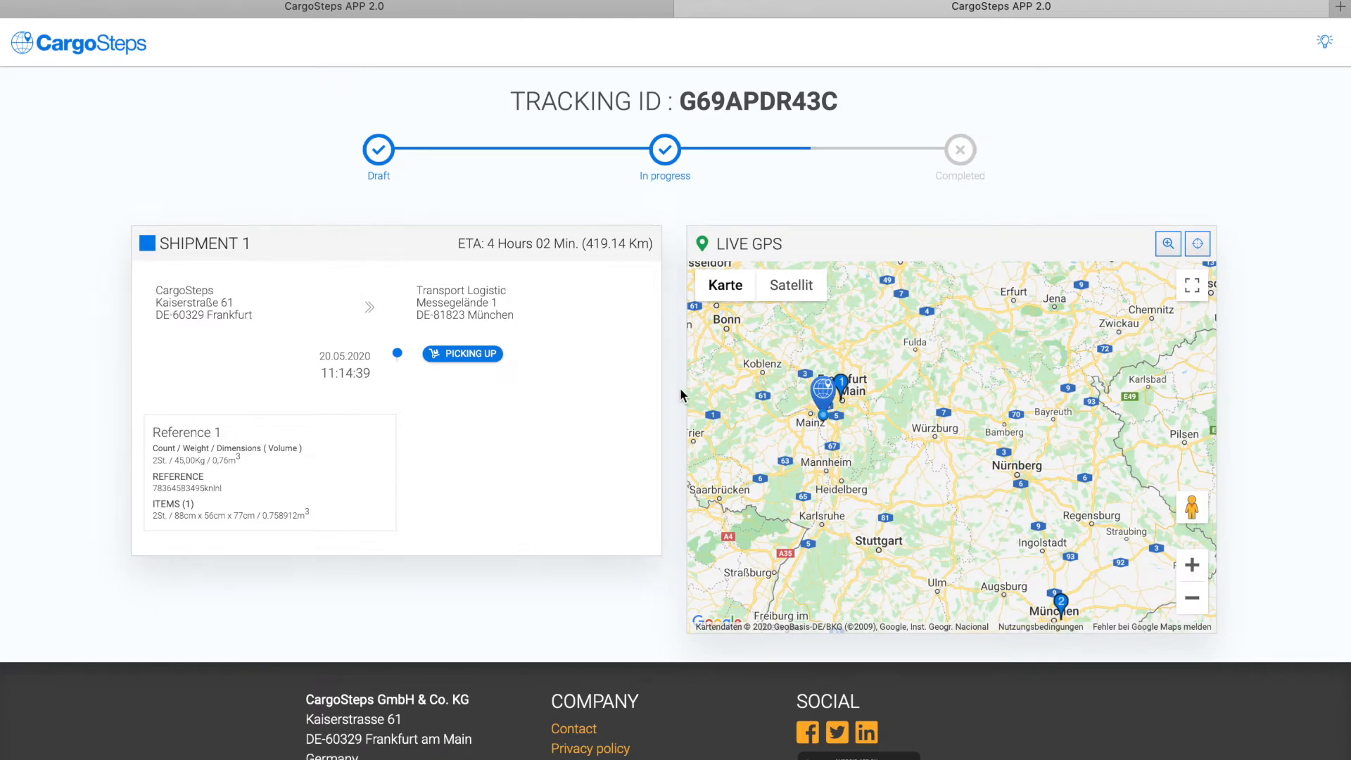
{"action": "mouse_move", "coordinate": [473, 431]}
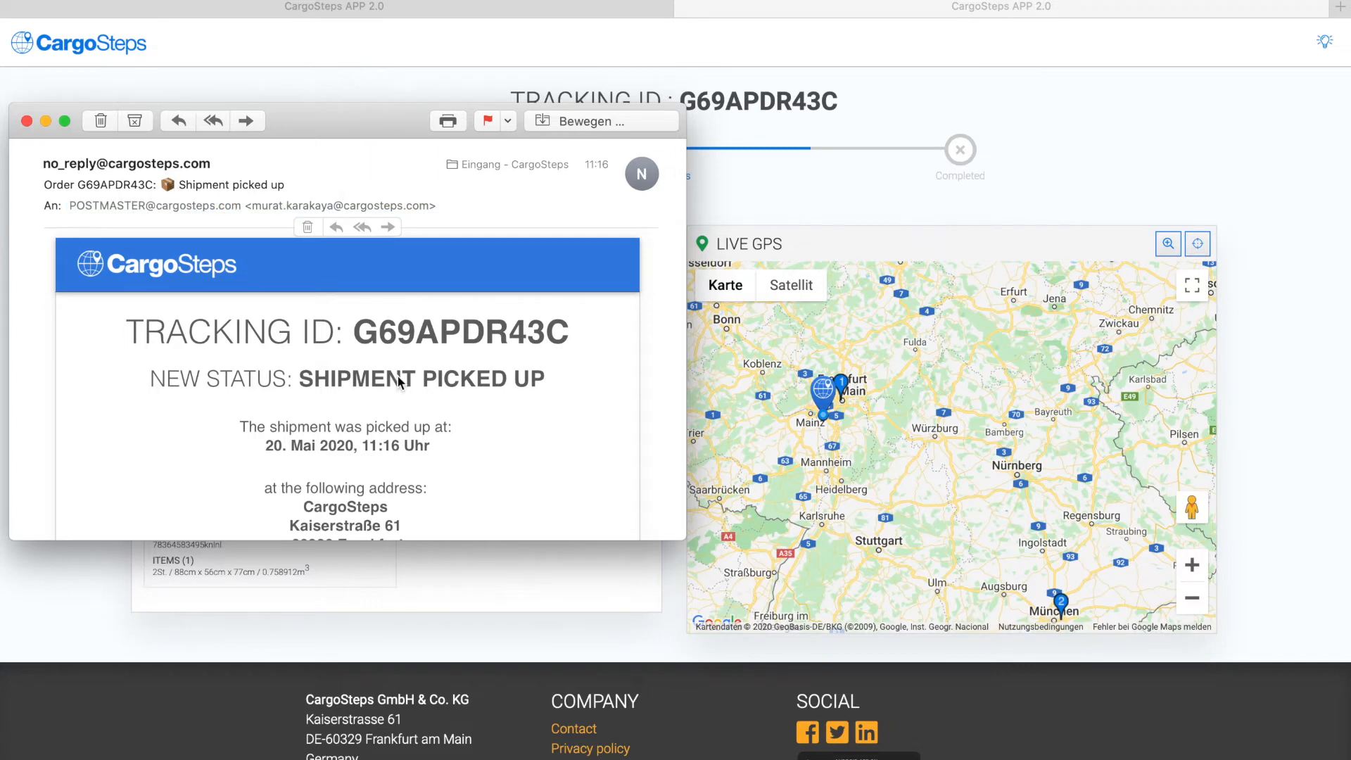
Scroll through the 'Shipment picked up' email to see the Frankfurt pickup and München delivery addresses
{"action": "scroll", "scroll_direction": "down", "scroll_amount": 3}
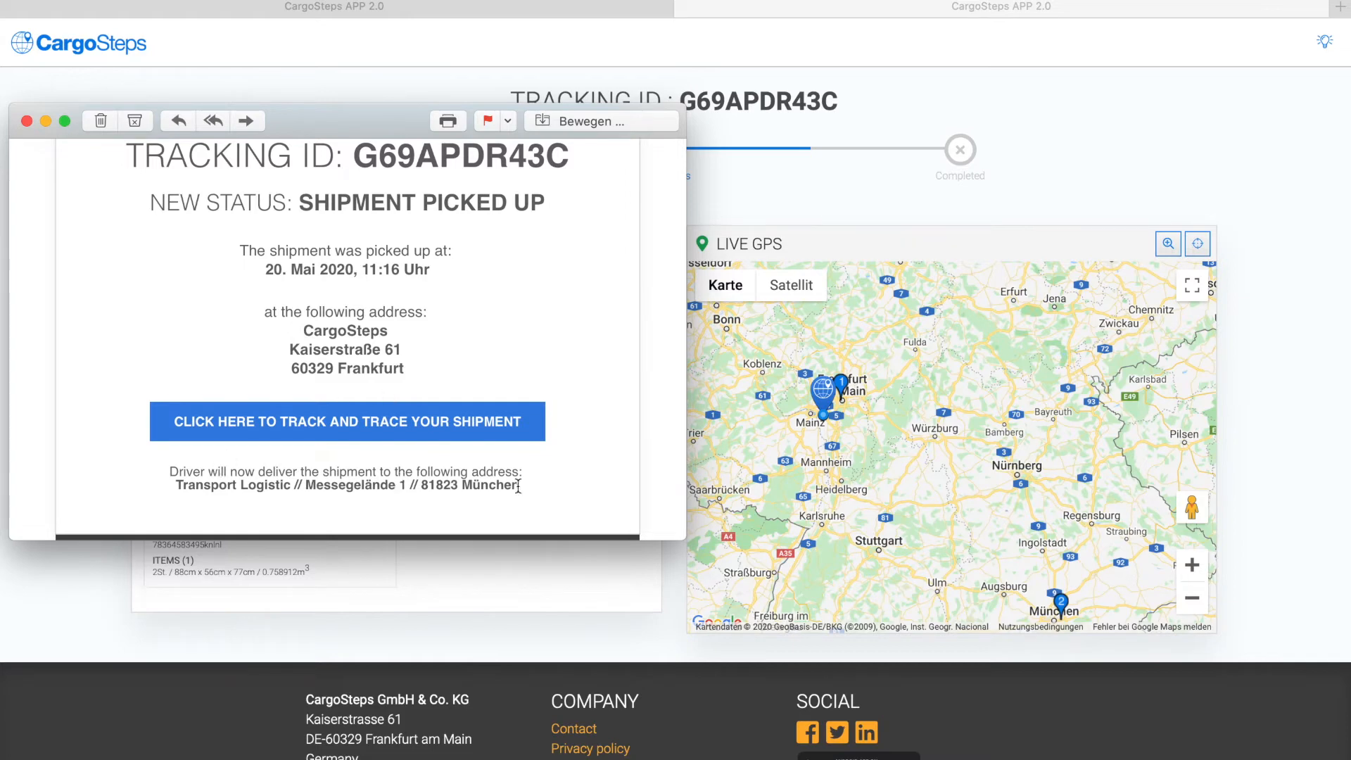
{"action": "mouse_move", "coordinate": [332, 440]}
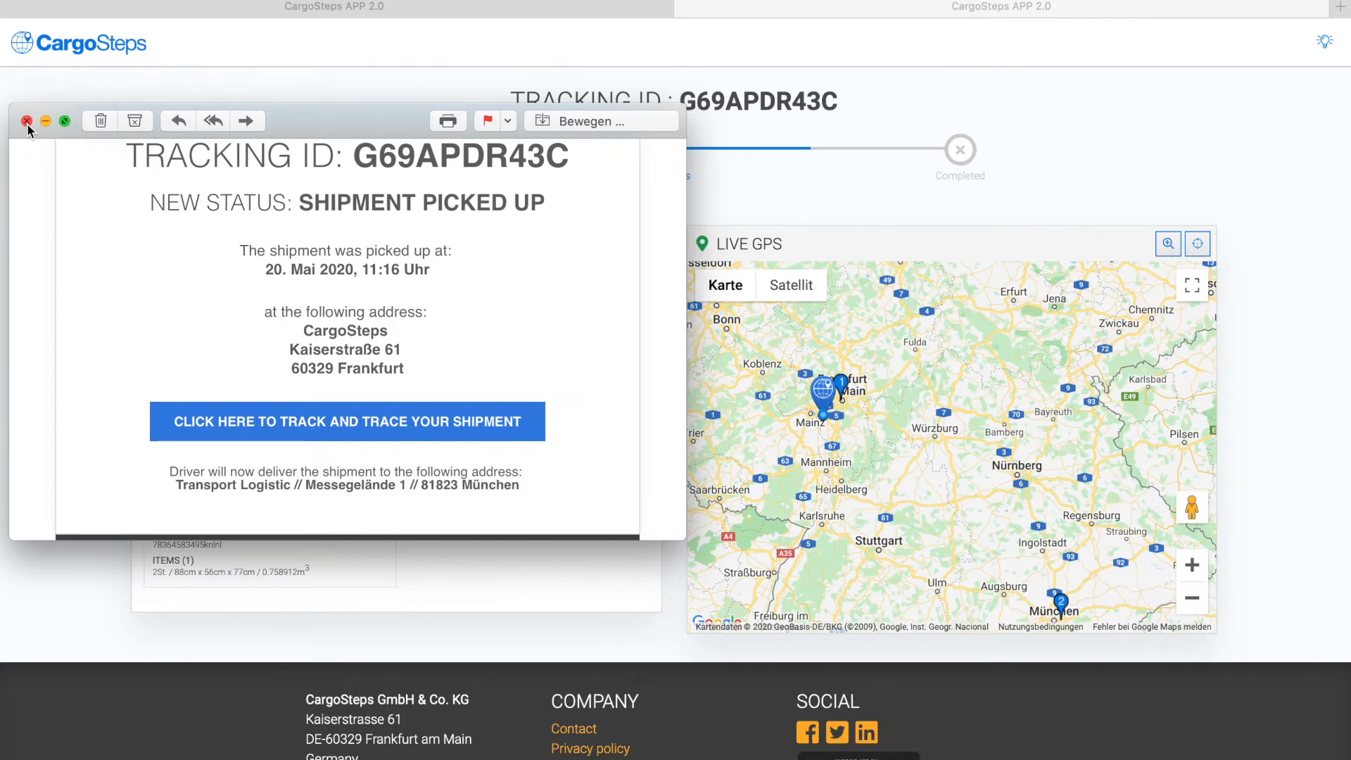
{"action": "left_click", "coordinate": [27, 121]}
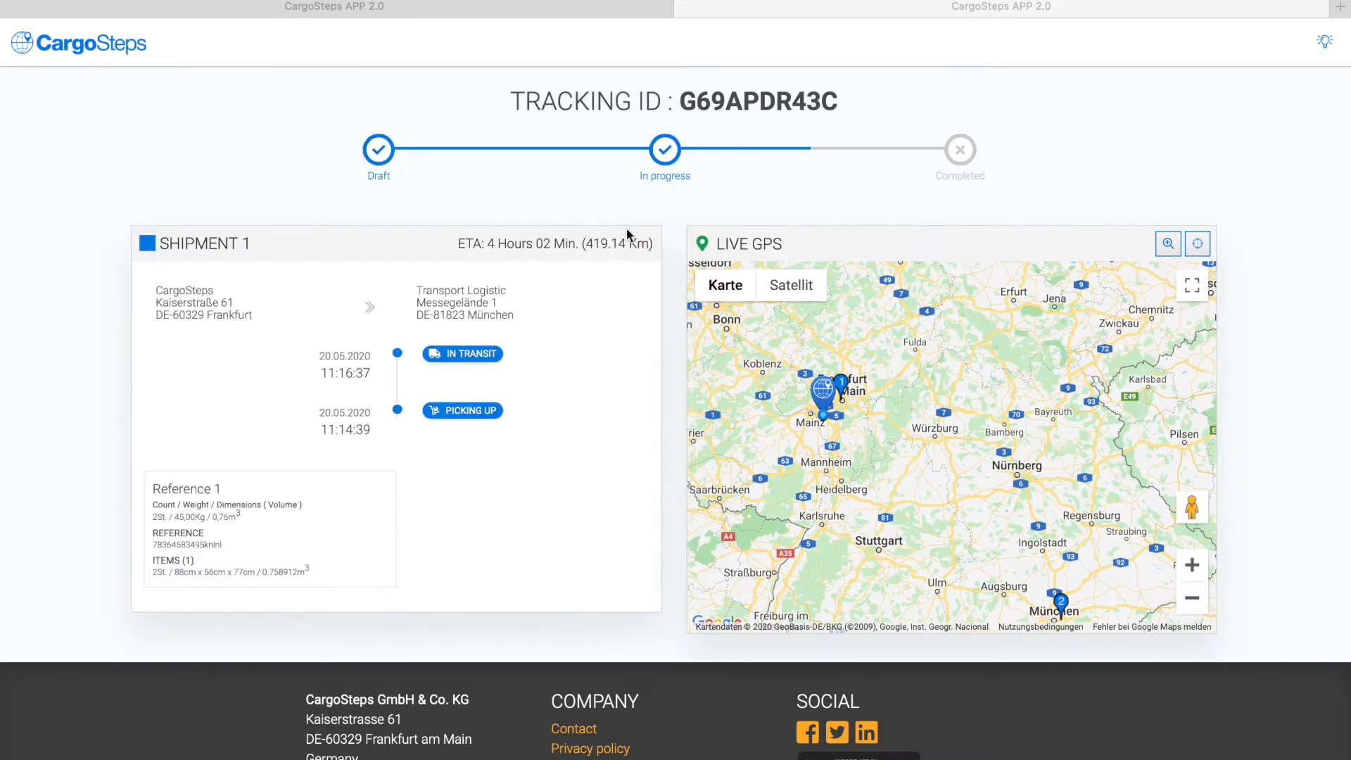
{"action": "mouse_move", "coordinate": [645, 210]}
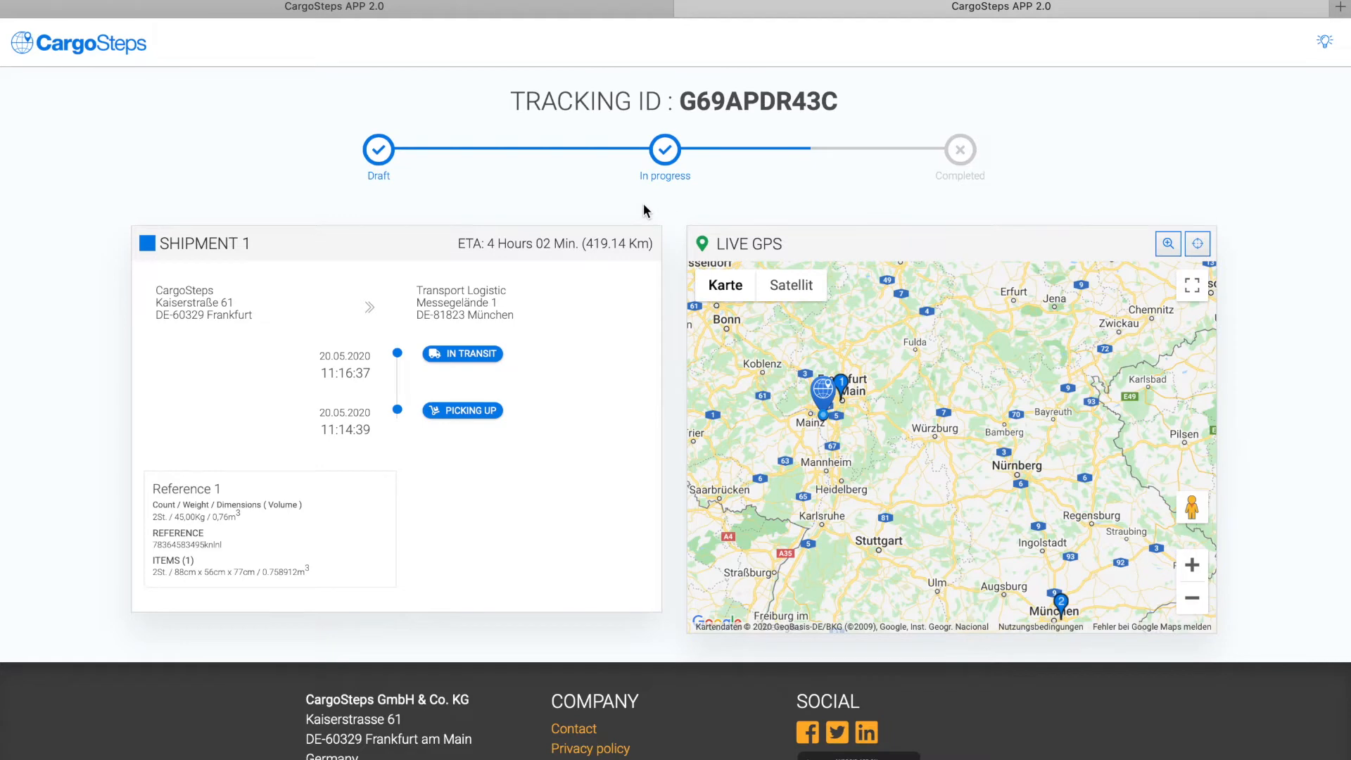
{"action": "mouse_move", "coordinate": [834, 208]}
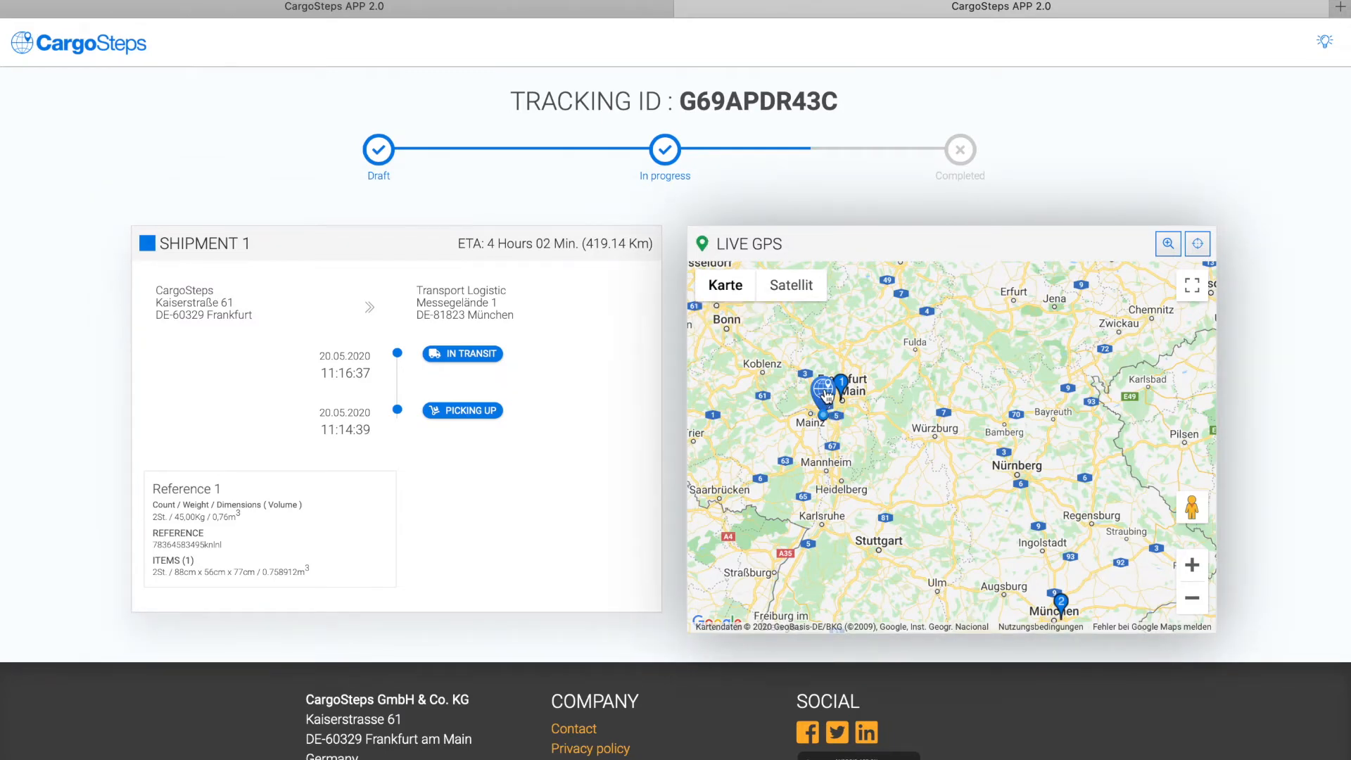
{"action": "mouse_move", "coordinate": [825, 424]}
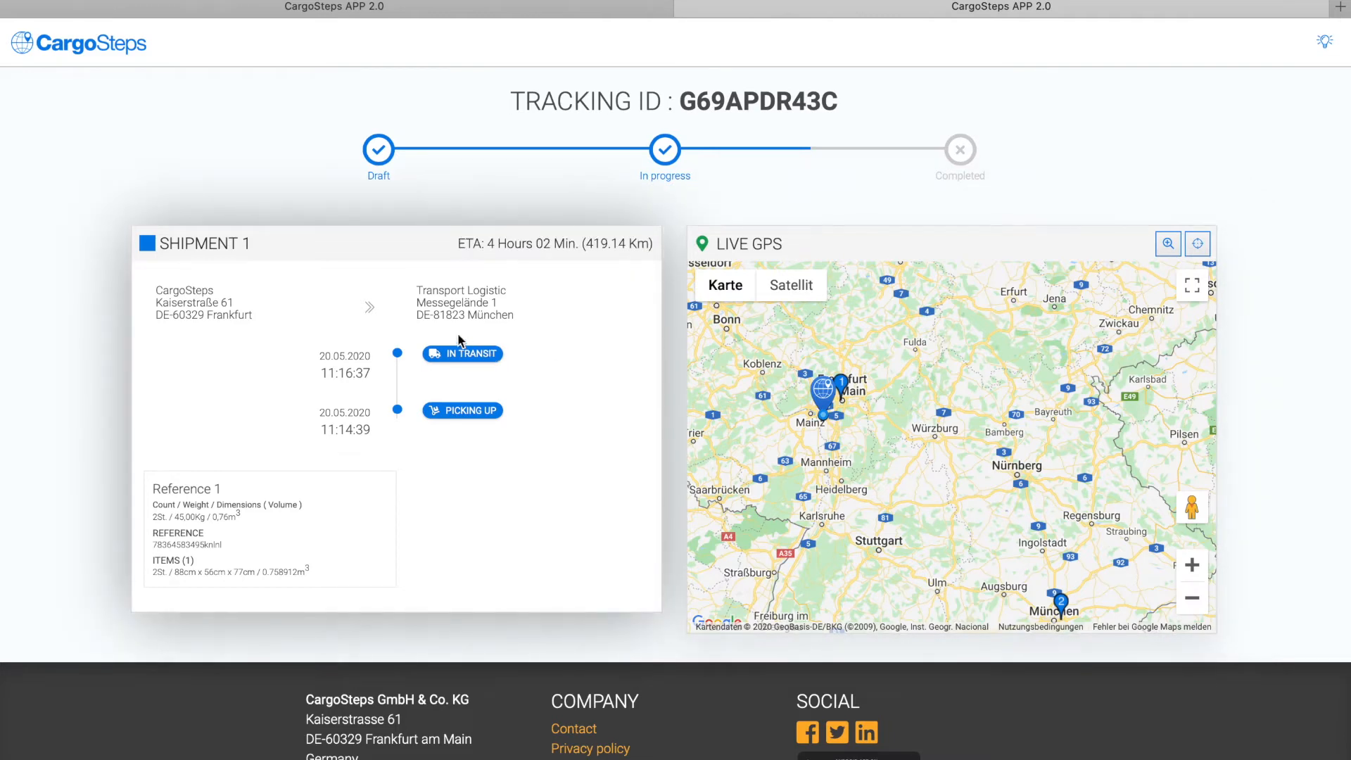
{"action": "mouse_move", "coordinate": [402, 374]}
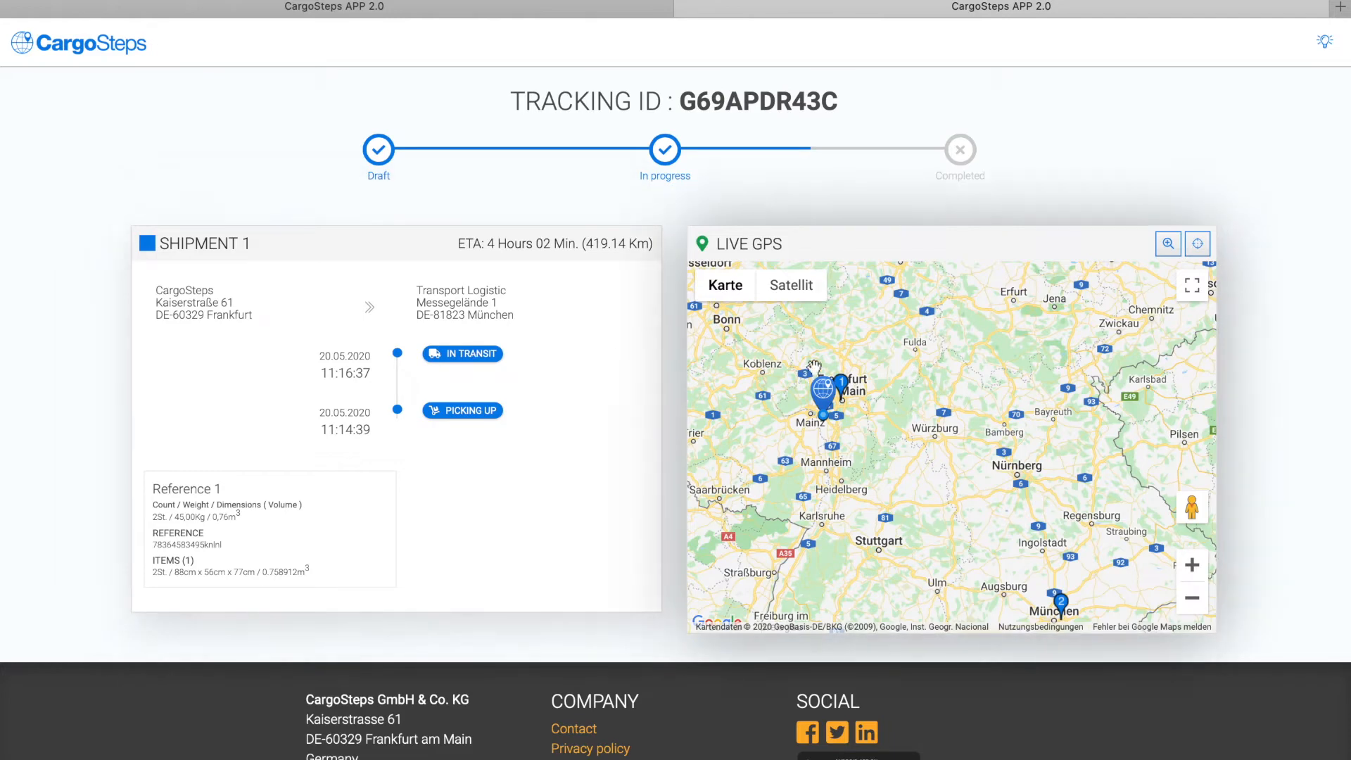
{"action": "mouse_move", "coordinate": [1065, 622]}
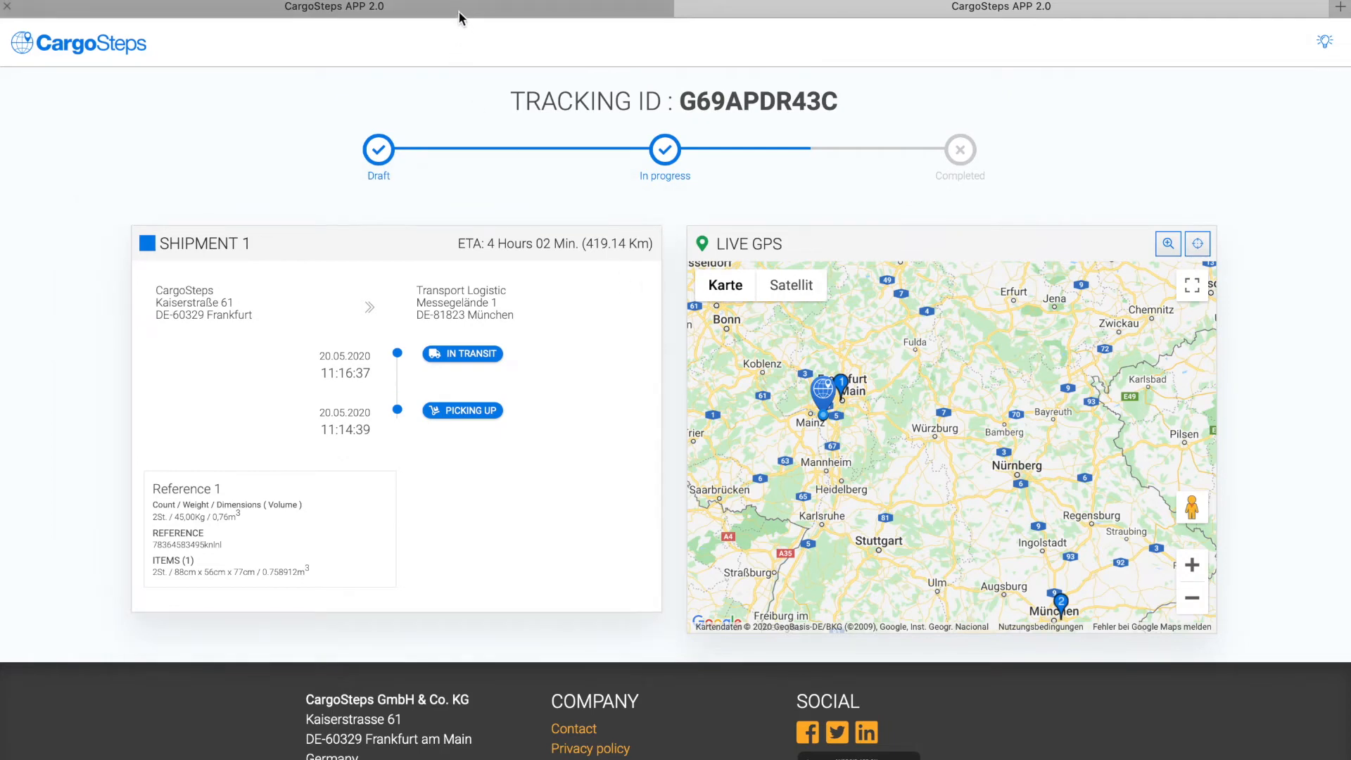
{"action": "mouse_move", "coordinate": [458, 16]}
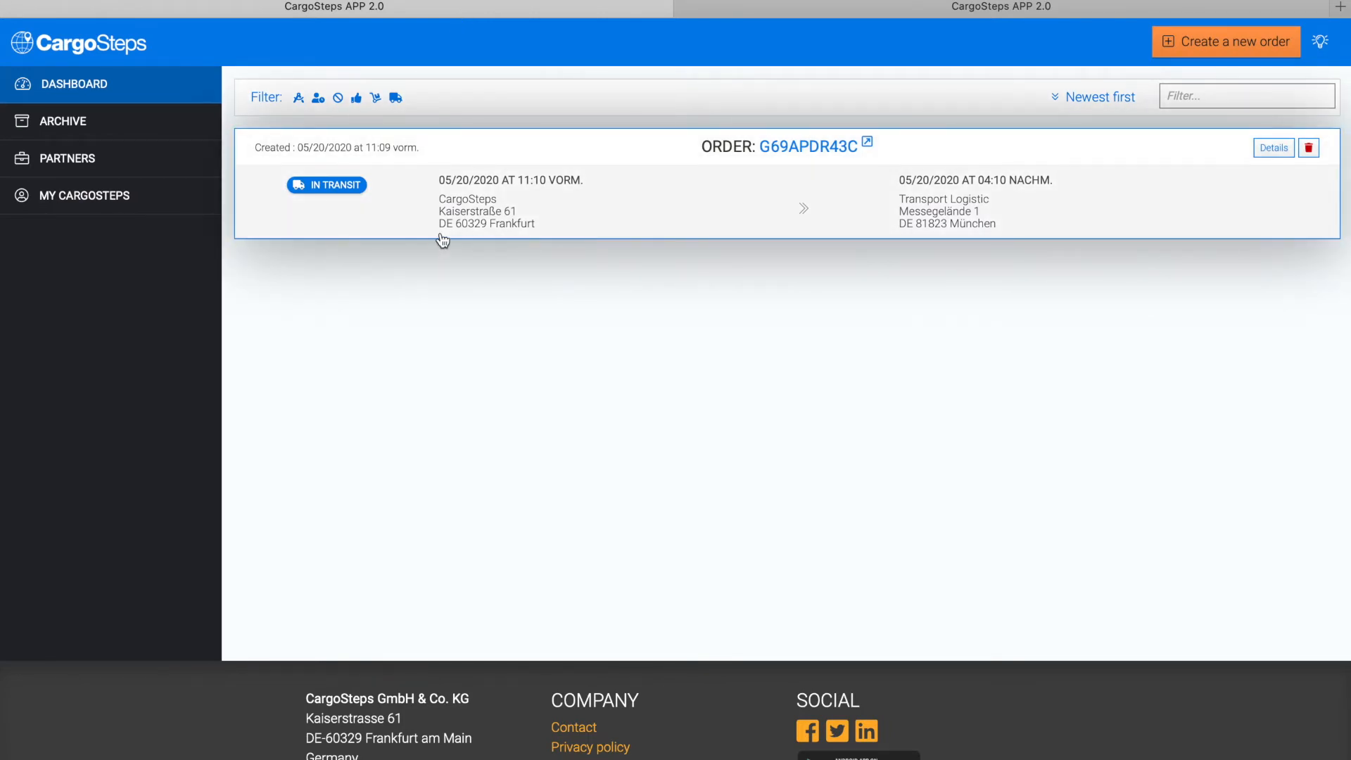
{"action": "mouse_move", "coordinate": [394, 97]}
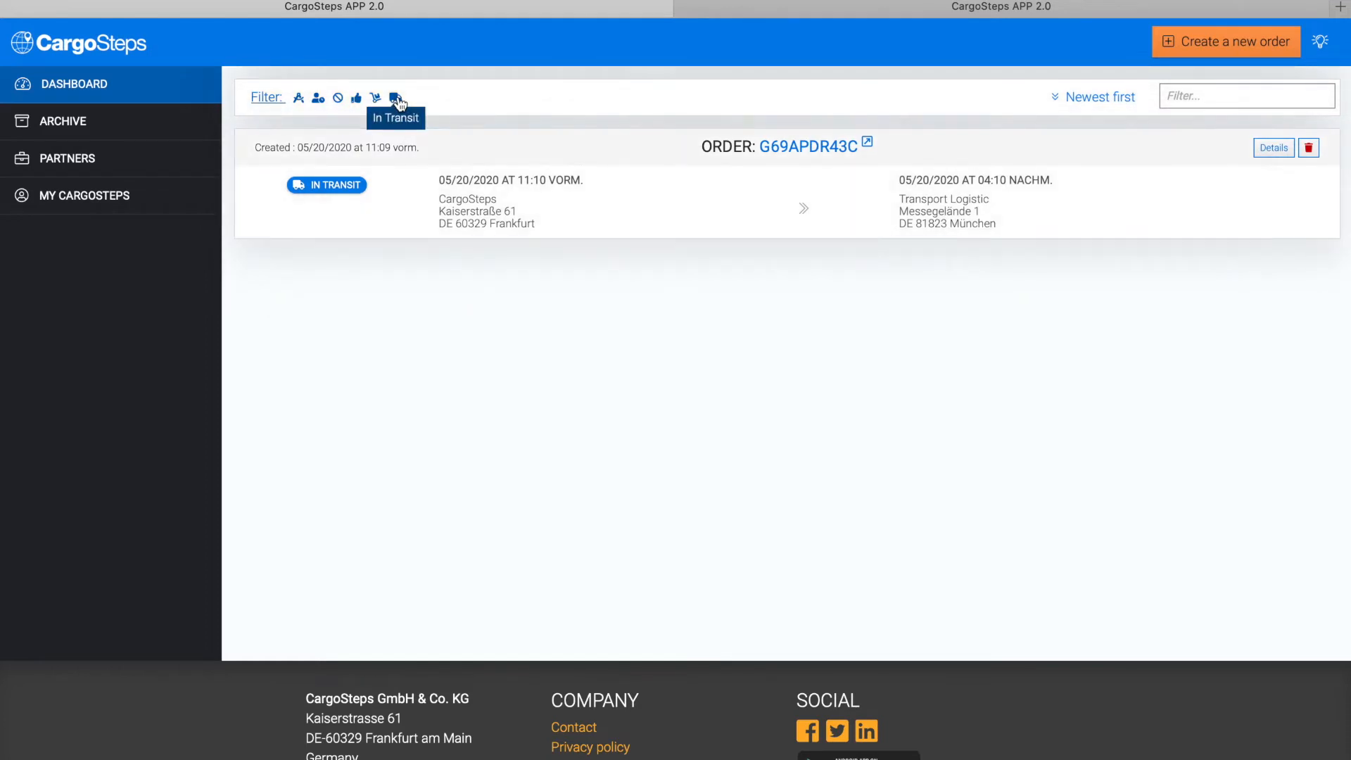
{"action": "mouse_move", "coordinate": [782, 43]}
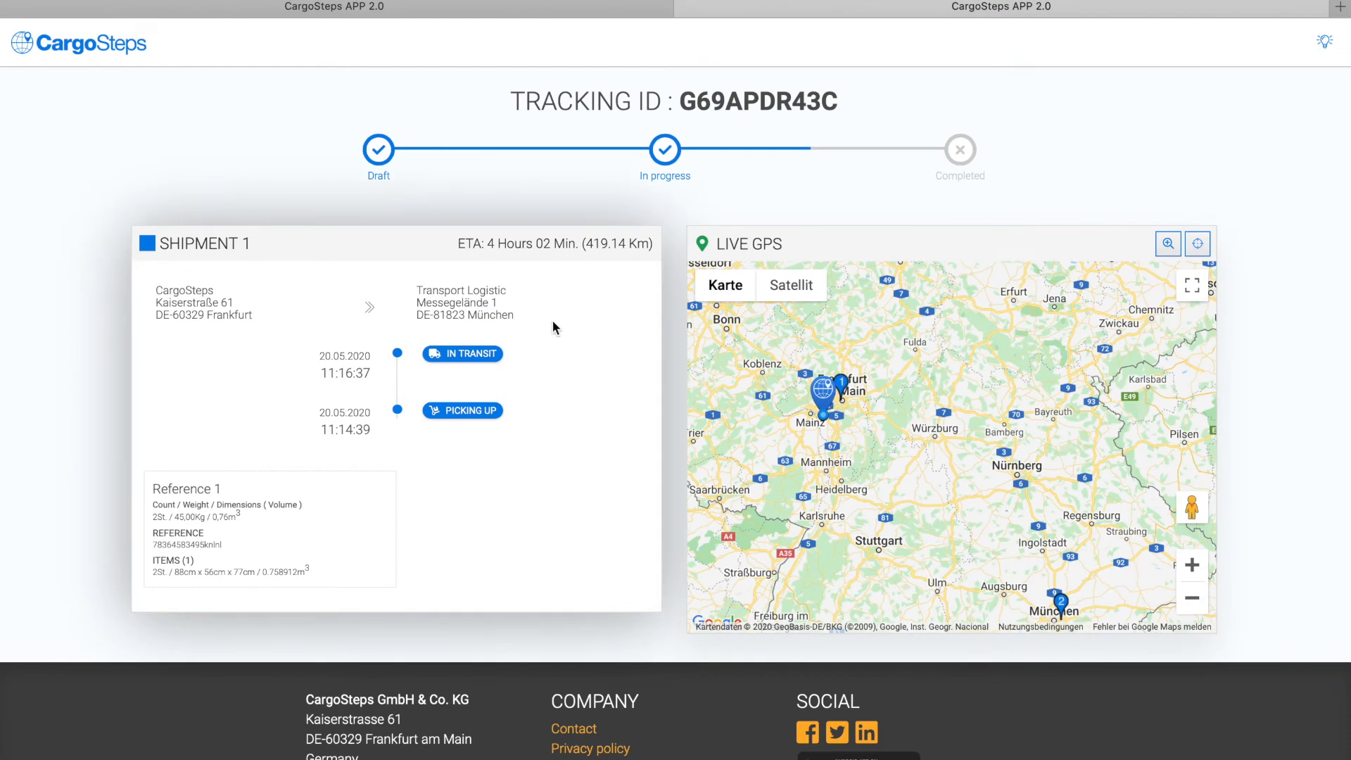
{"action": "mouse_move", "coordinate": [607, 336]}
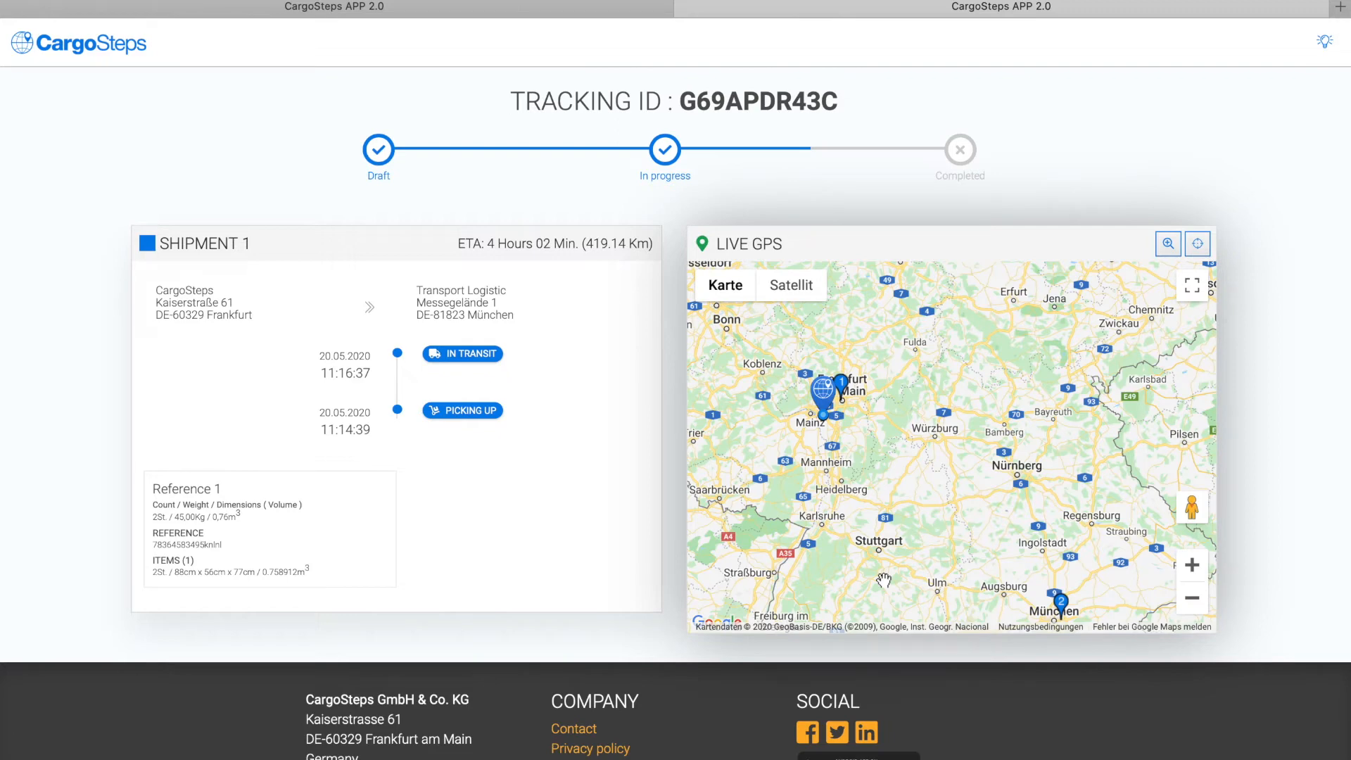
{"action": "left_click", "coordinate": [725, 284]}
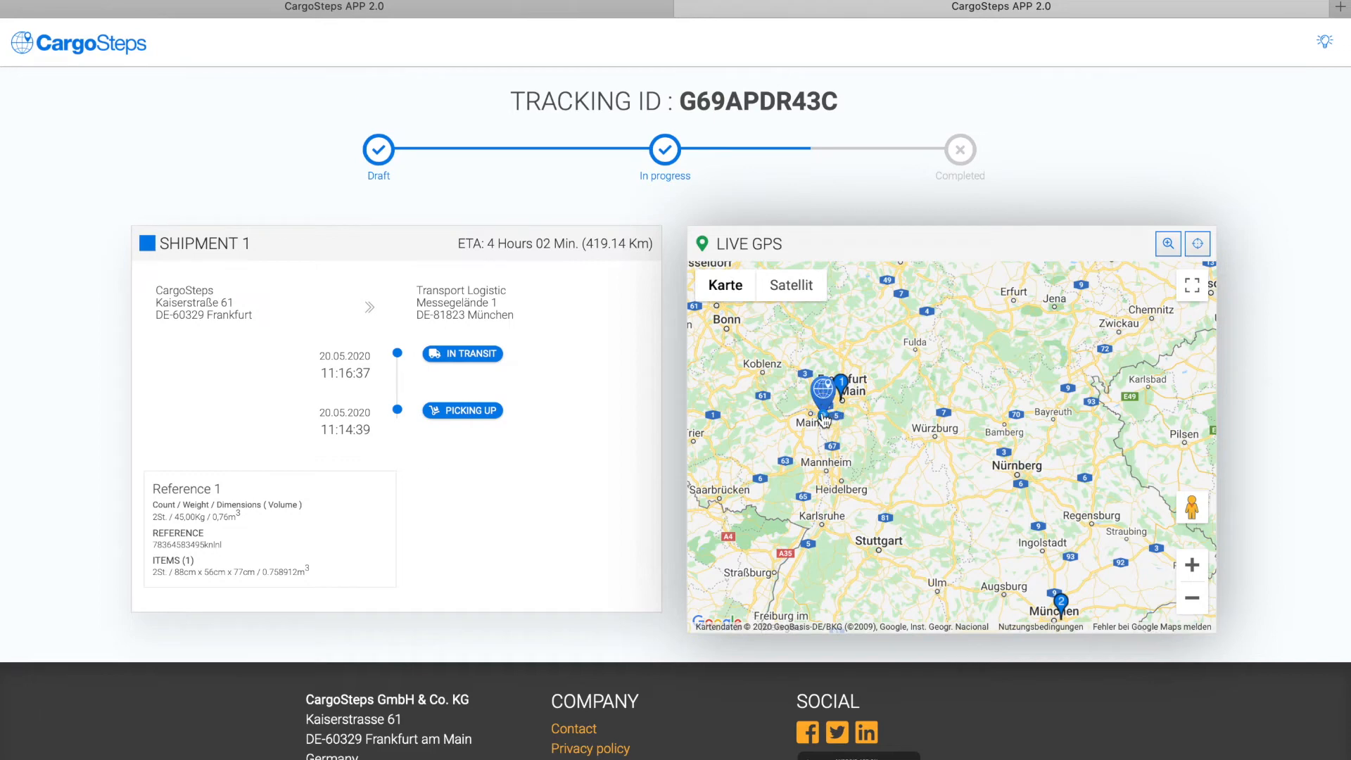
{"action": "mouse_move", "coordinate": [830, 429]}
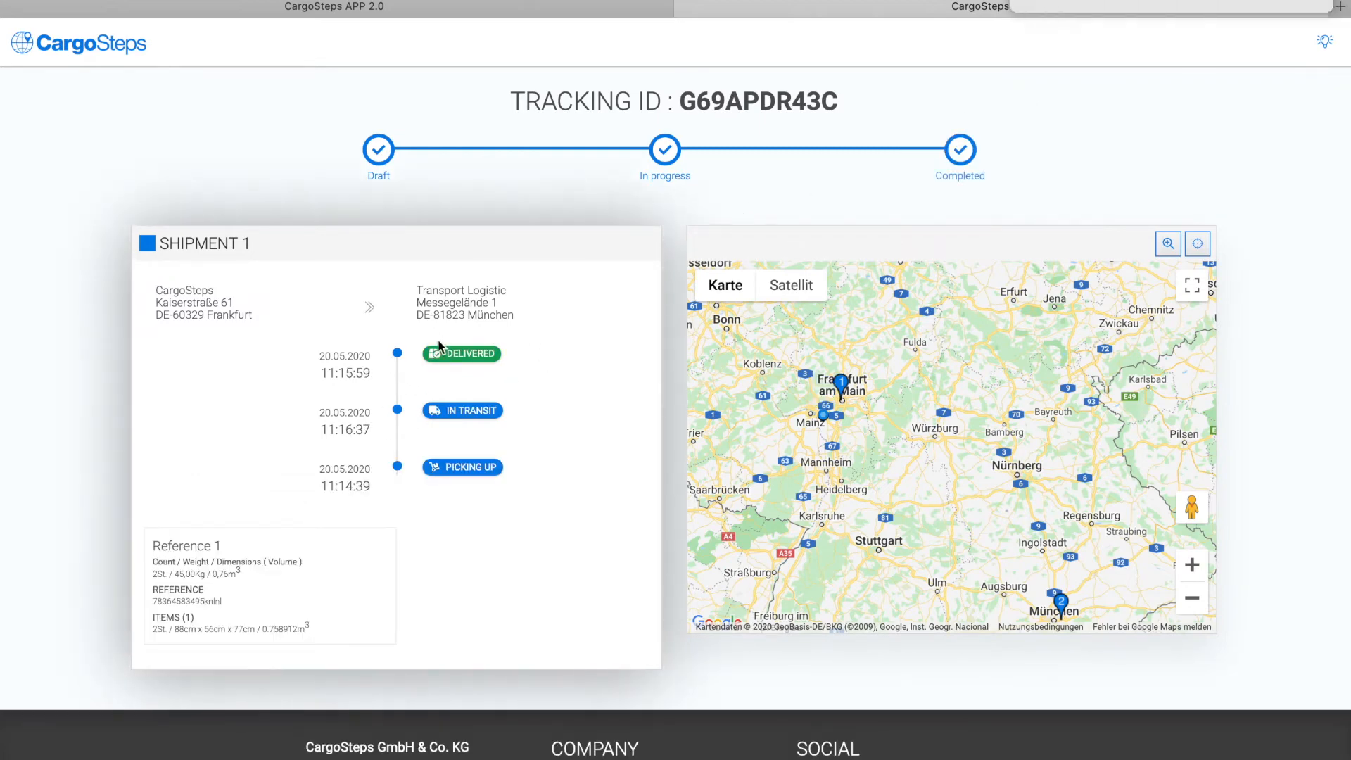
{"action": "mouse_move", "coordinate": [1038, 121]}
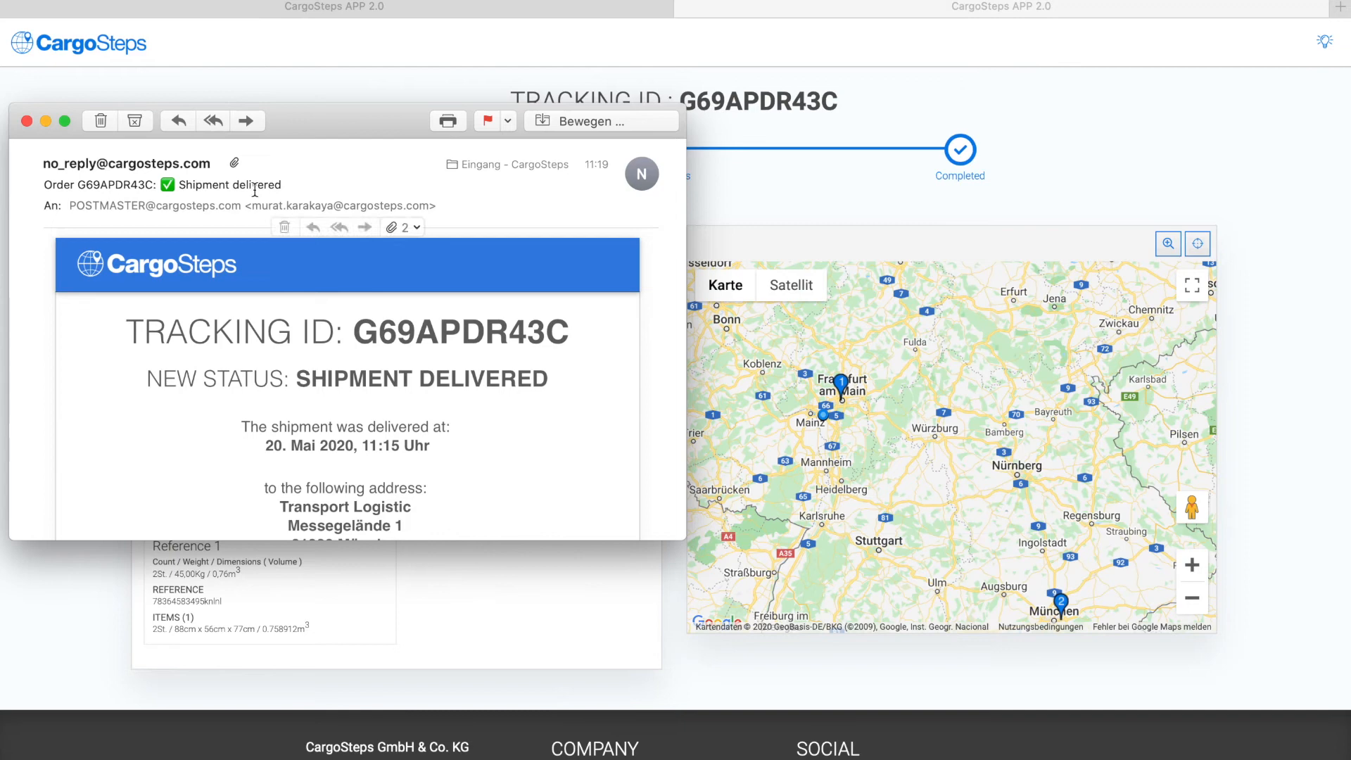
Scroll the delivery email past receiver John Smith and tracking screenshot to the invoice signed '20.05.2020 11:16 – John Smith'
{"action": "scroll", "scroll_direction": "down", "scroll_amount": 3}
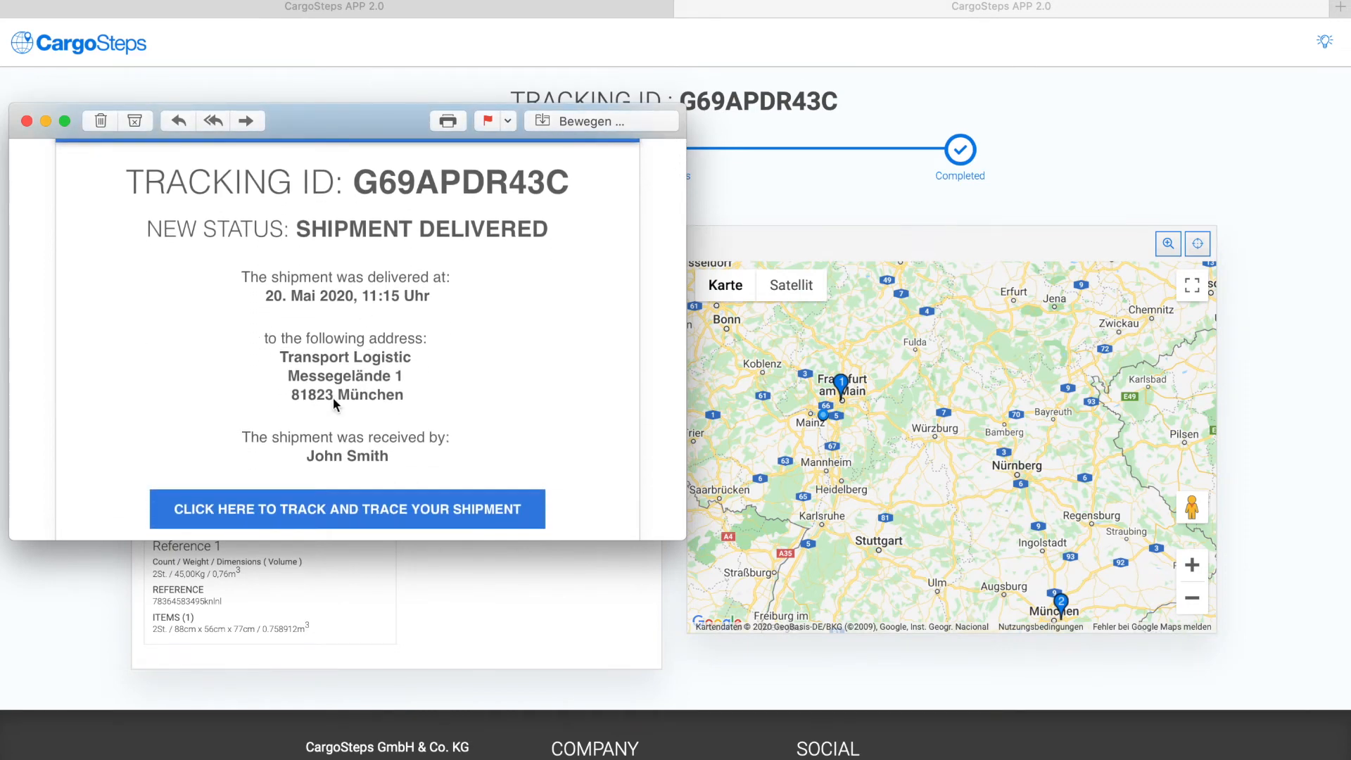
{"action": "scroll", "scroll_direction": "down", "scroll_amount": 3}
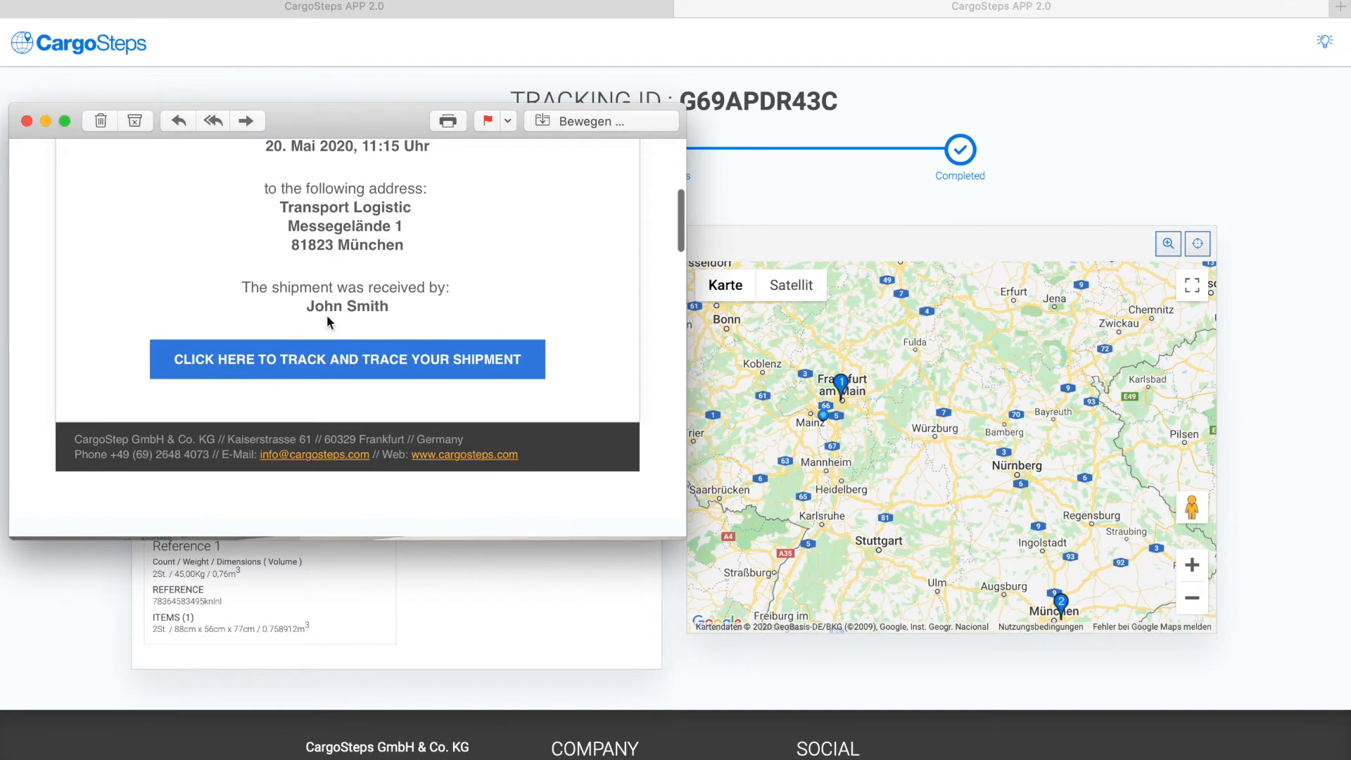
{"action": "mouse_move", "coordinate": [311, 372]}
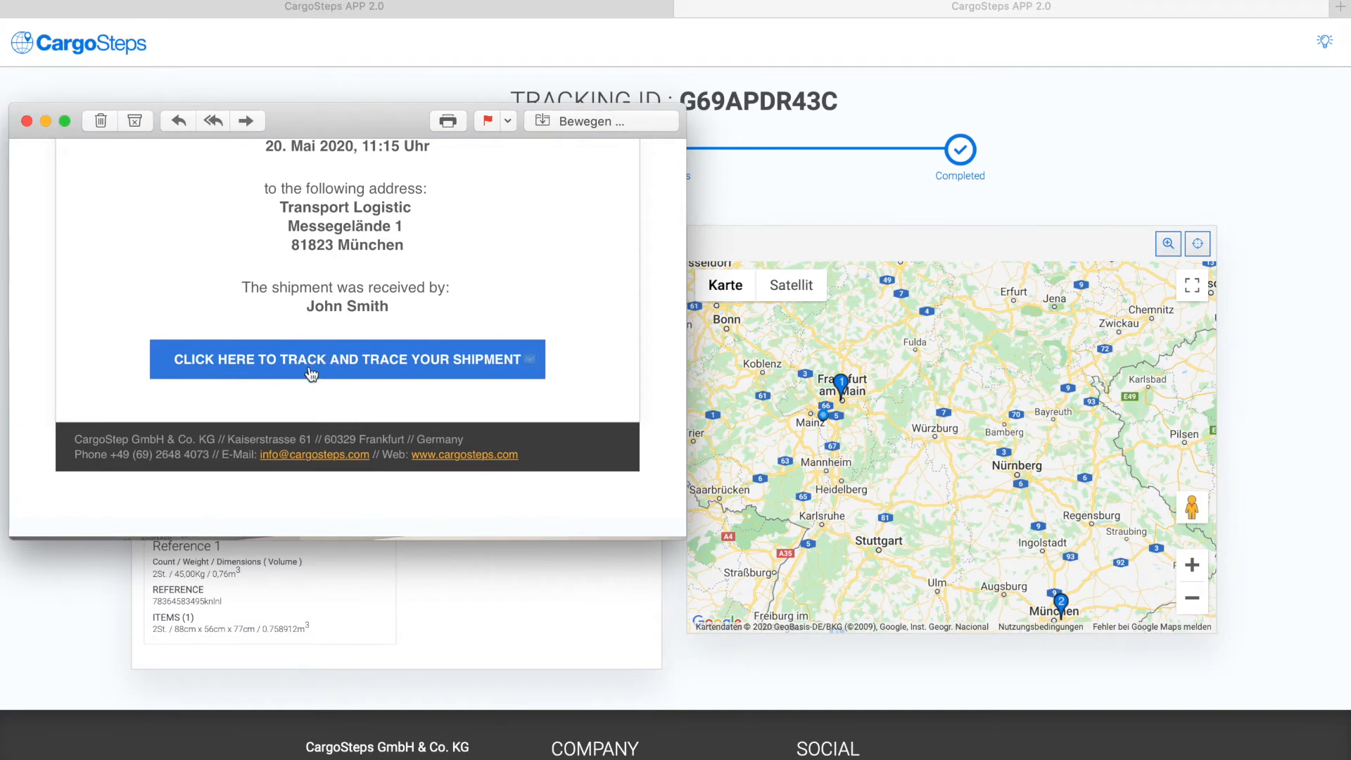
{"action": "mouse_move", "coordinate": [794, 356]}
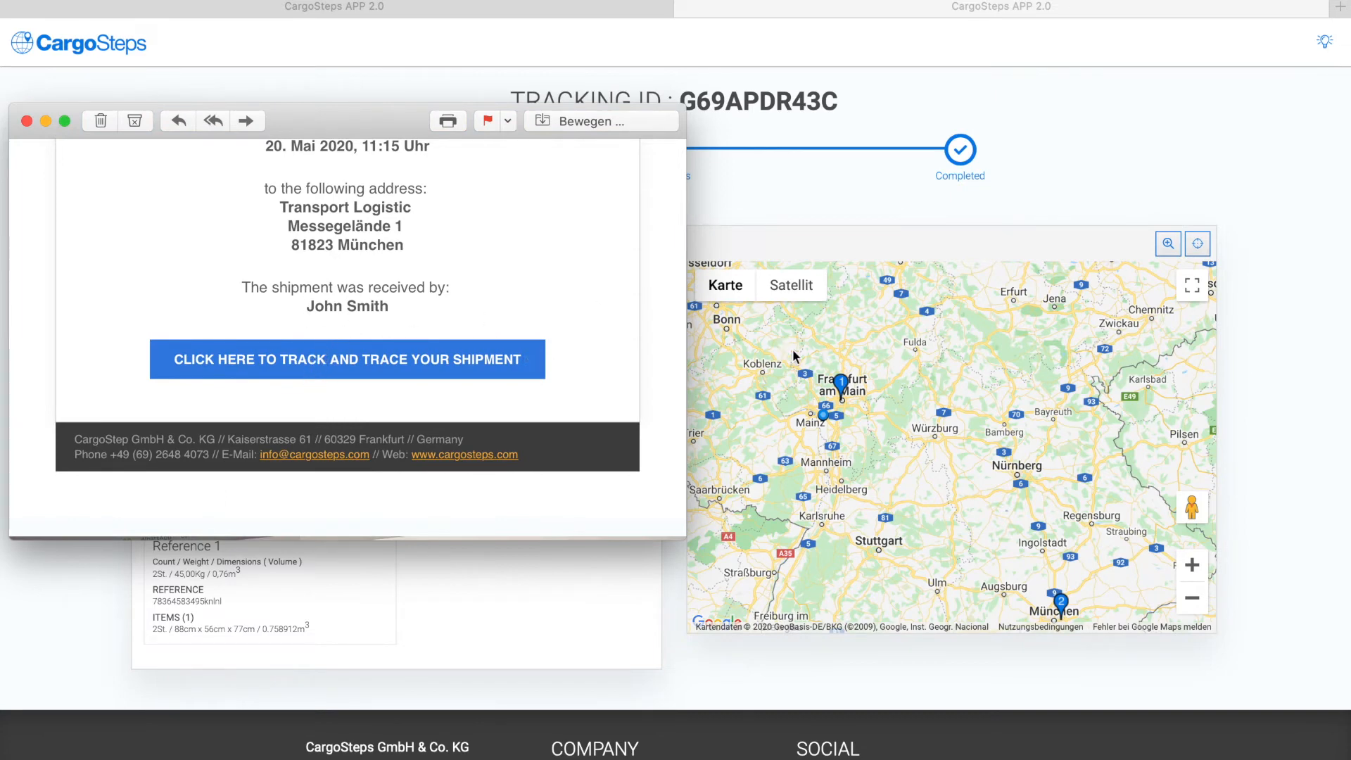
{"action": "scroll", "scroll_direction": "down", "scroll_amount": 3}
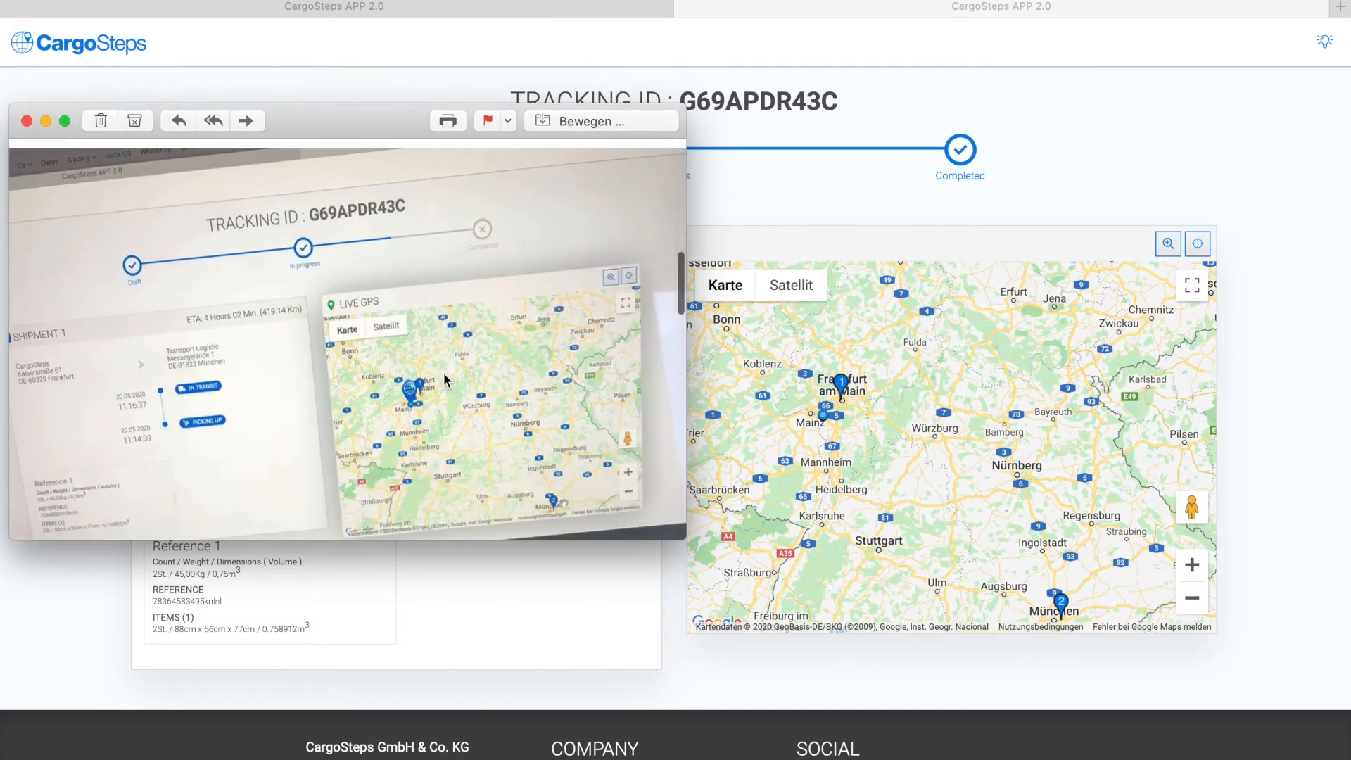
{"action": "scroll", "scroll_direction": "down", "scroll_amount": 3}
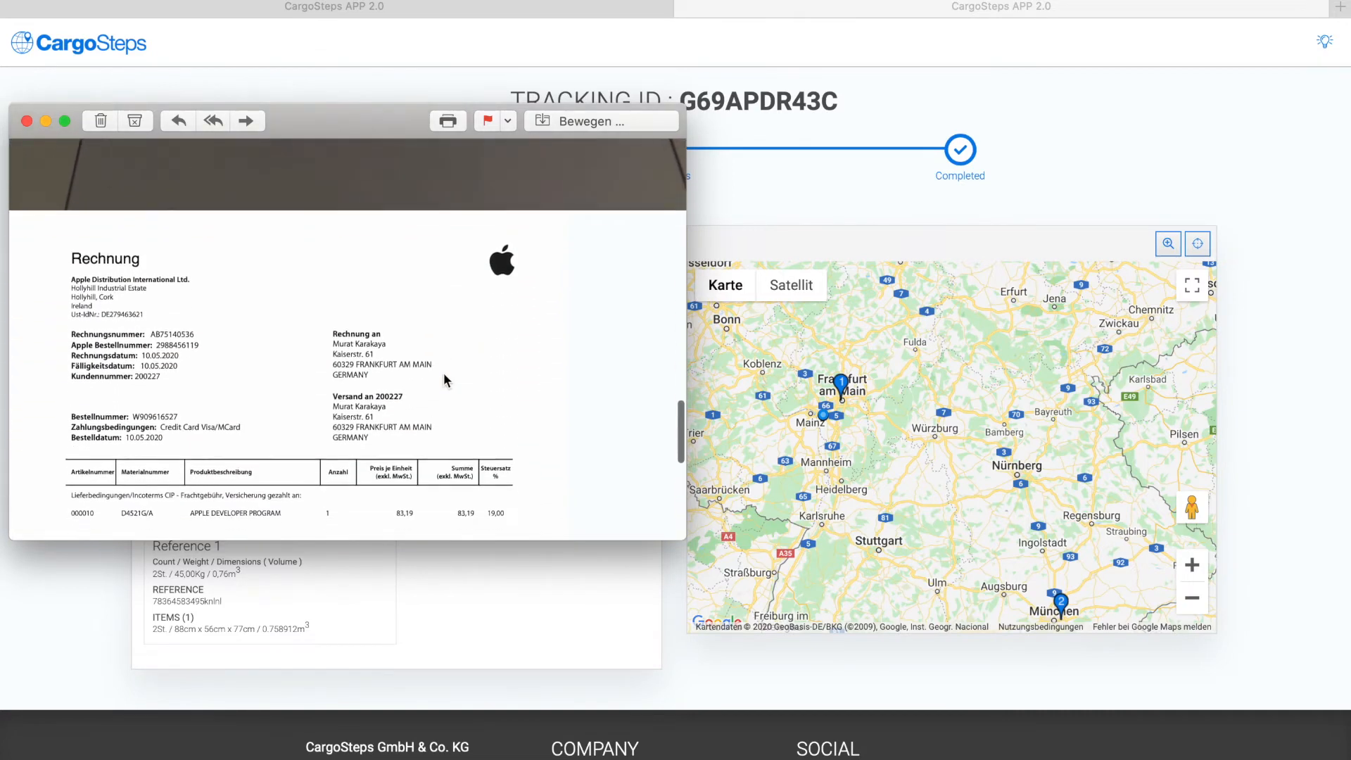
{"action": "scroll", "scroll_direction": "down", "scroll_amount": 3}
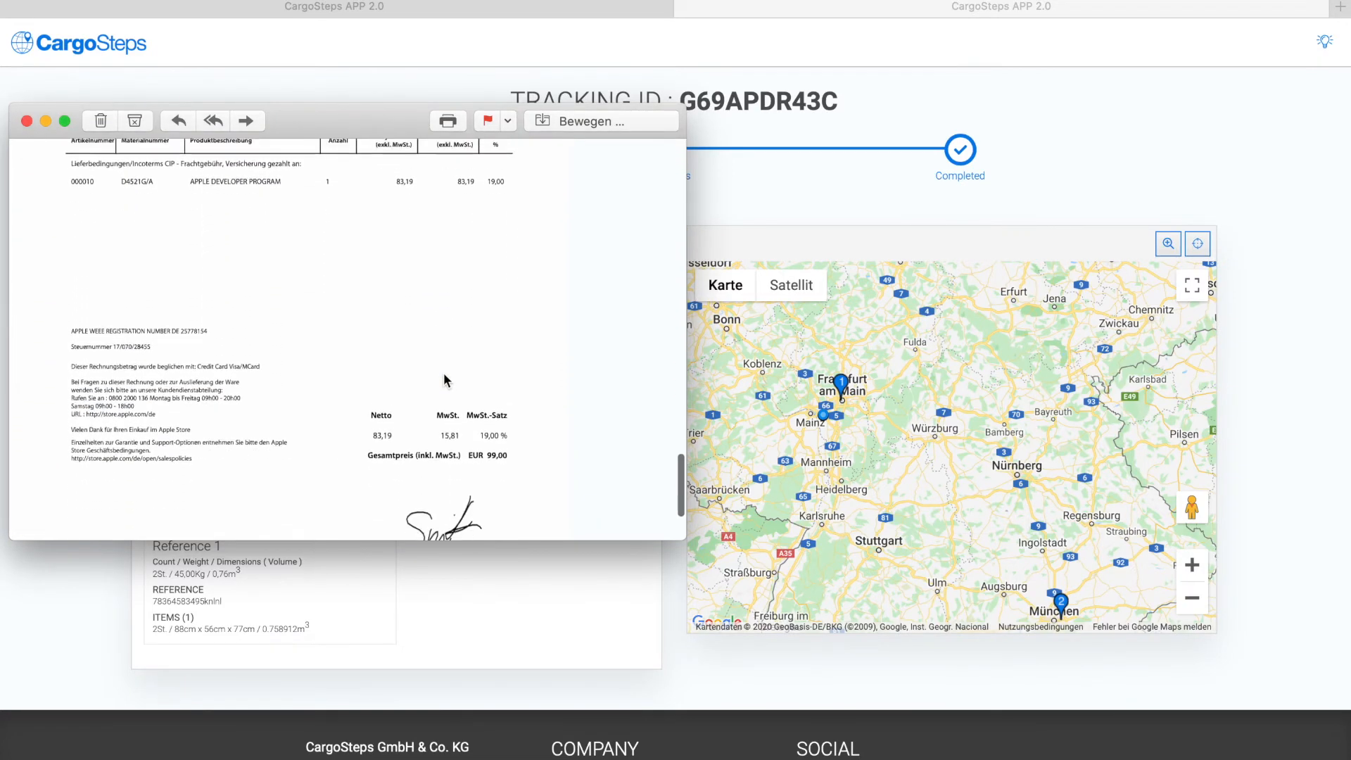
{"action": "scroll", "scroll_direction": "down", "scroll_amount": 3}
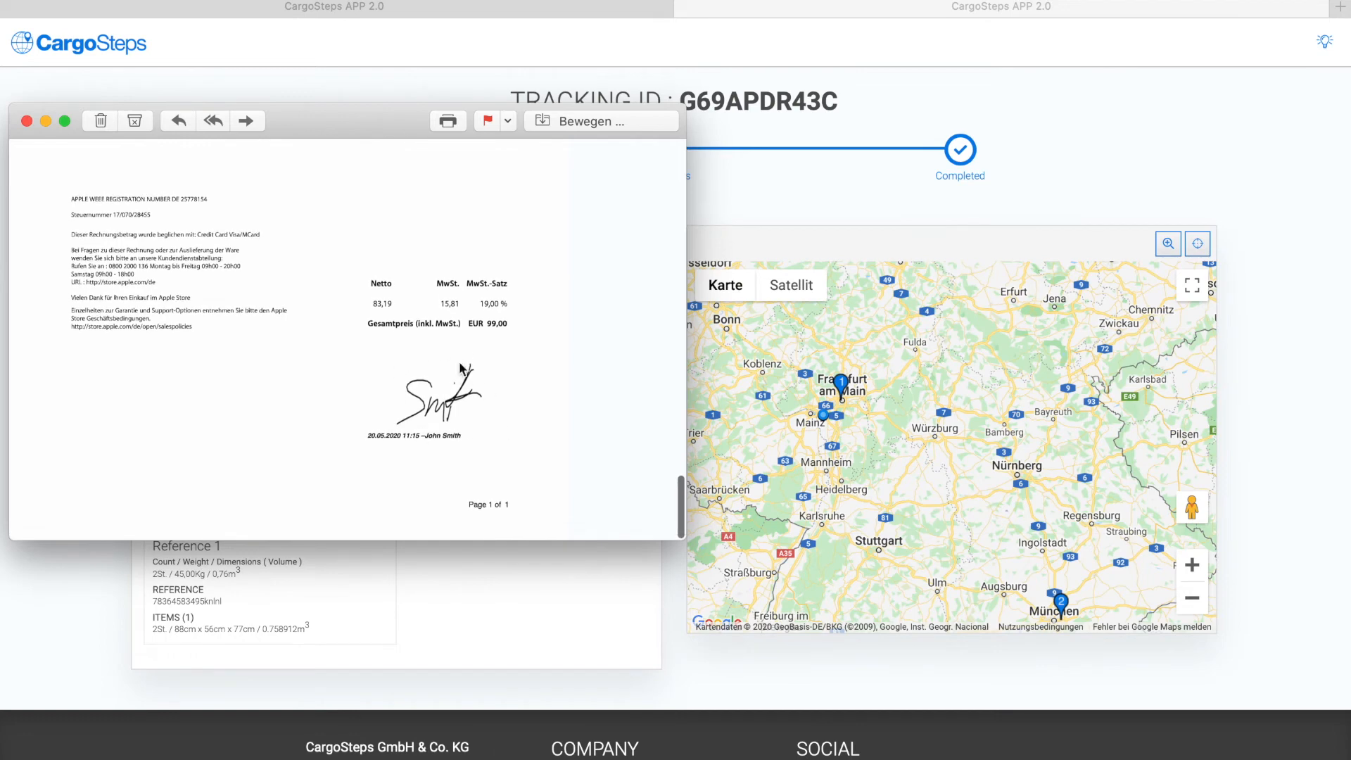
{"action": "mouse_move", "coordinate": [389, 444]}
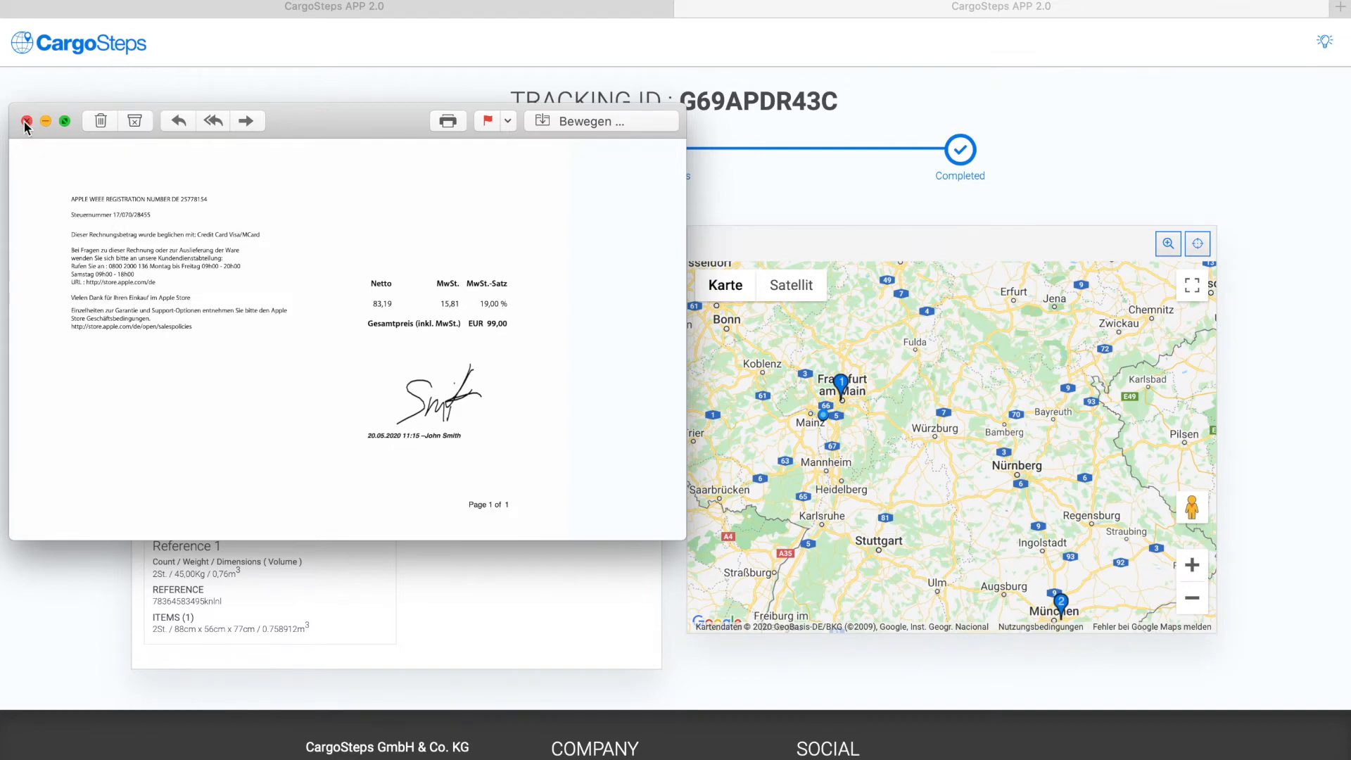
Close the delivery notification email to return to CargoSteps
{"action": "left_click", "coordinate": [25, 121]}
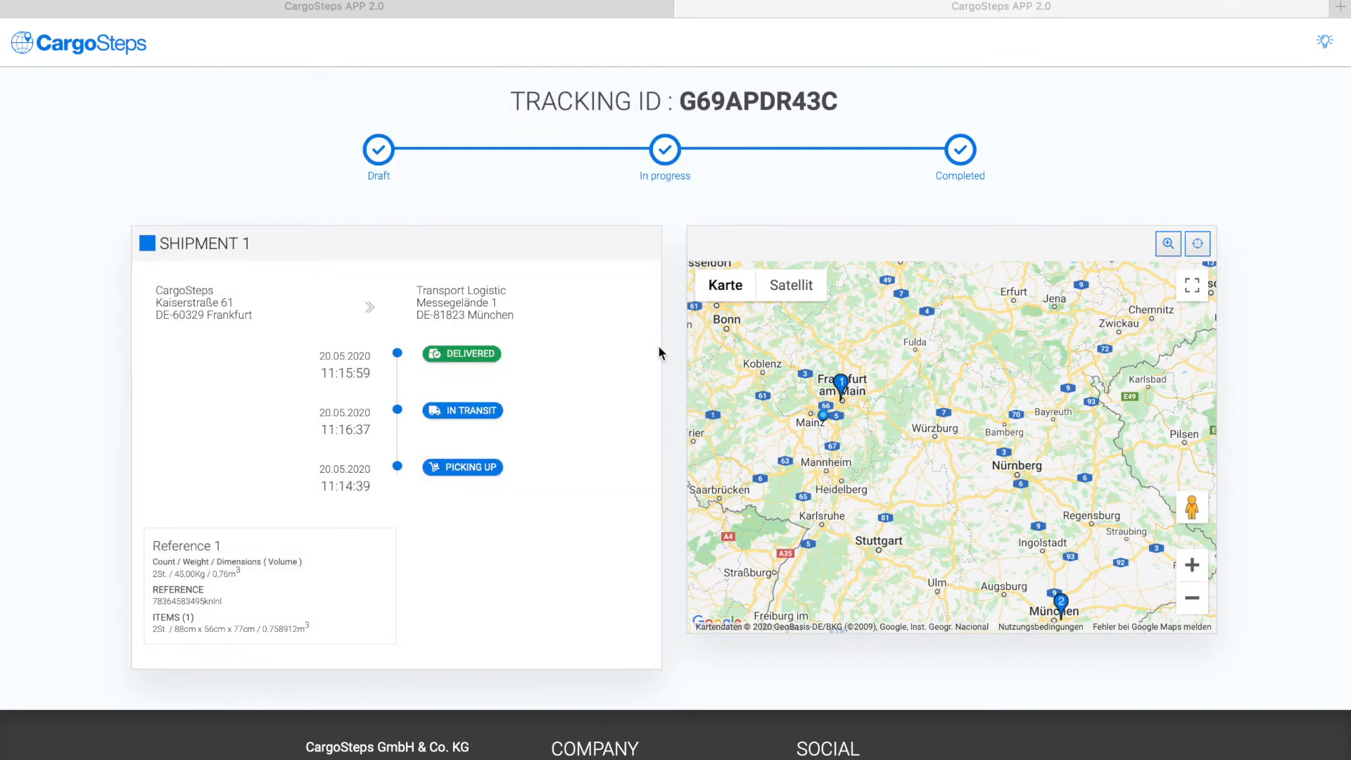
{"action": "mouse_move", "coordinate": [378, 340]}
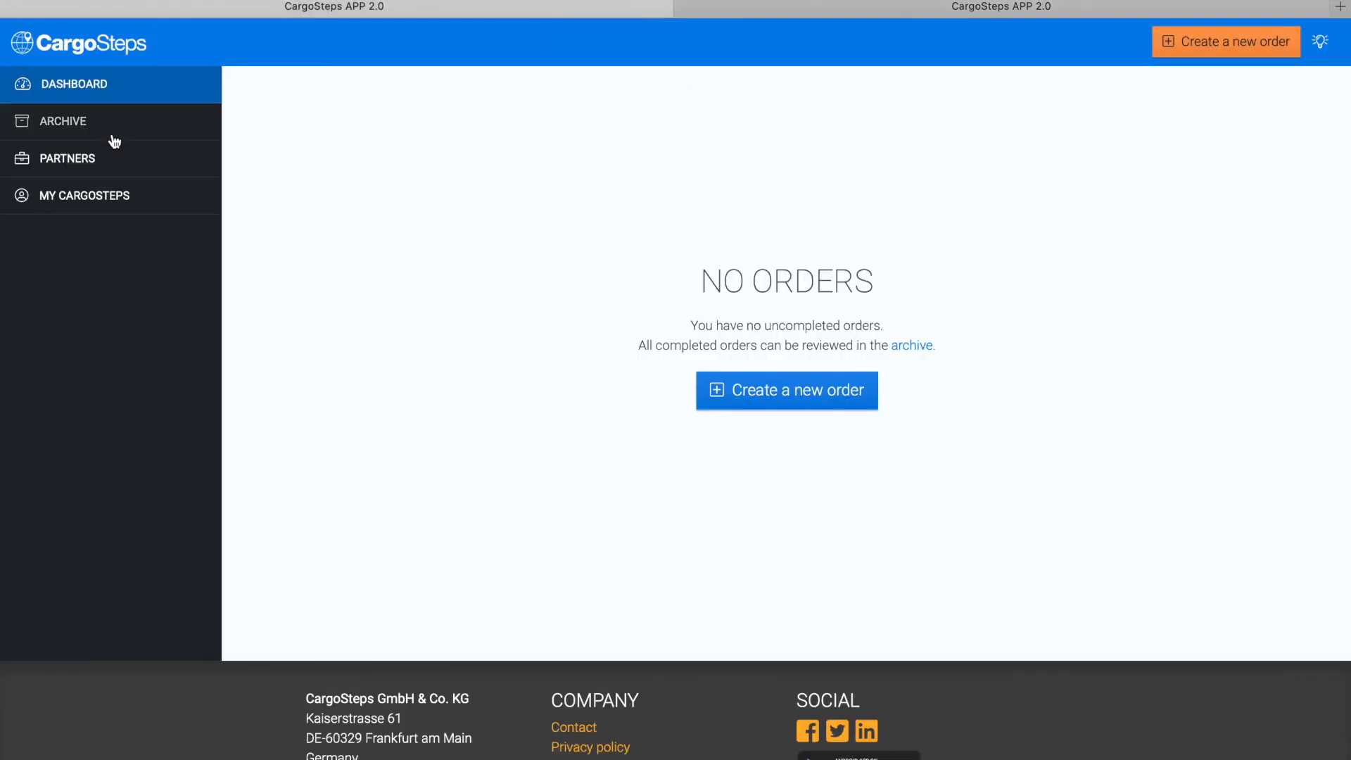
{"action": "mouse_move", "coordinate": [98, 128]}
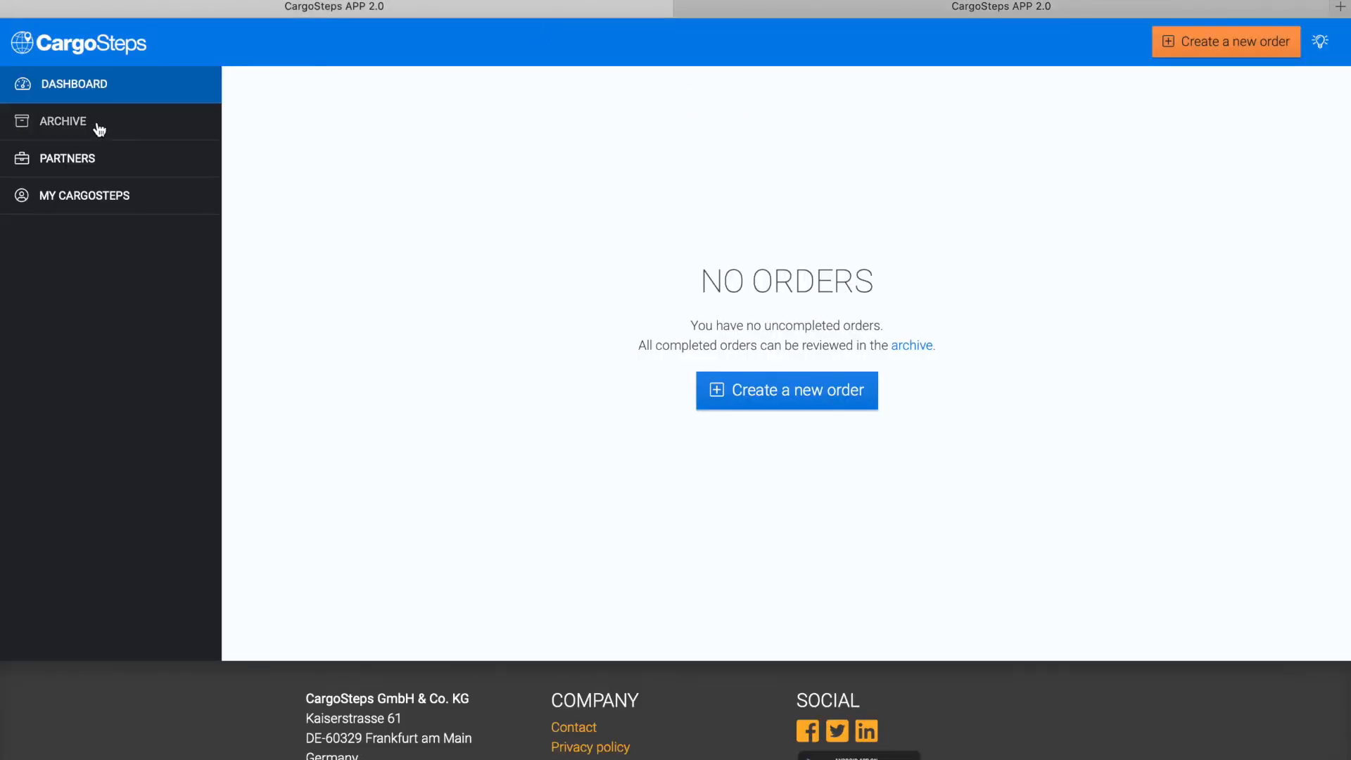
From the Archive, open completed order G69APDR43C delivered at 11:15, received by John Smith
{"action": "left_click", "coordinate": [62, 121]}
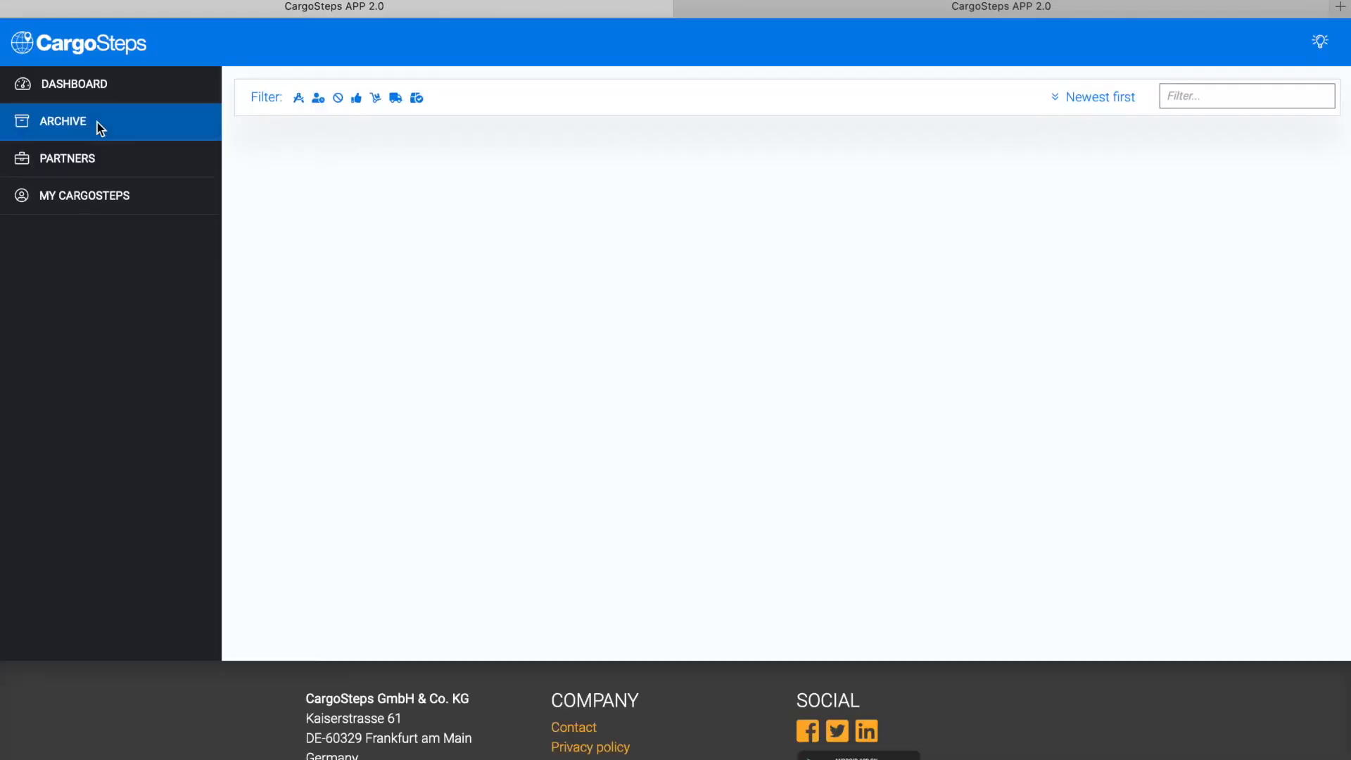
{"action": "left_click", "coordinate": [64, 121]}
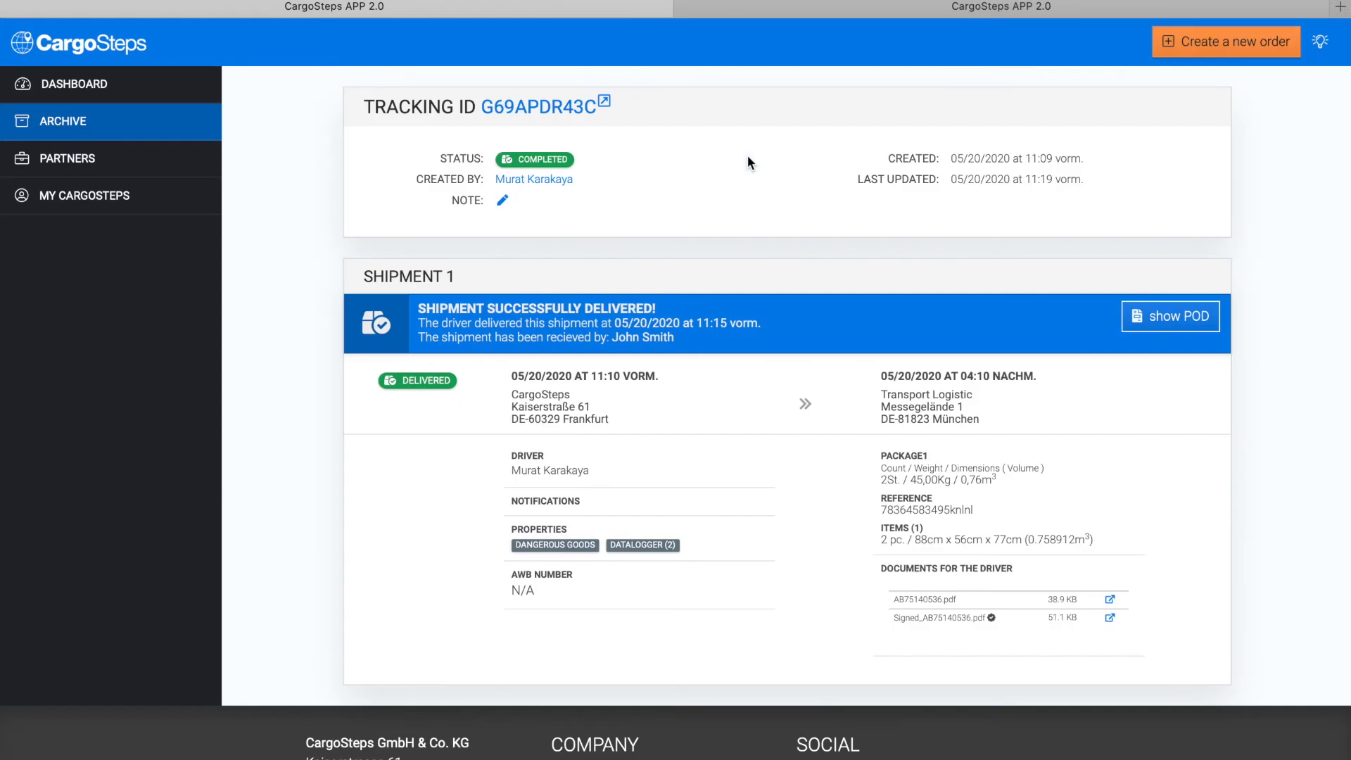
{"action": "mouse_move", "coordinate": [513, 132]}
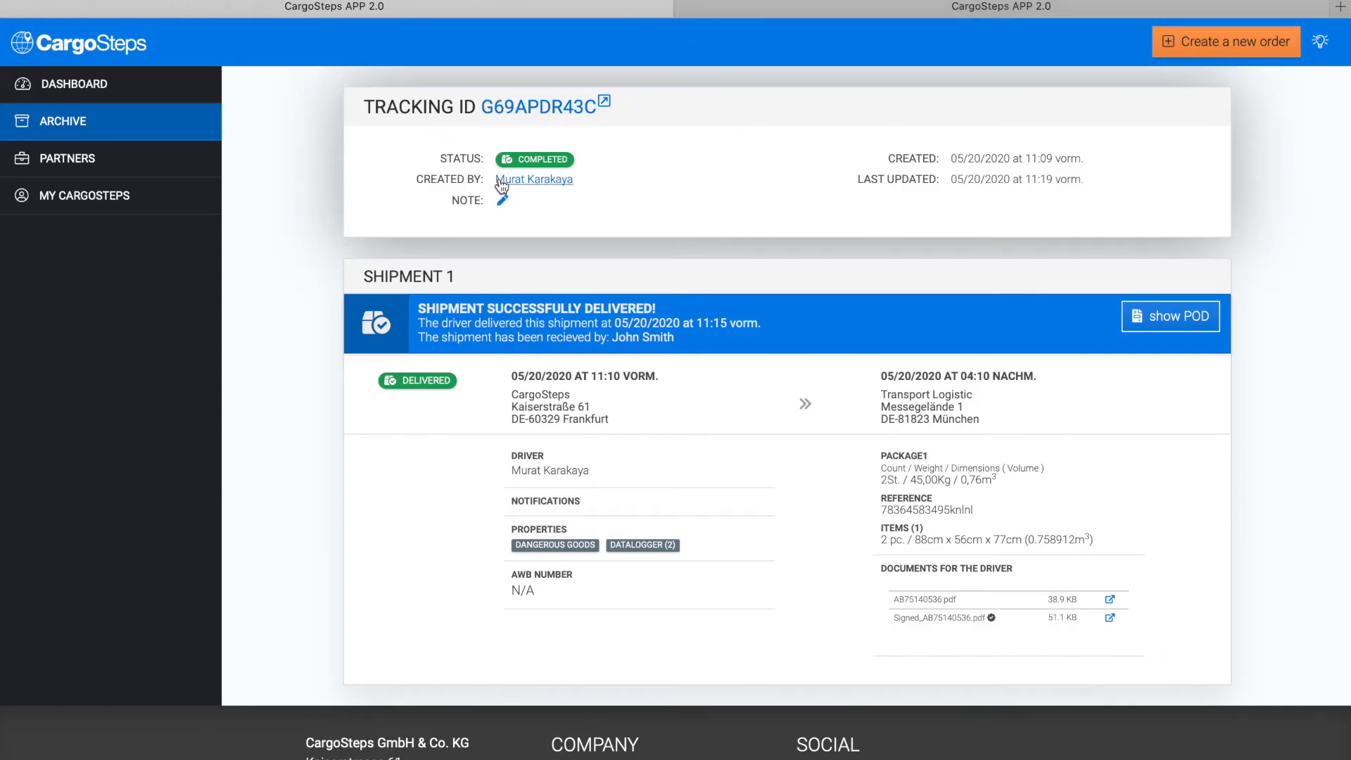
{"action": "mouse_move", "coordinate": [447, 302]}
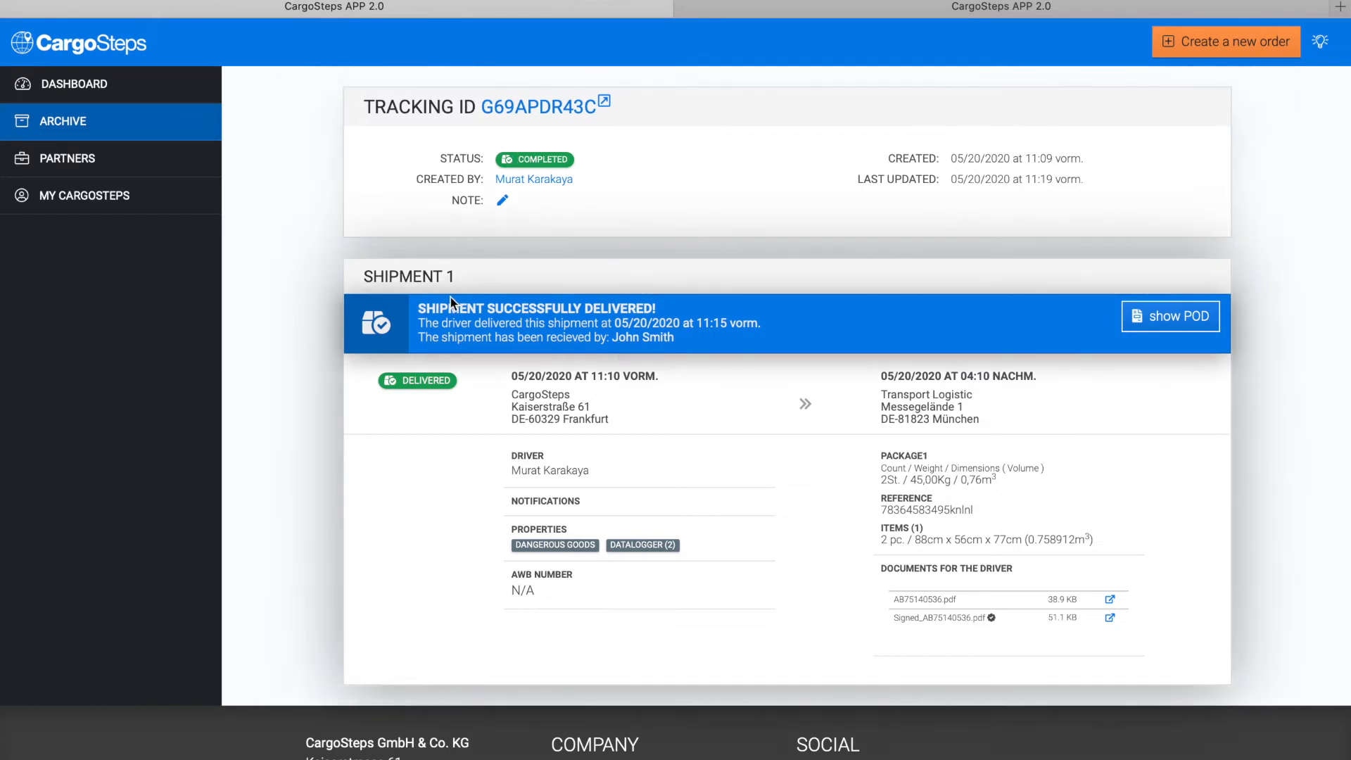
{"action": "mouse_move", "coordinate": [594, 301]}
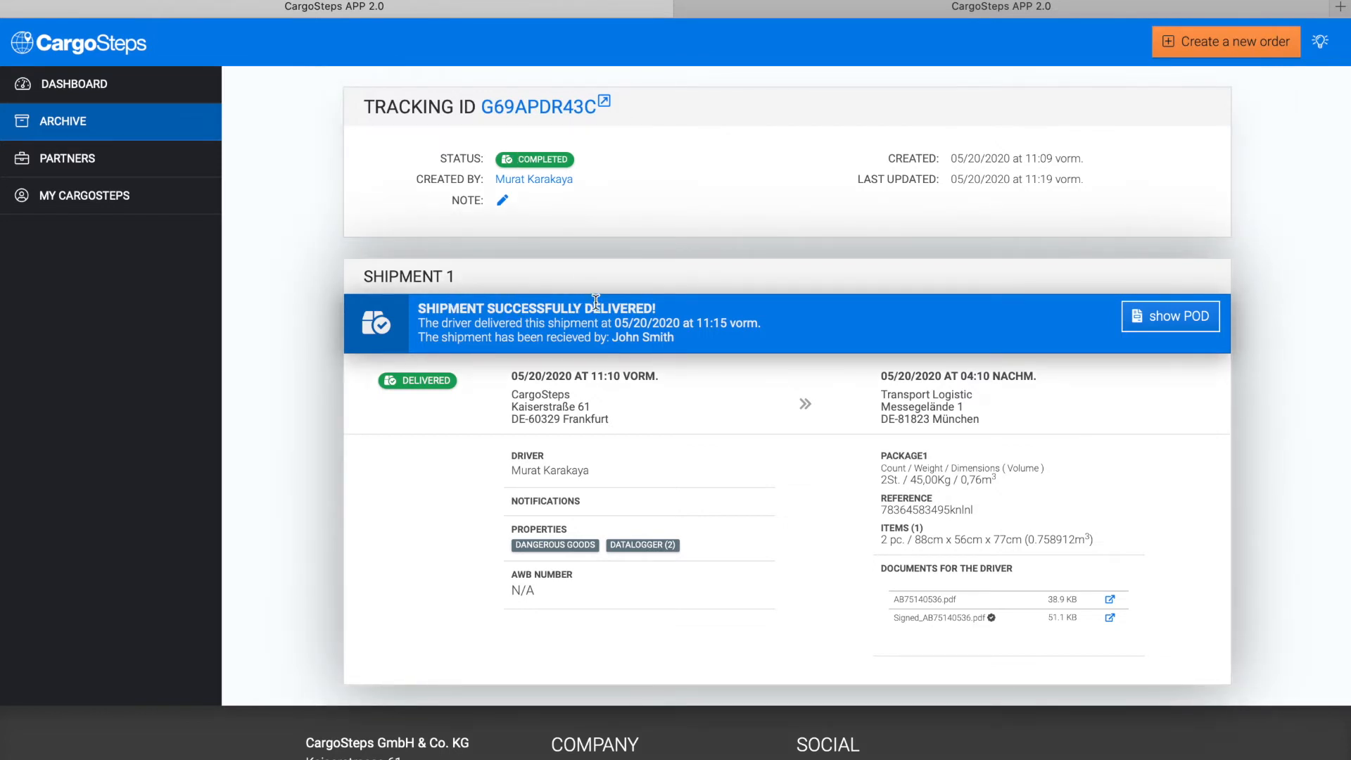
{"action": "mouse_move", "coordinate": [1041, 321]}
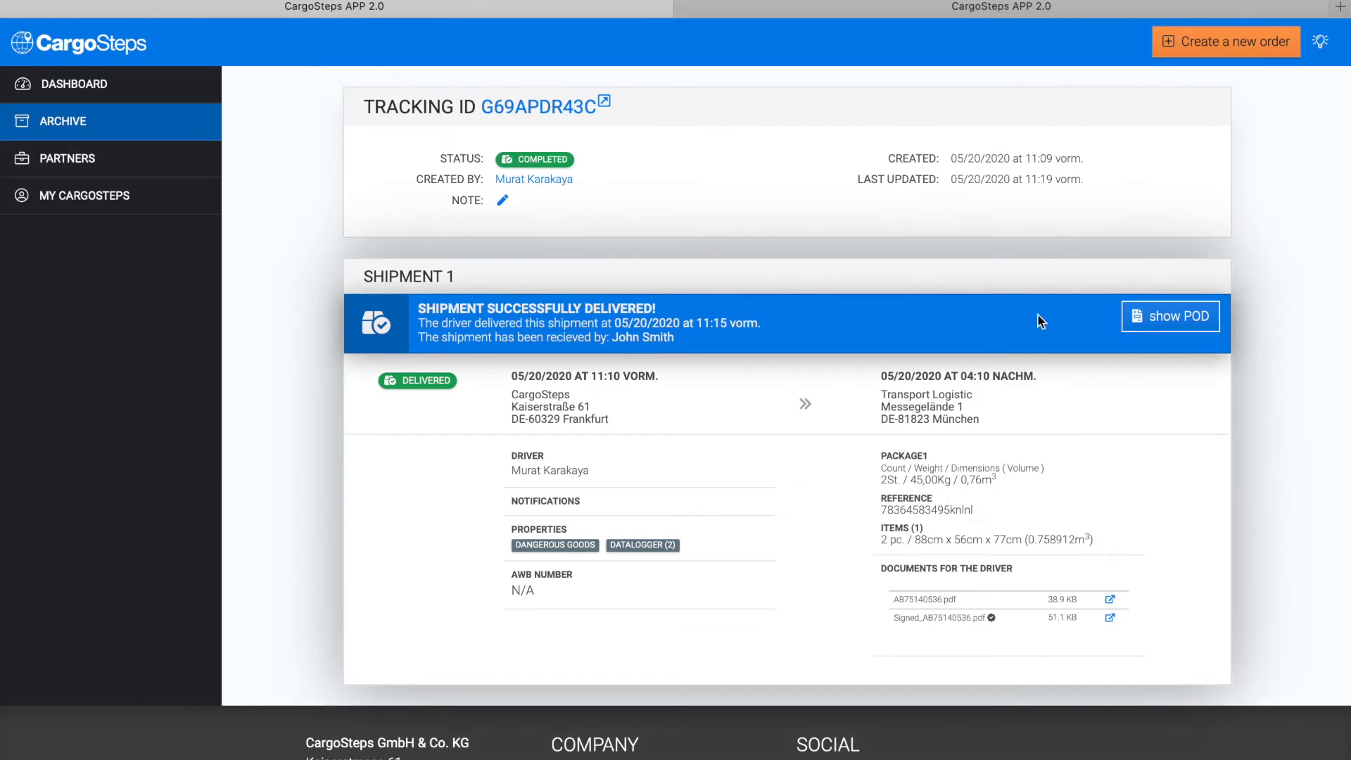